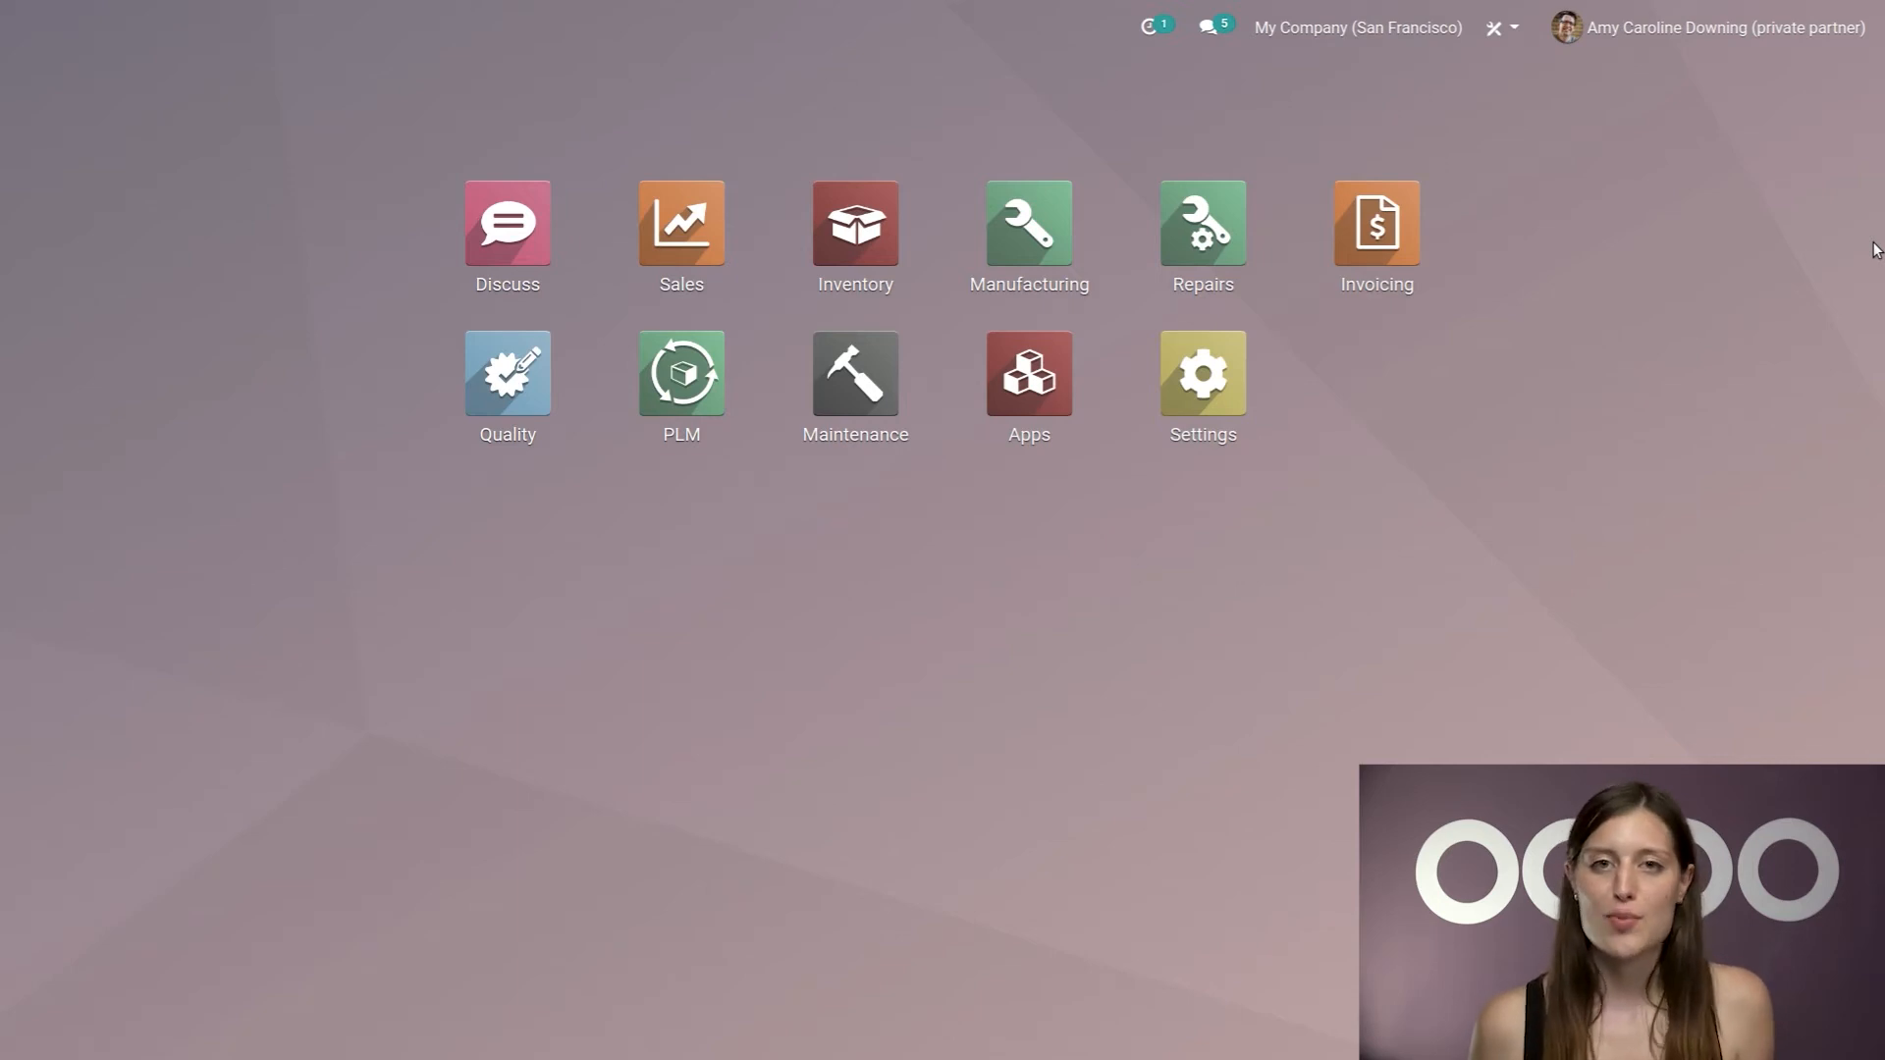
pyautogui.moveTo(1826, 88)
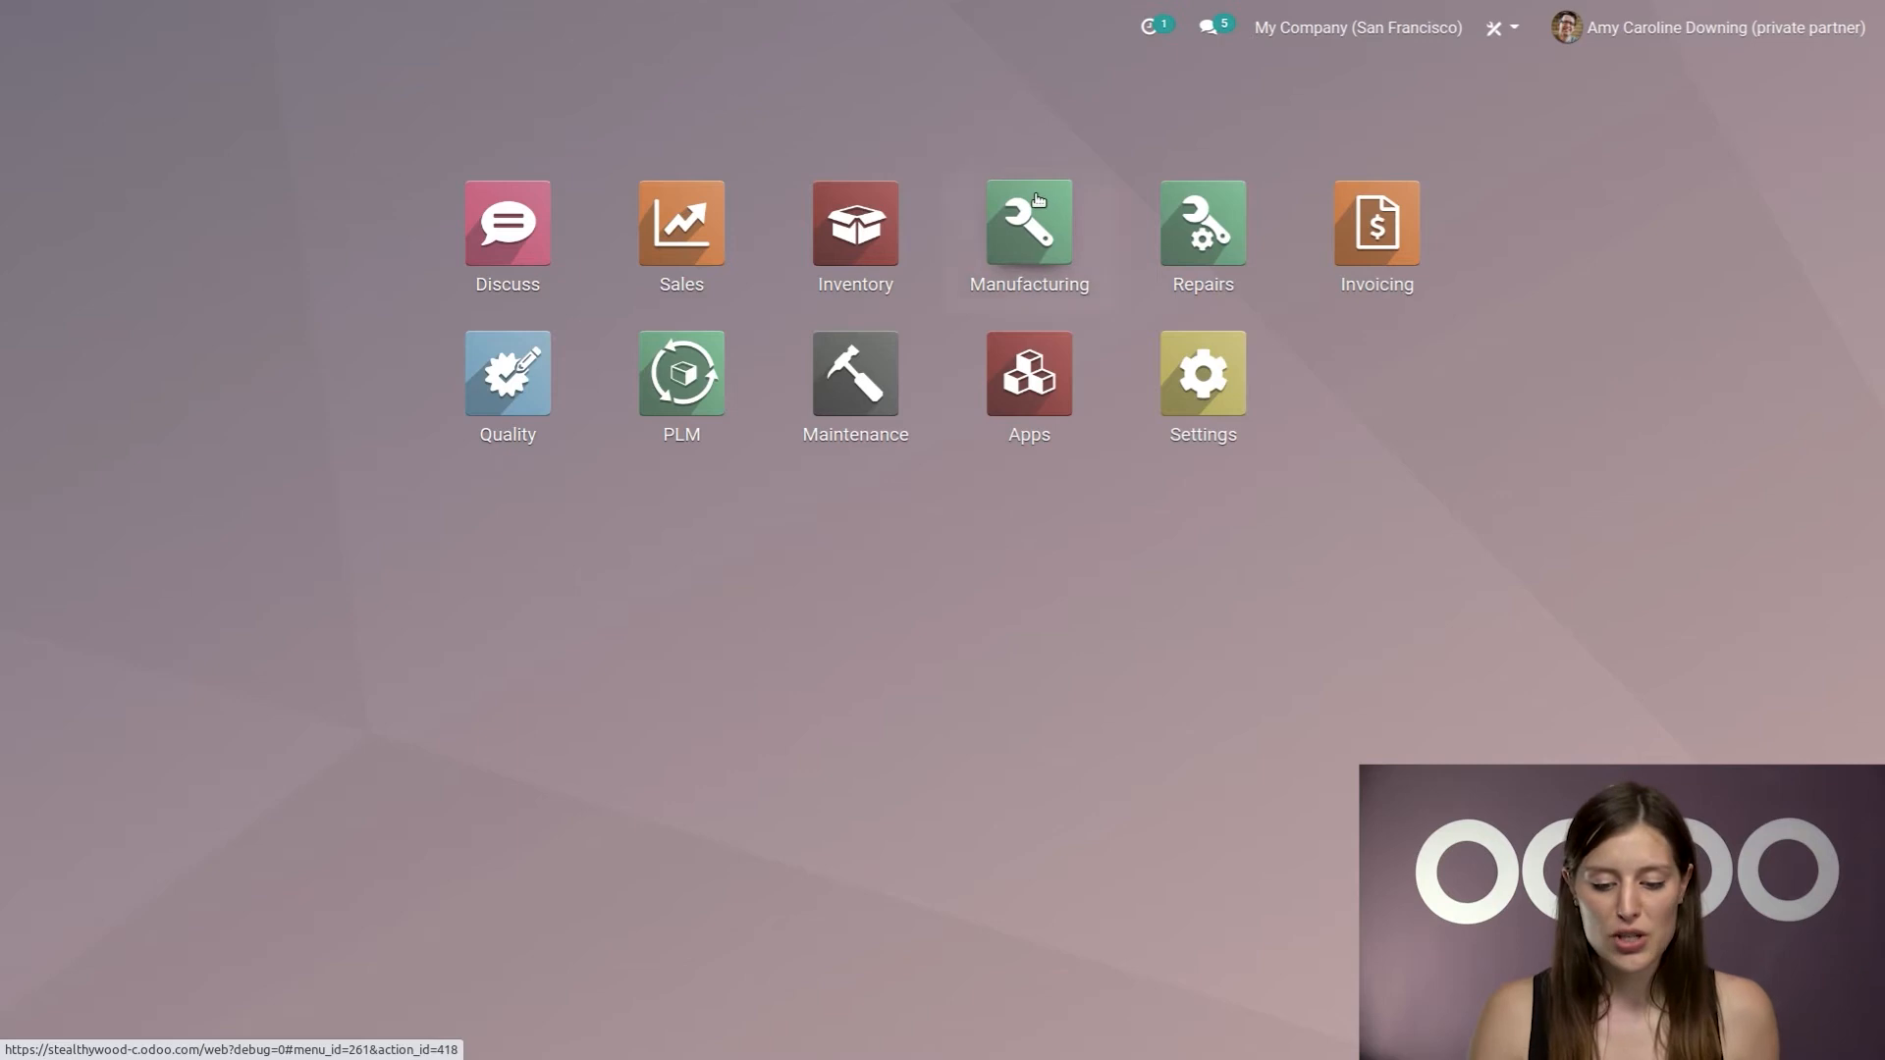
# Step: Launch the Manufacturing app from the Odoo home screen to reach the Work Centers Overview
pyautogui.click(1028, 220)
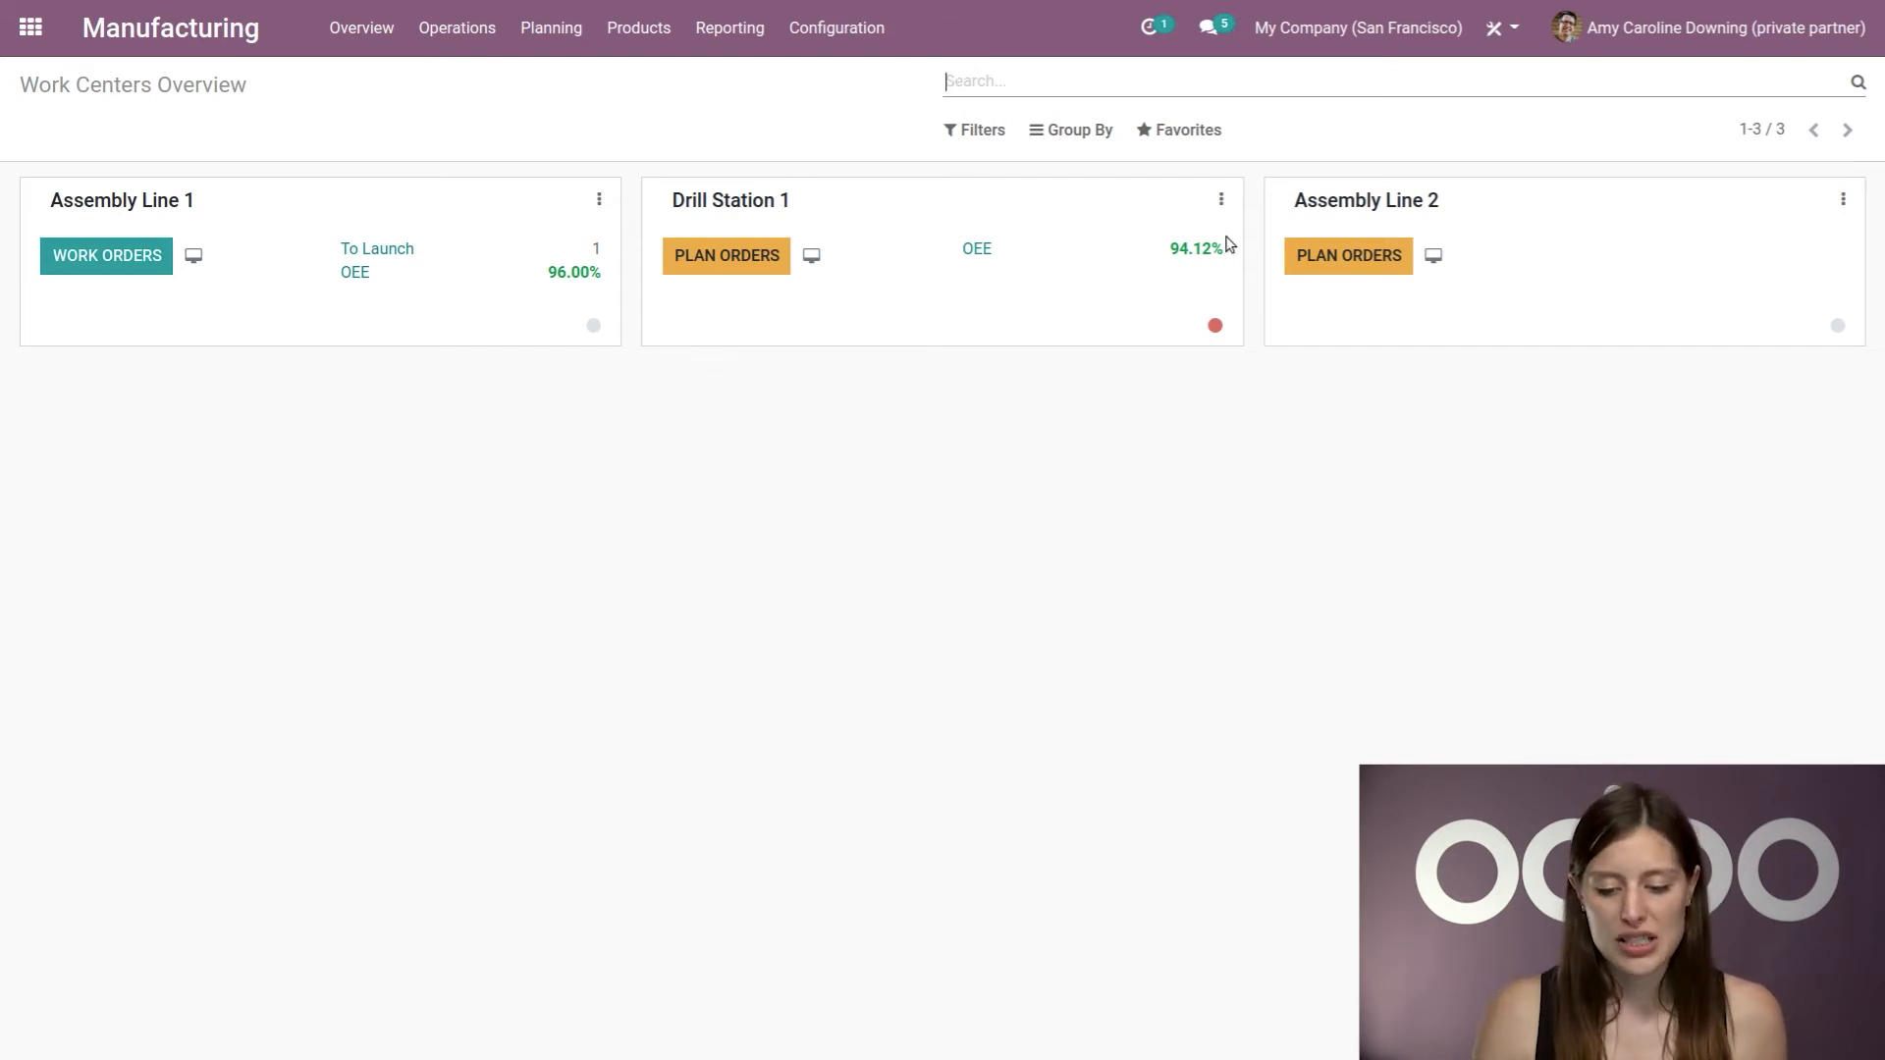
pyautogui.moveTo(548, 599)
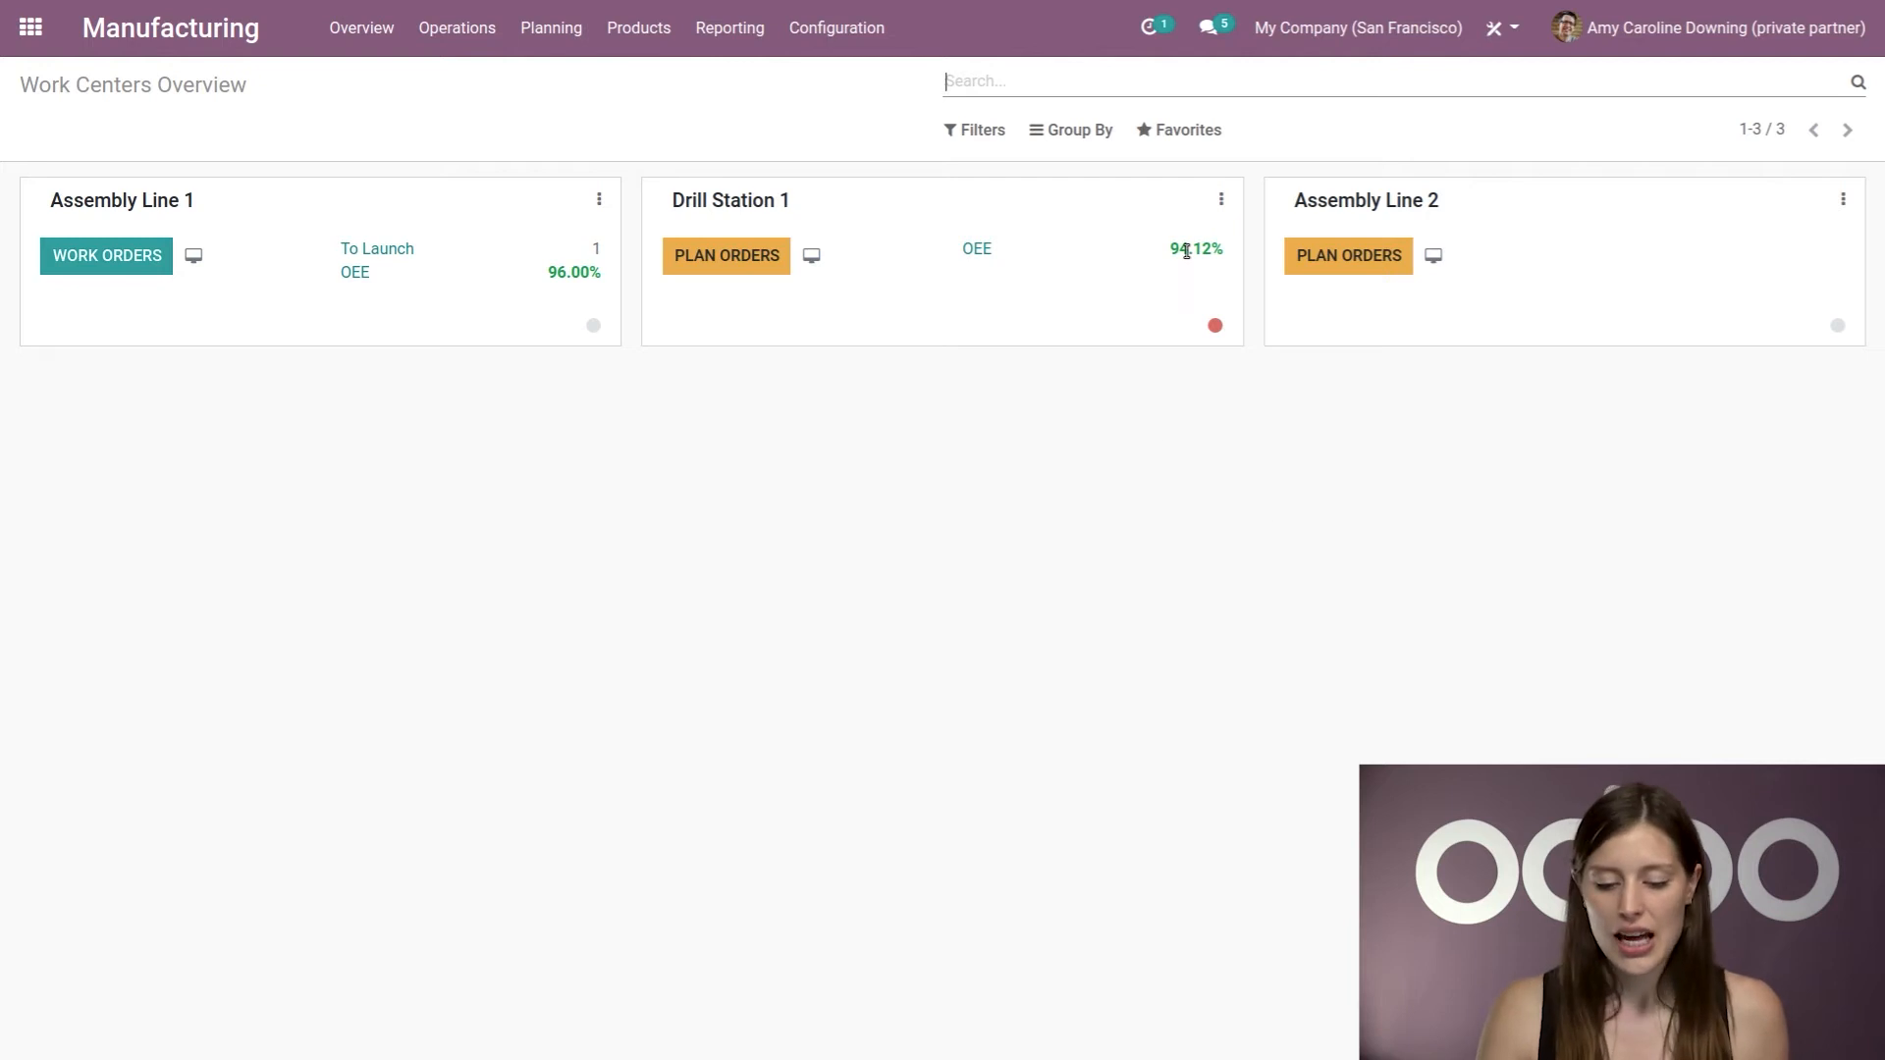
pyautogui.moveTo(572, 590)
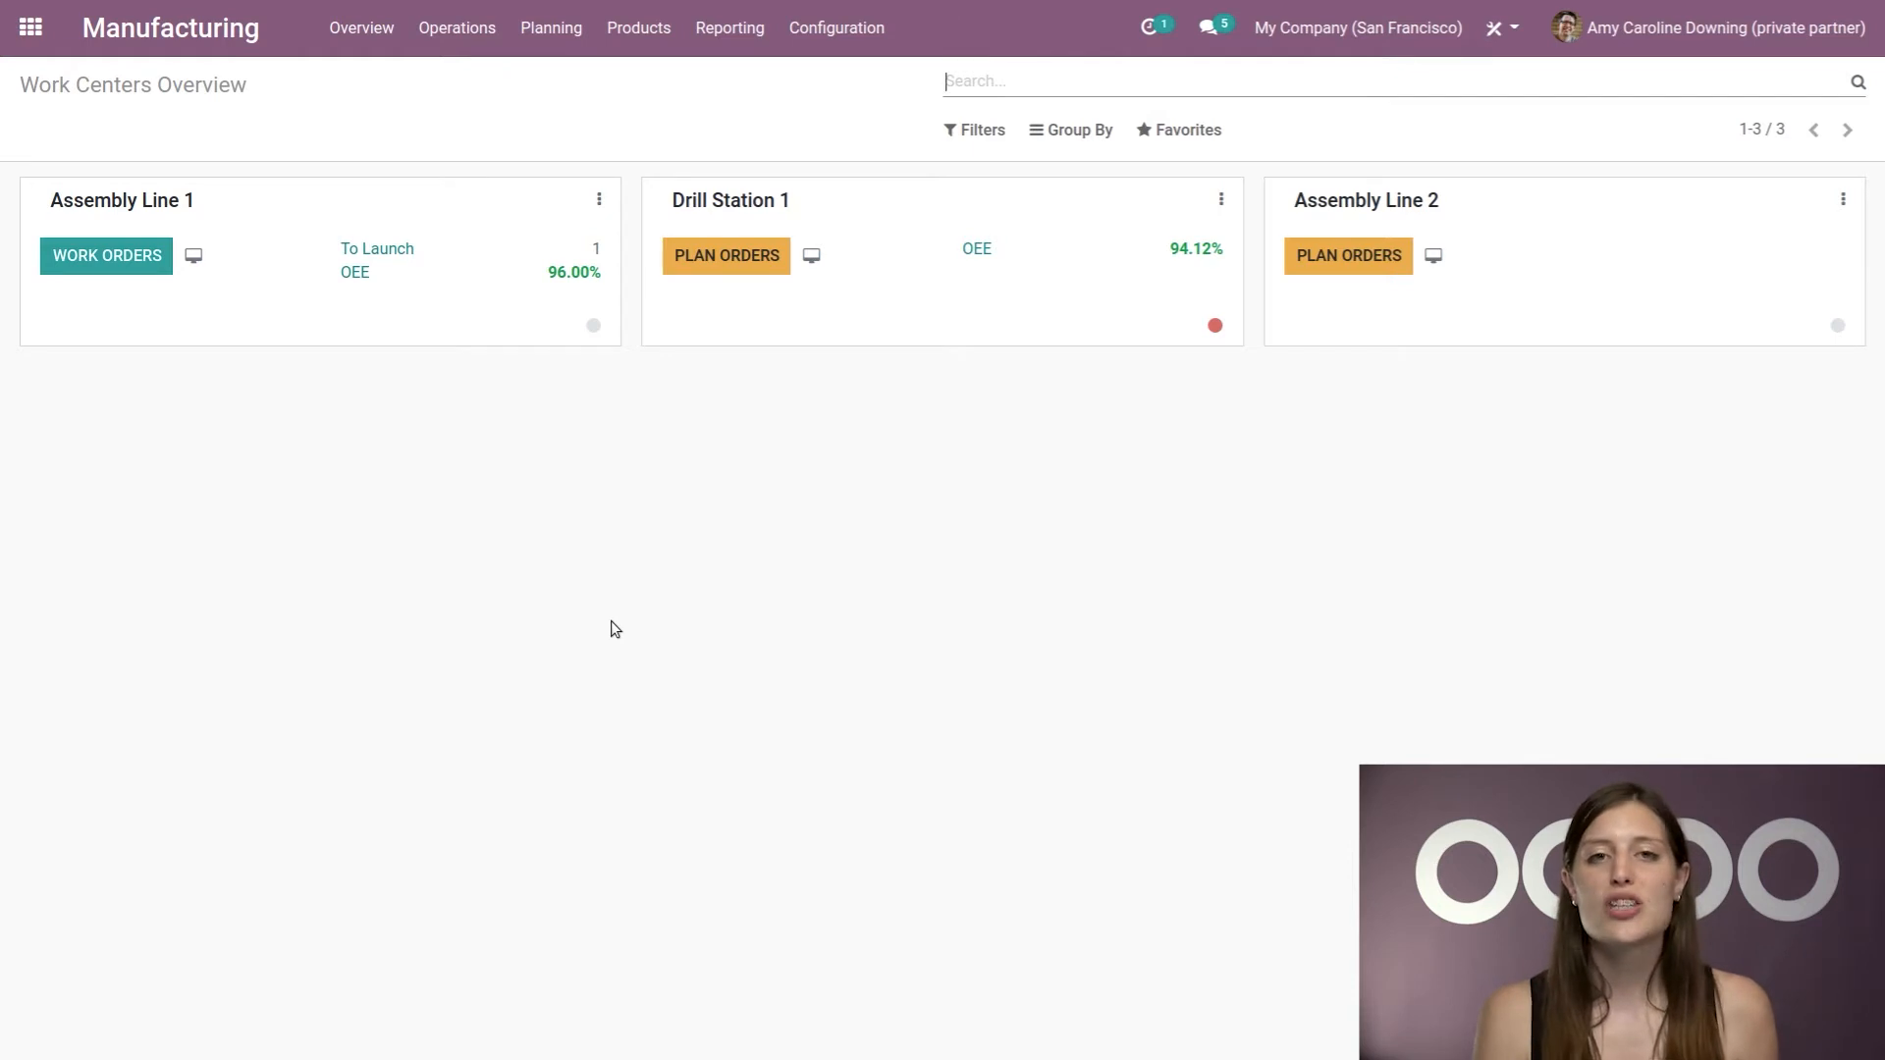
pyautogui.moveTo(1099, 411)
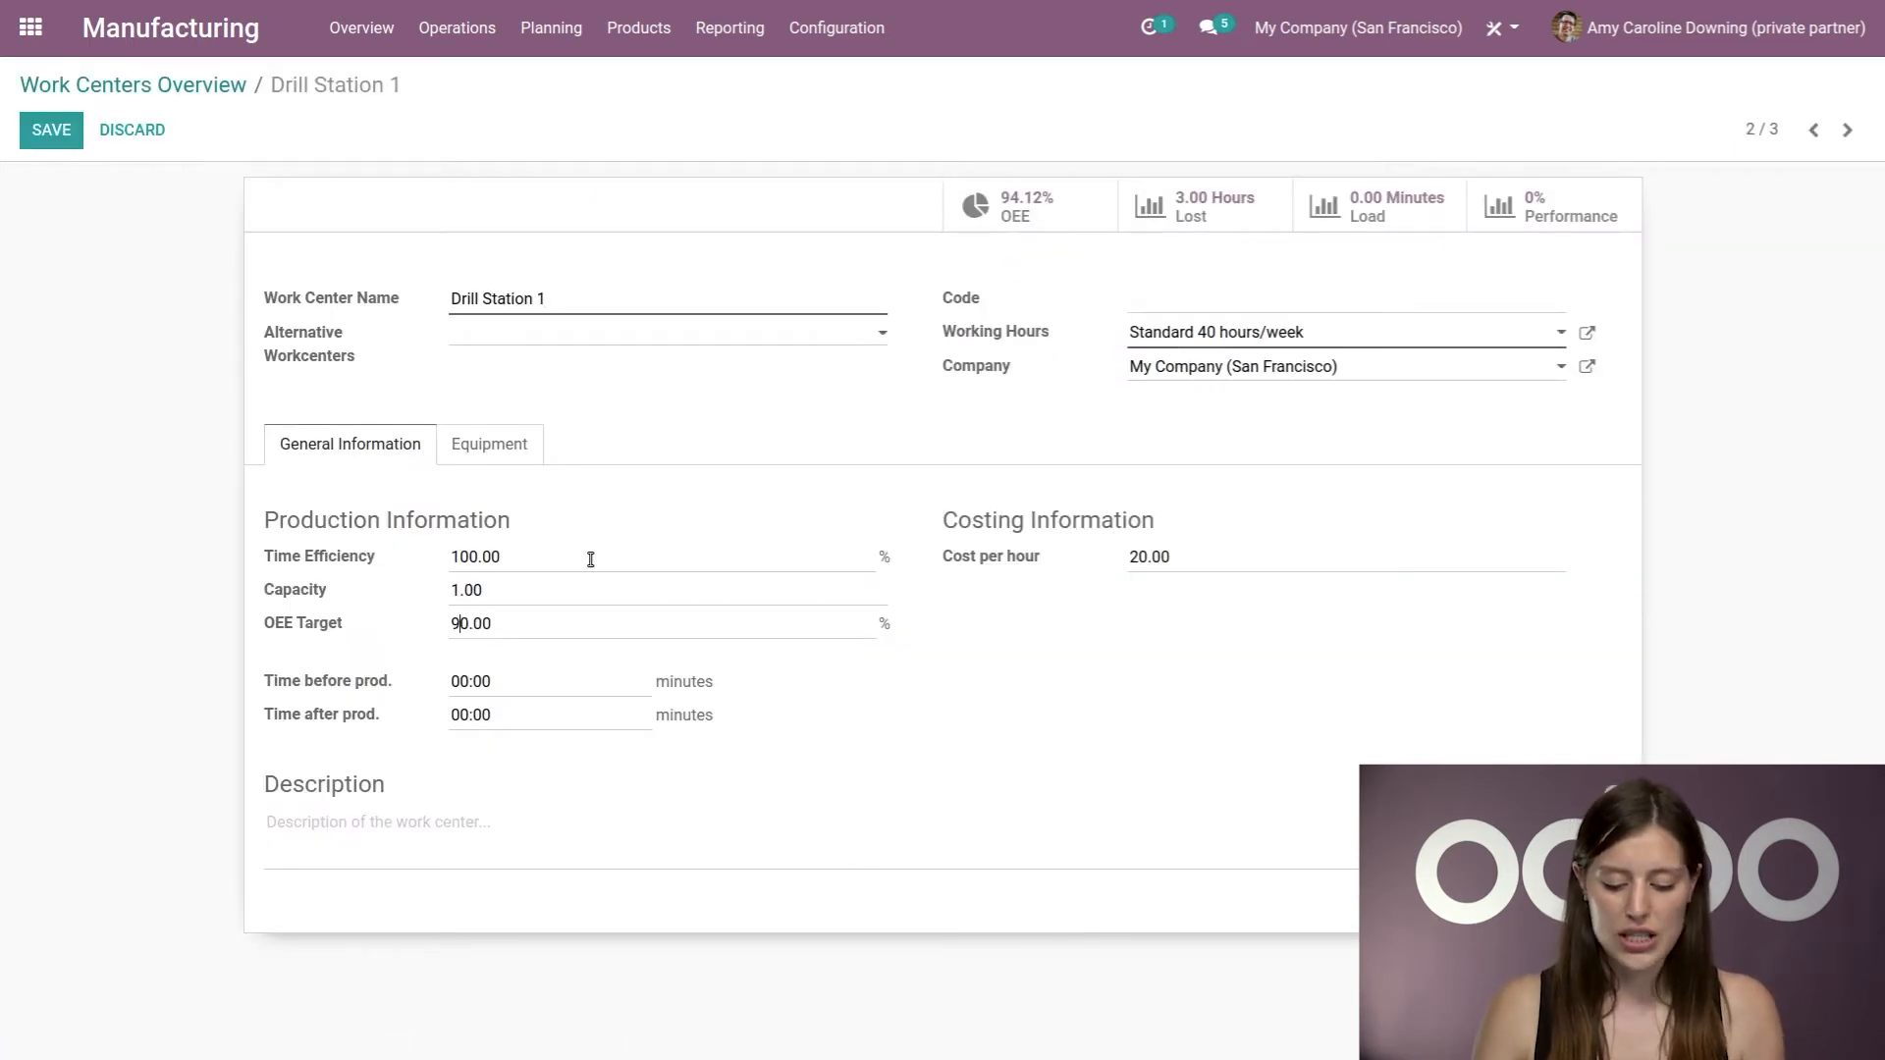
pyautogui.write('100.00')
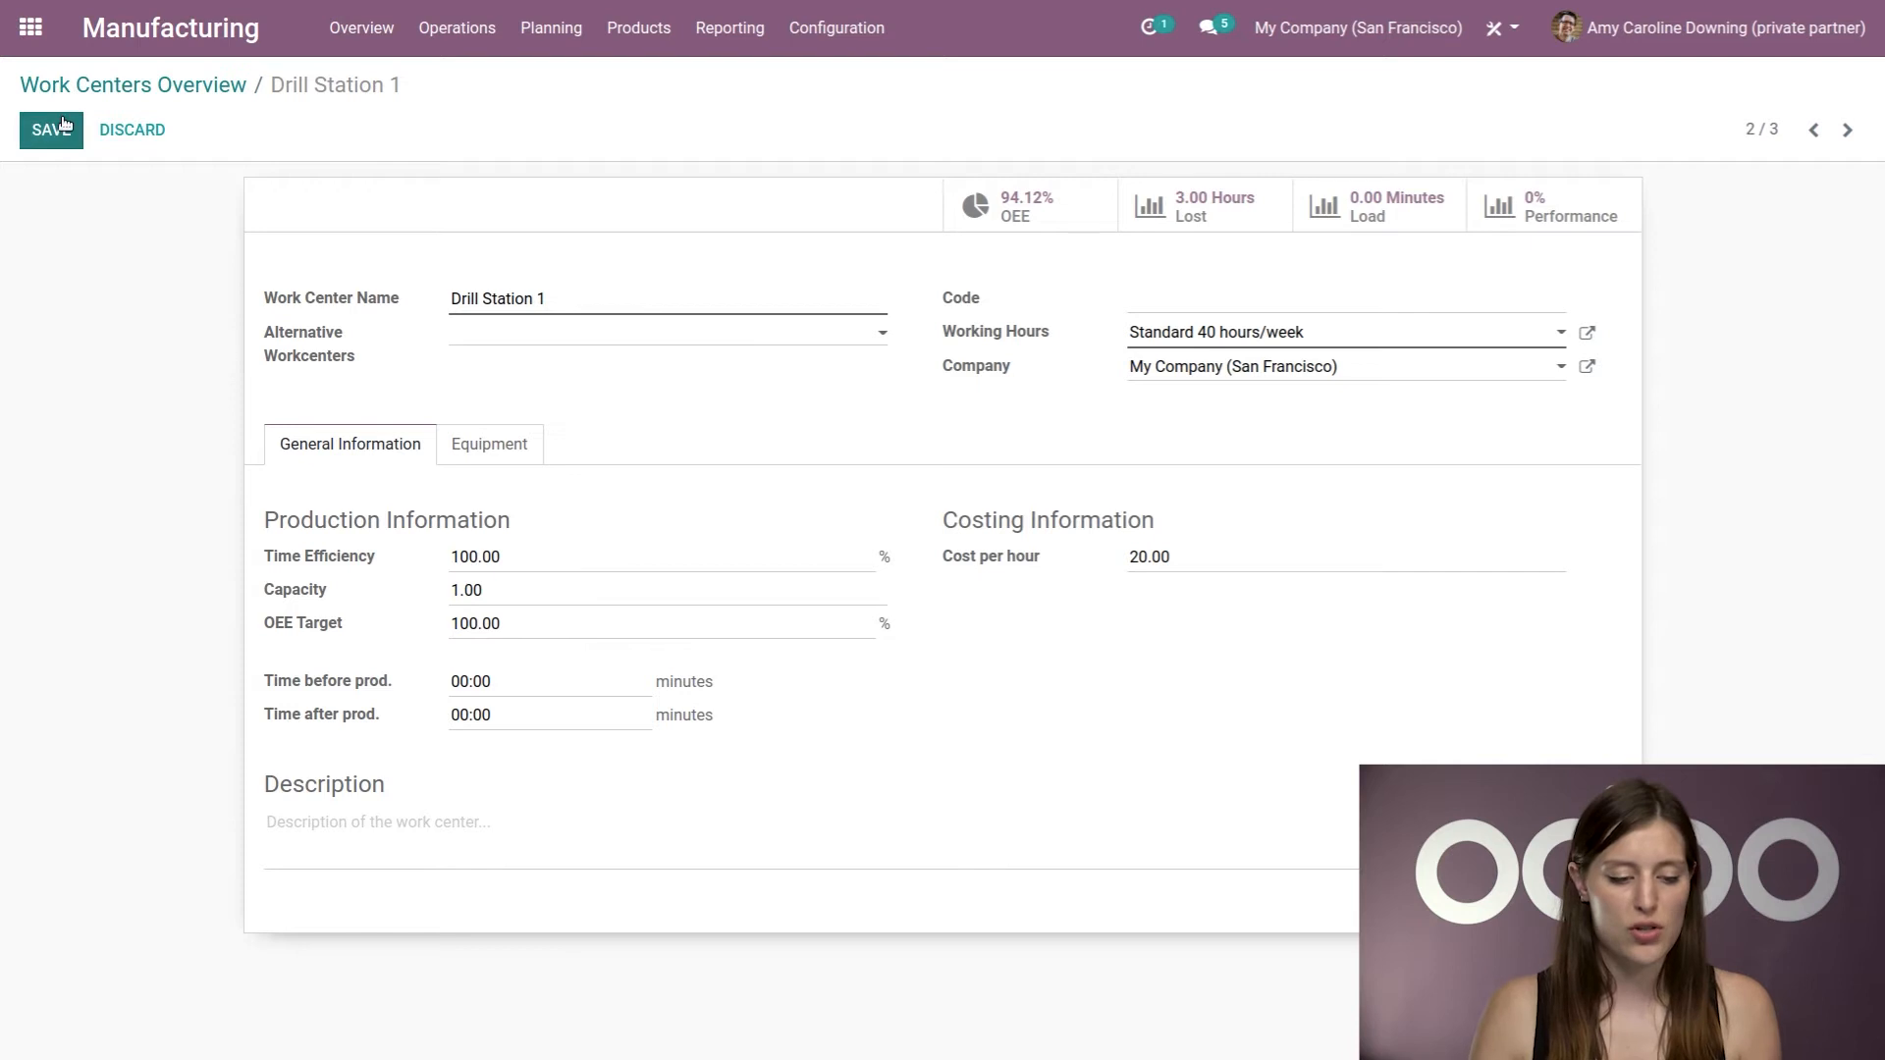
pyautogui.click(49, 130)
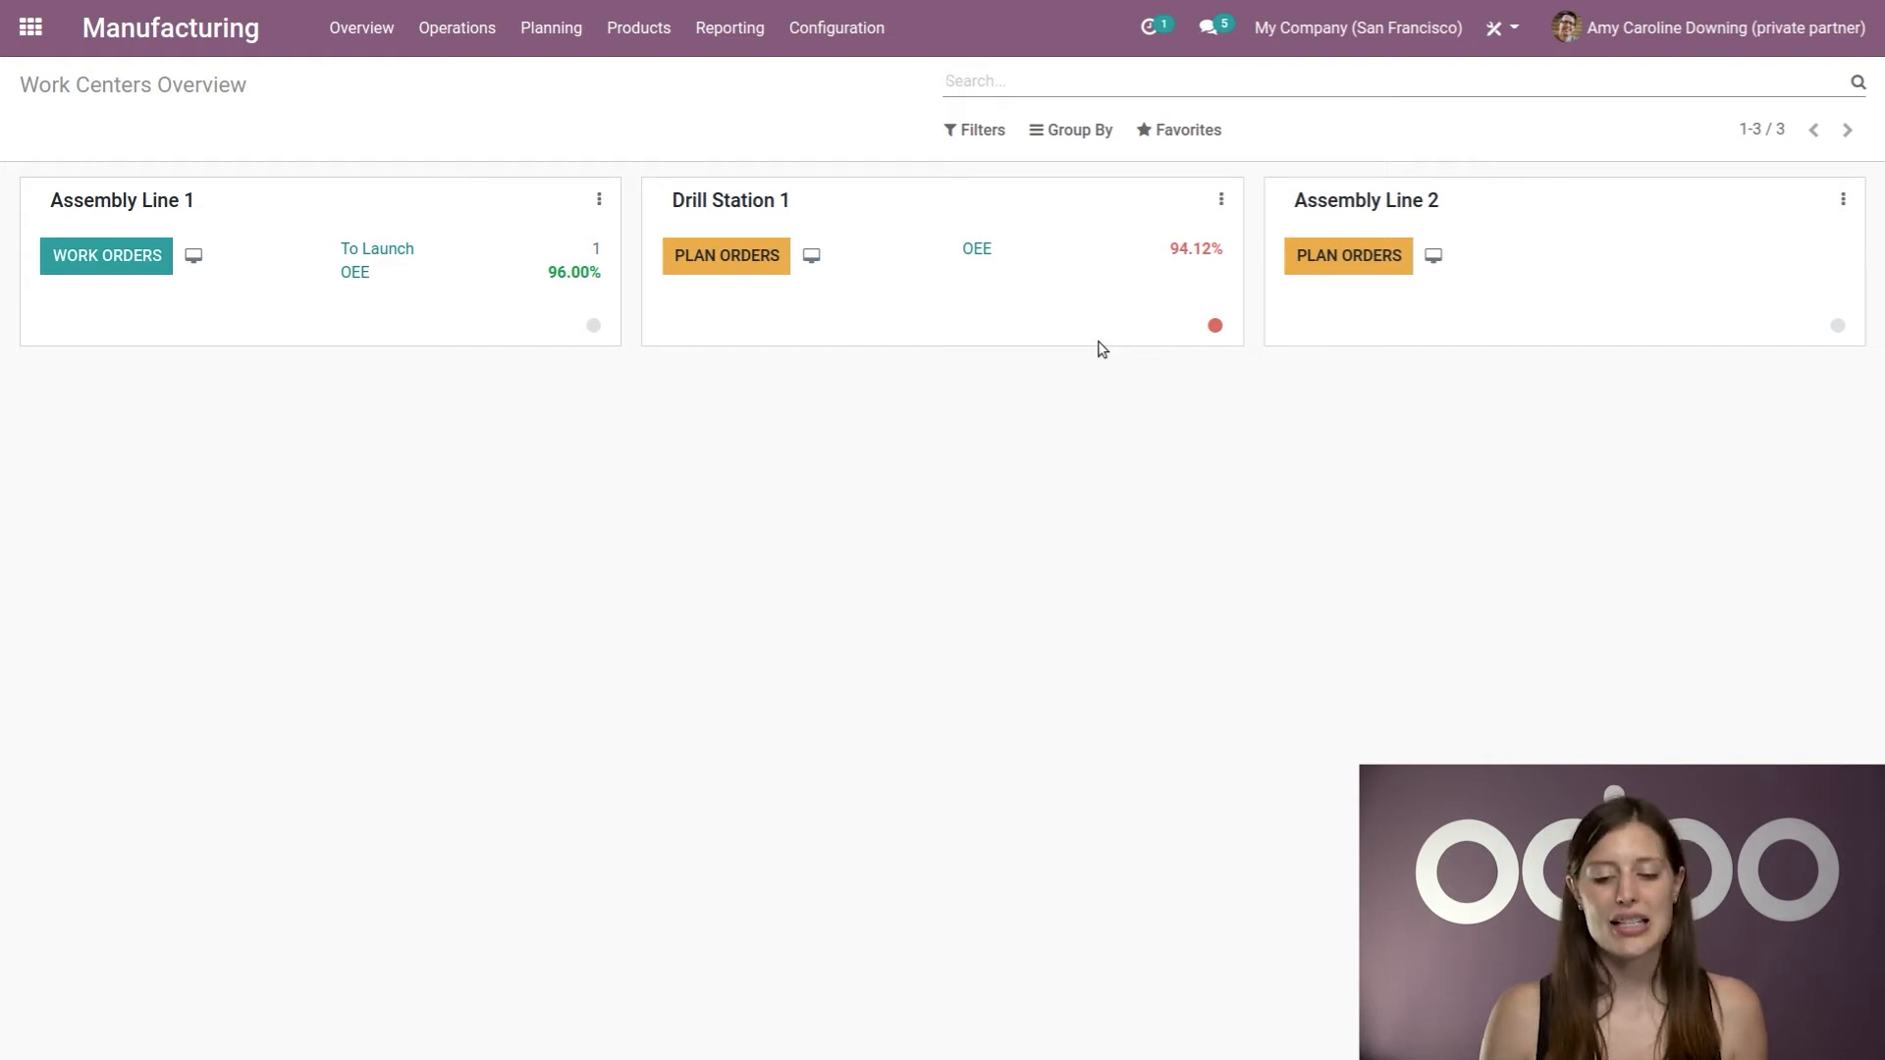
pyautogui.click(1220, 199)
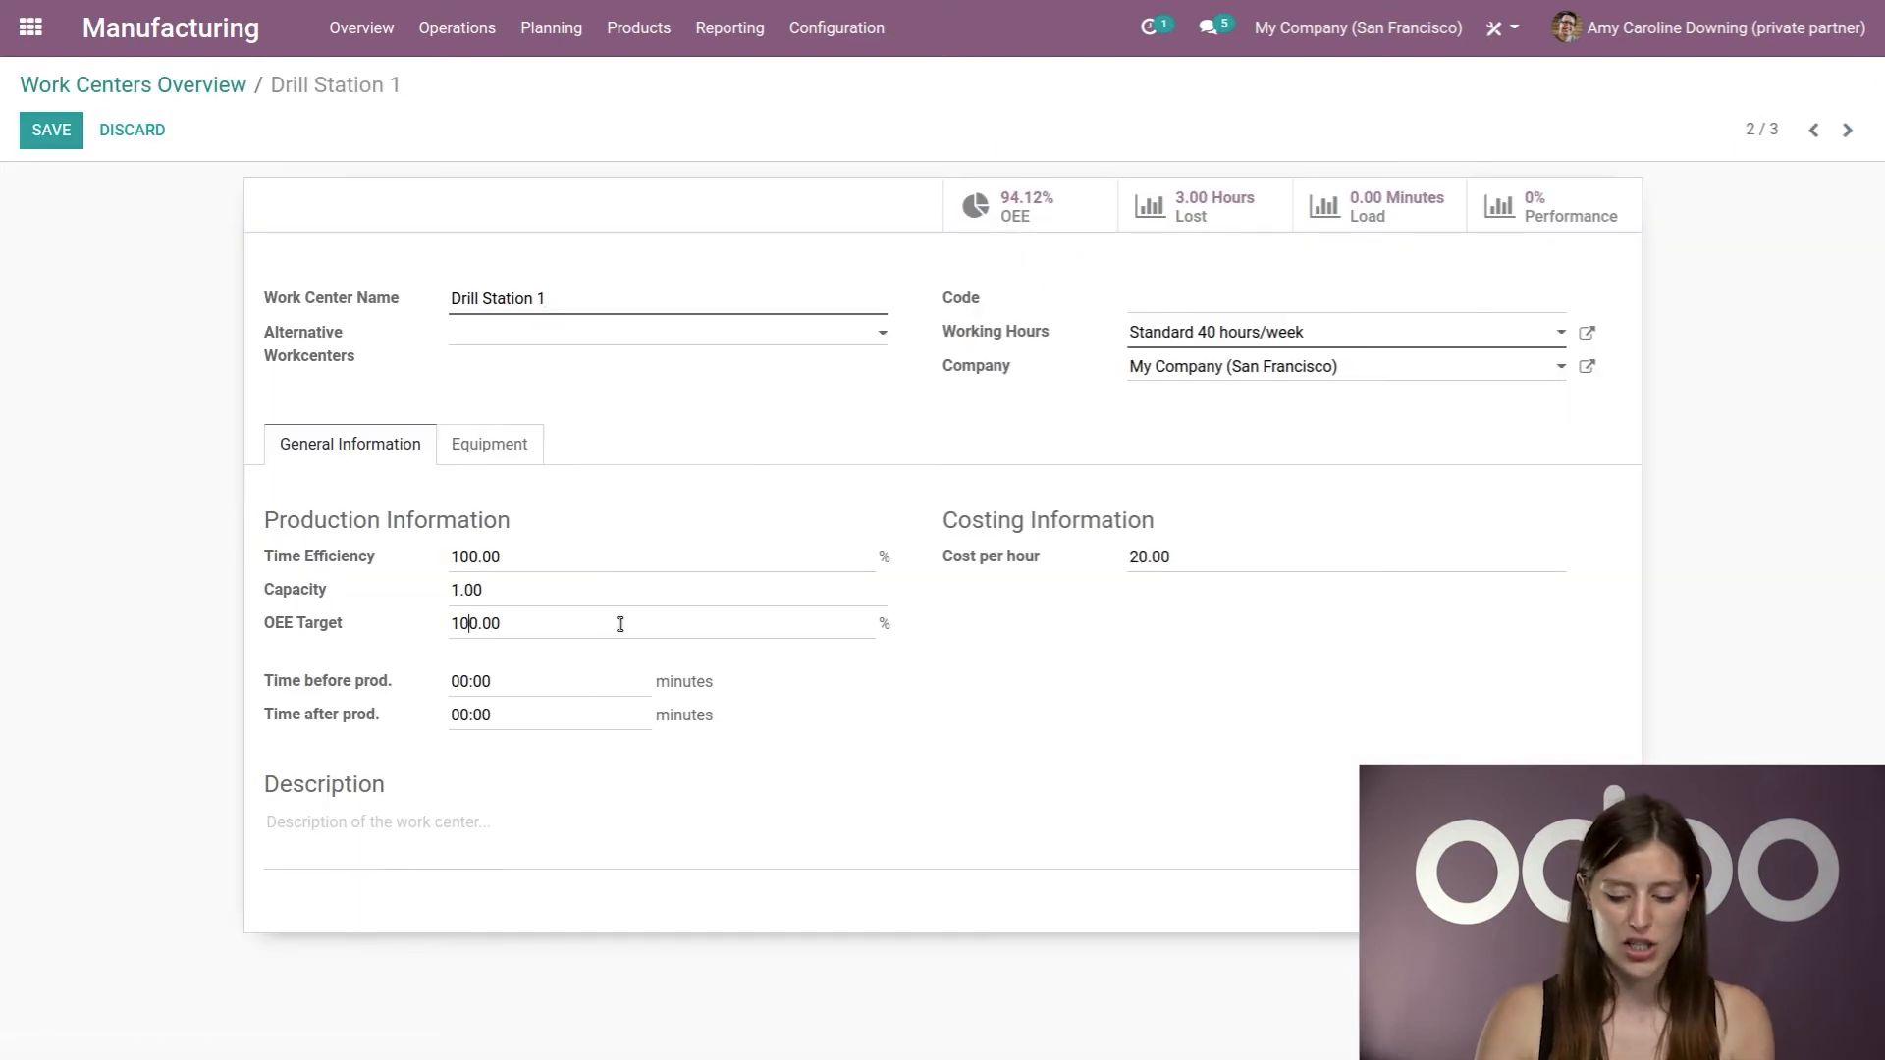
pyautogui.write('90.00')
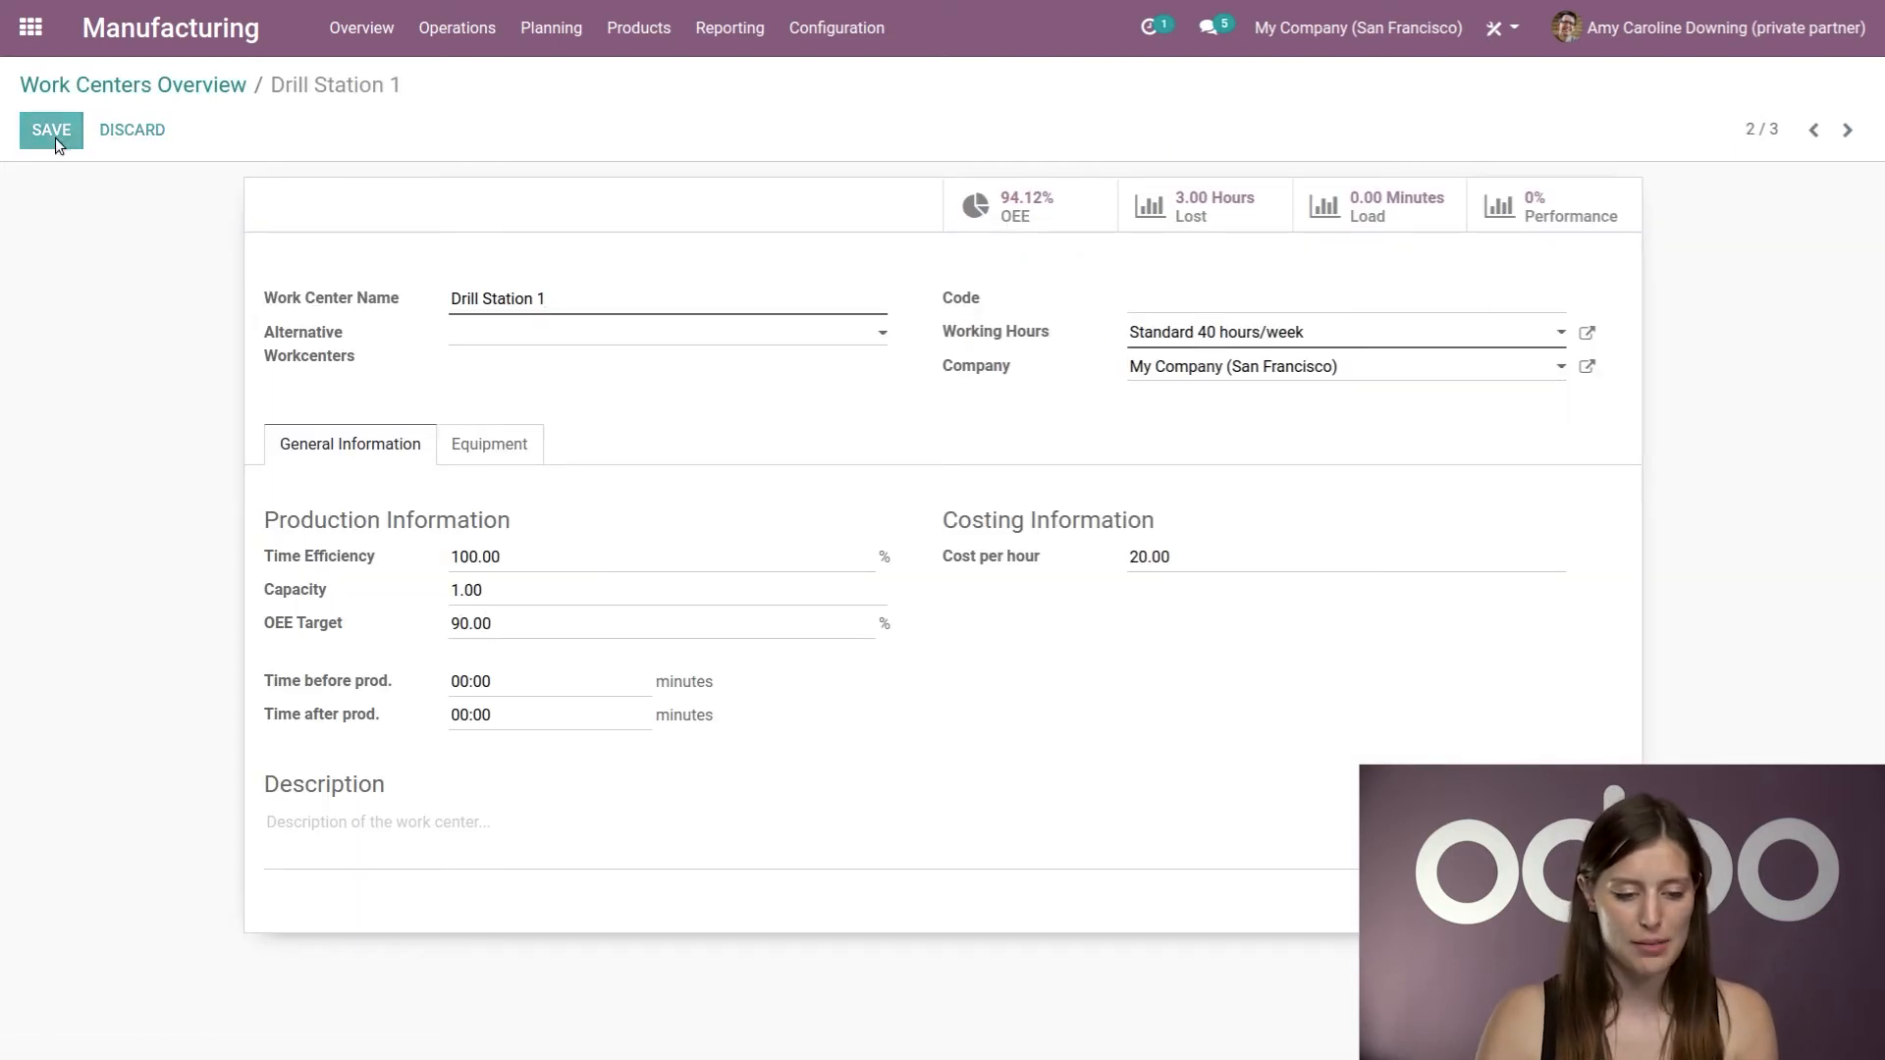
pyautogui.click(133, 85)
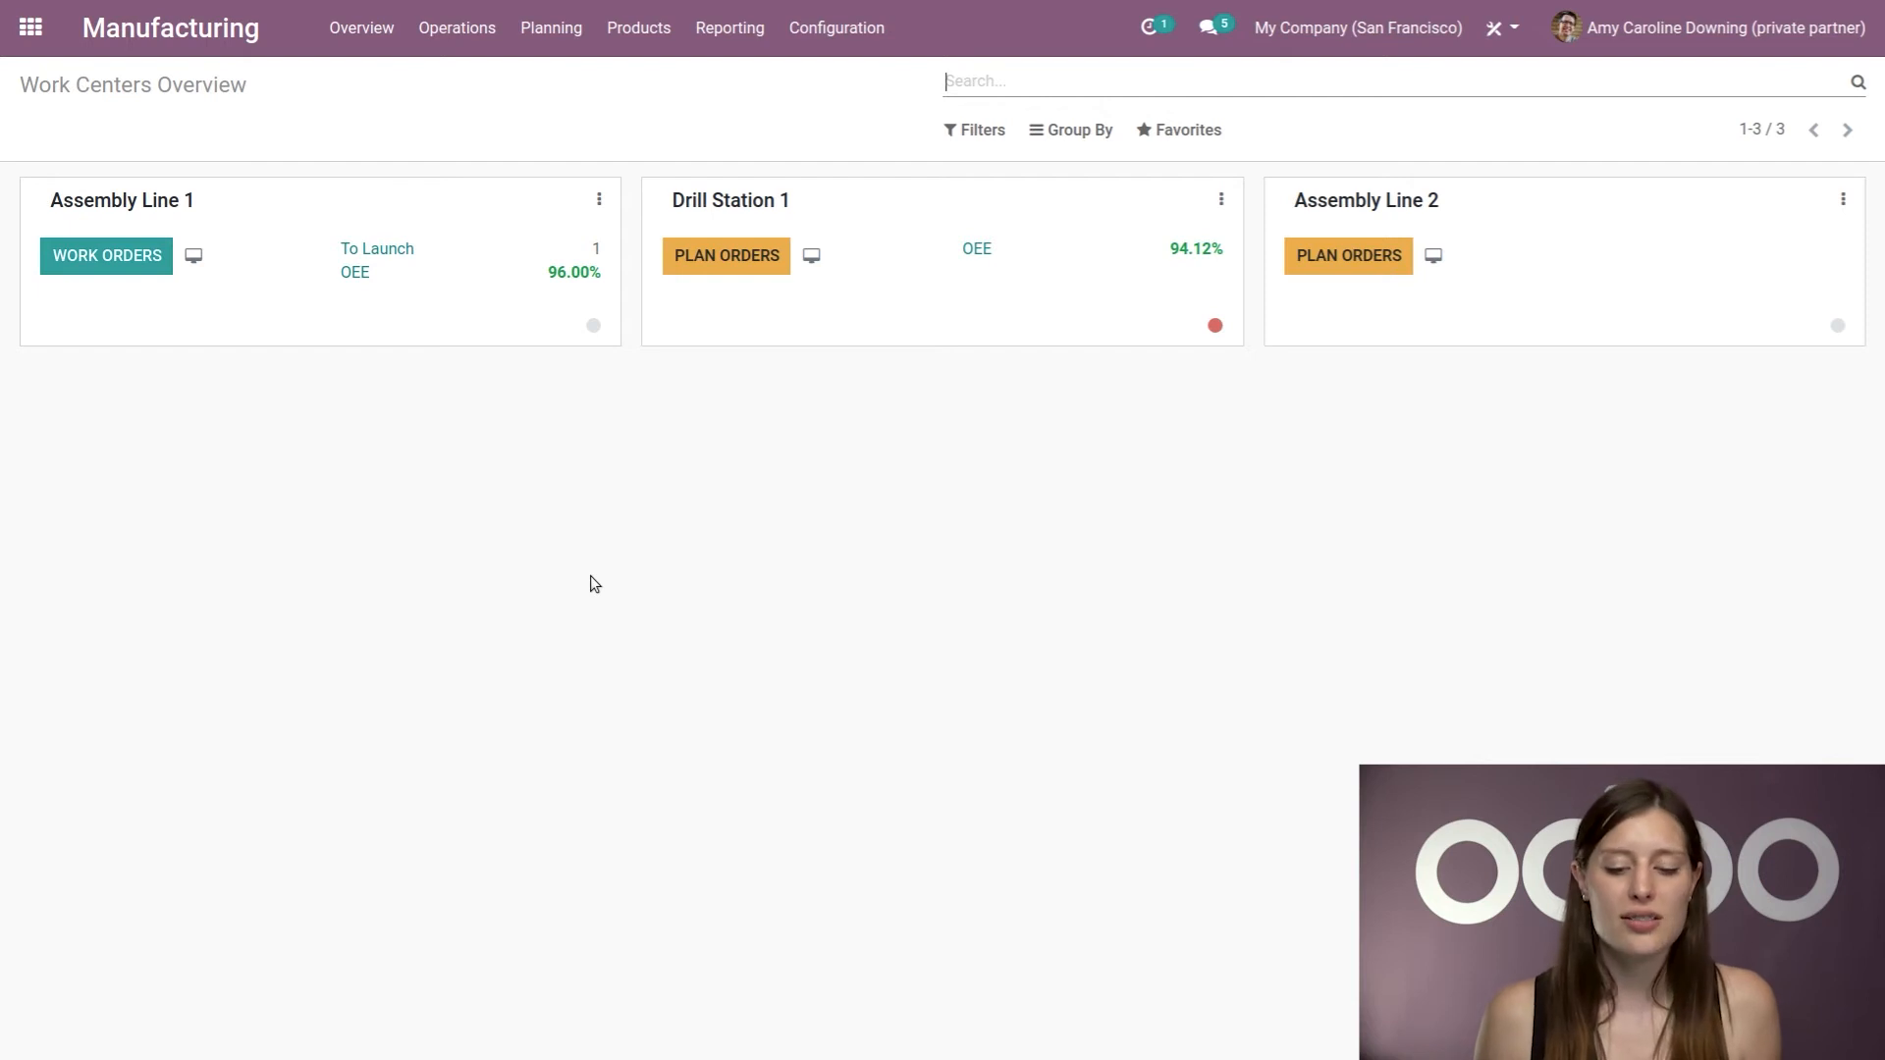
pyautogui.moveTo(926, 347)
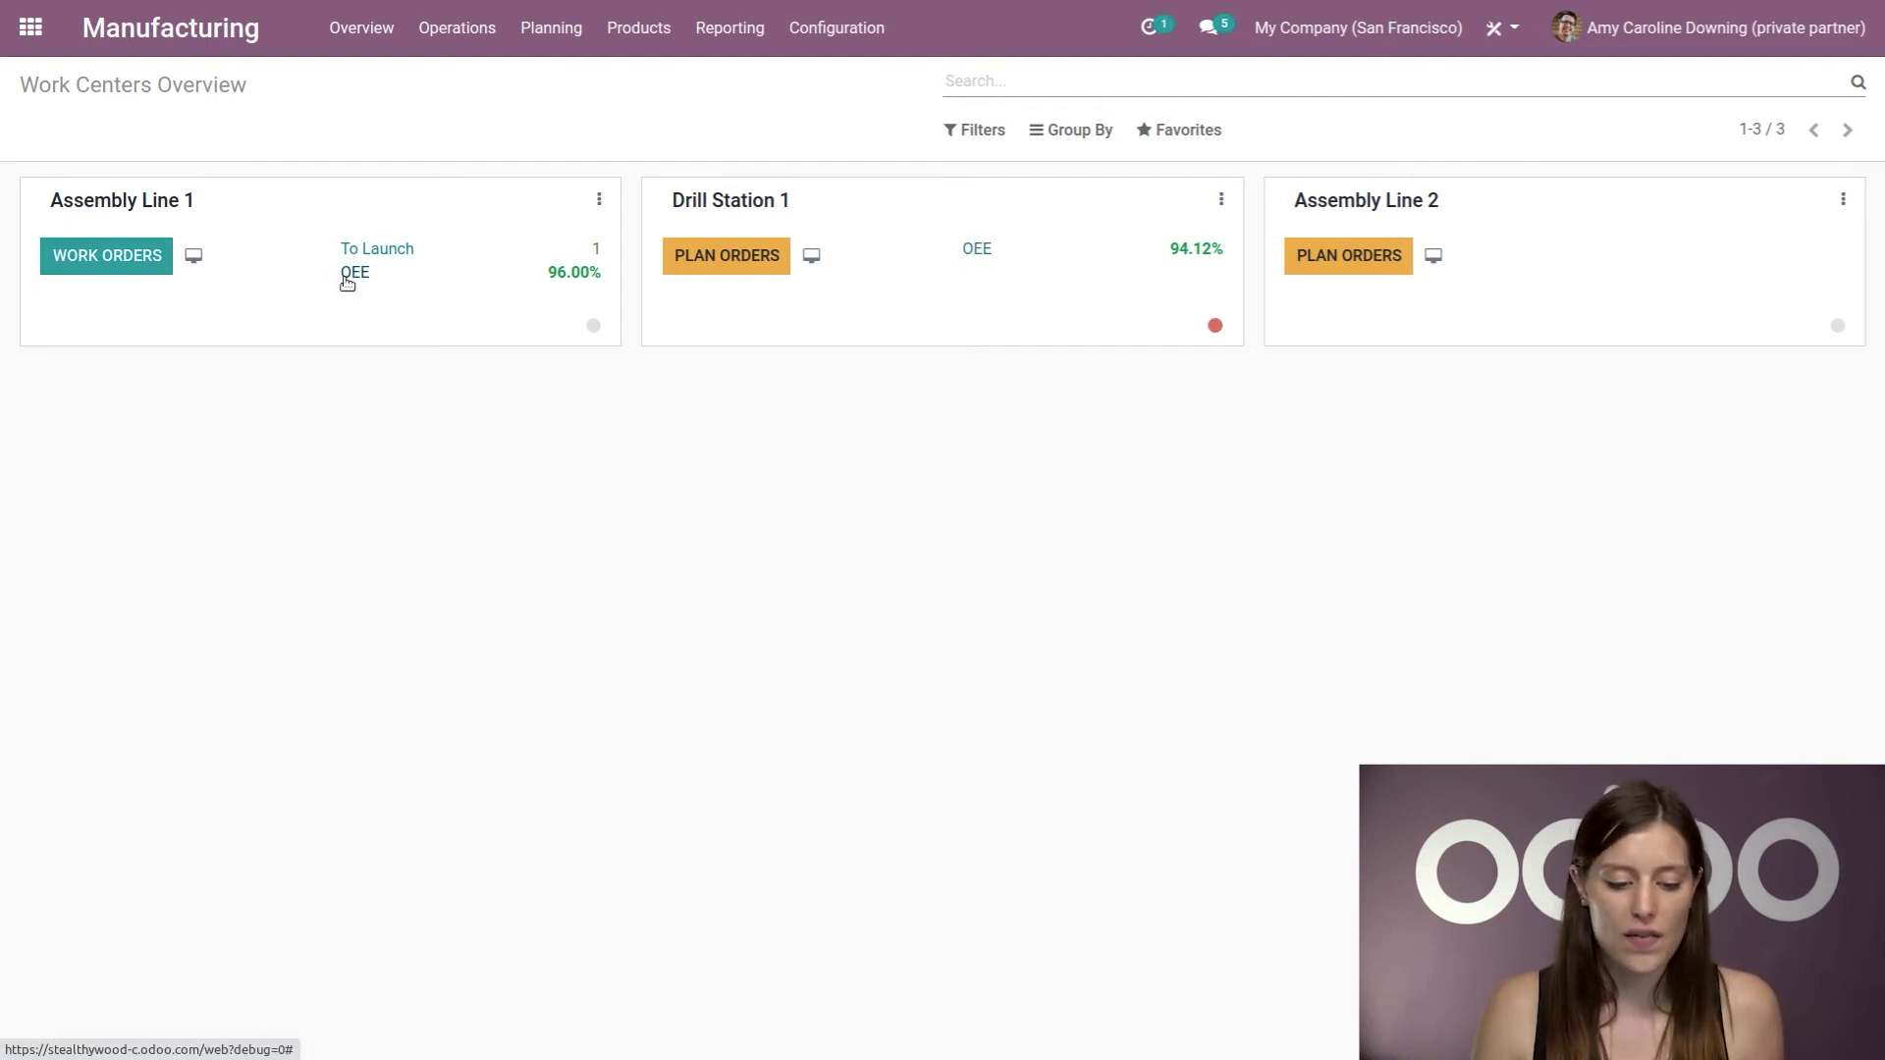
pyautogui.moveTo(982, 250)
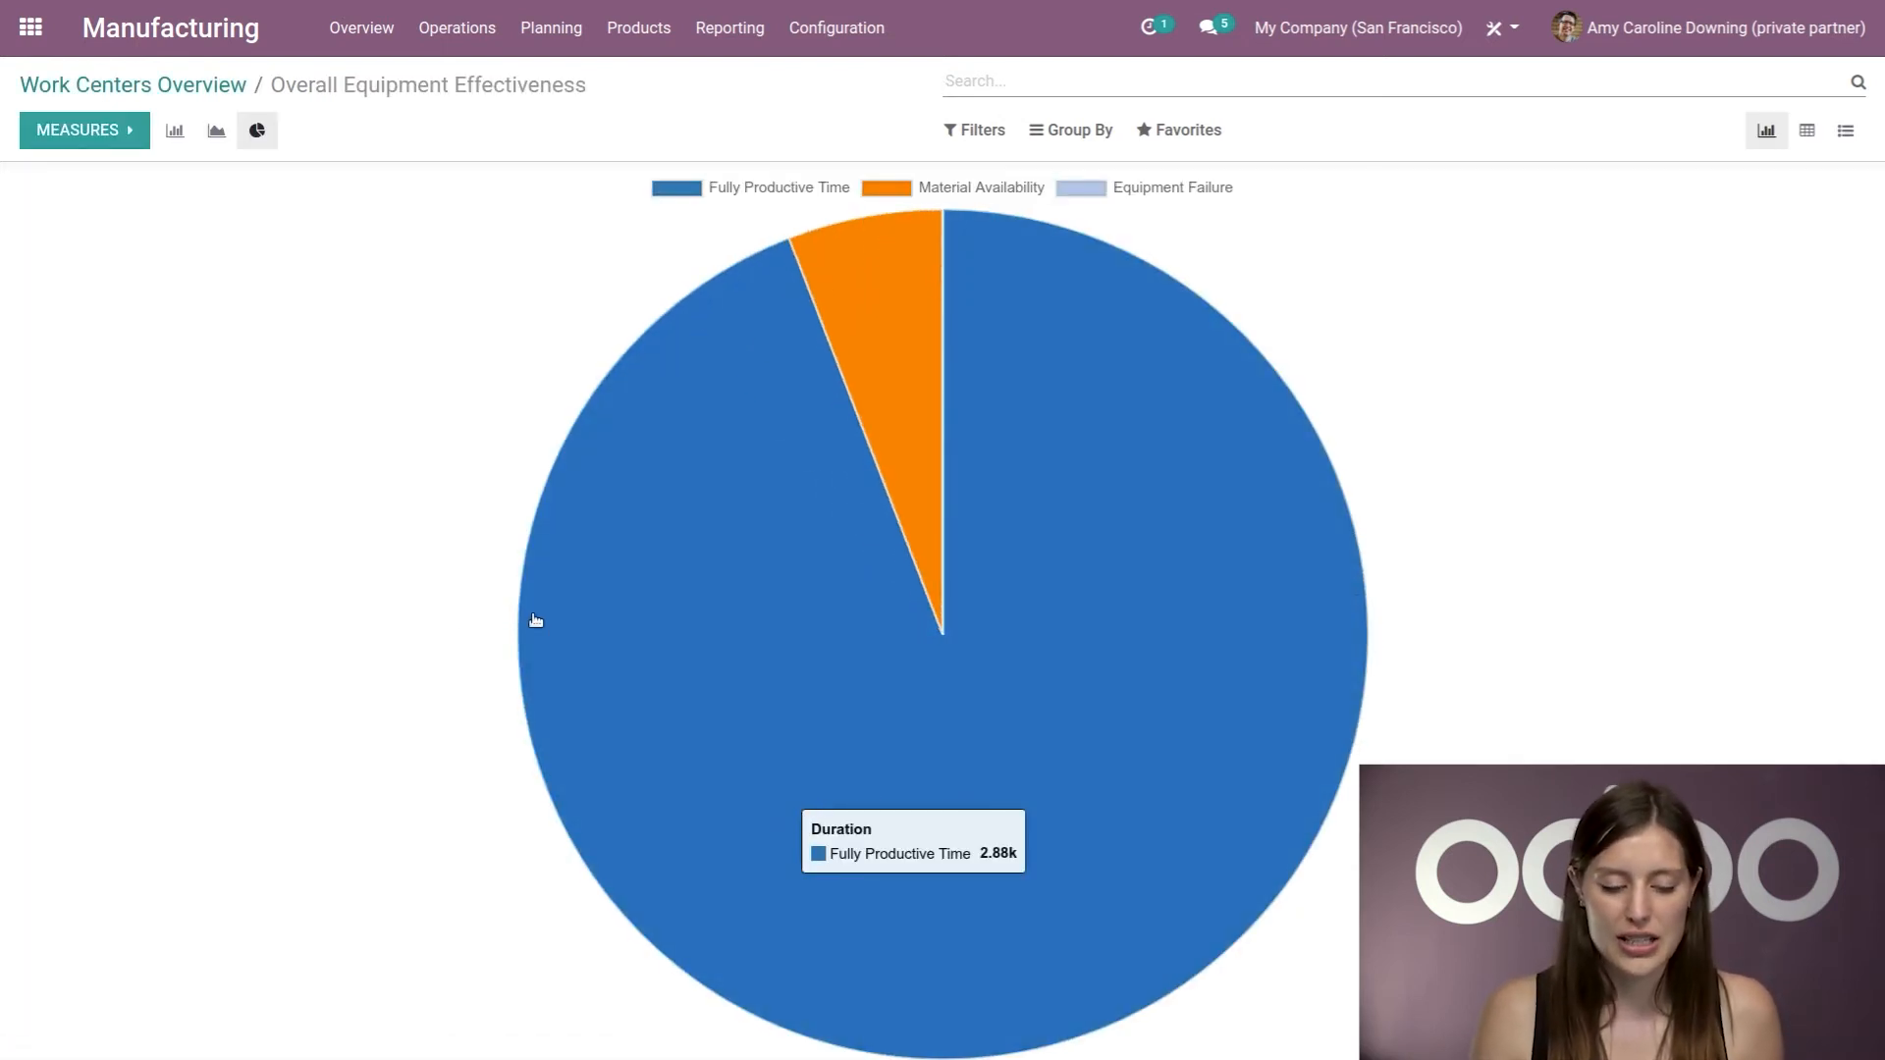
pyautogui.moveTo(376, 611)
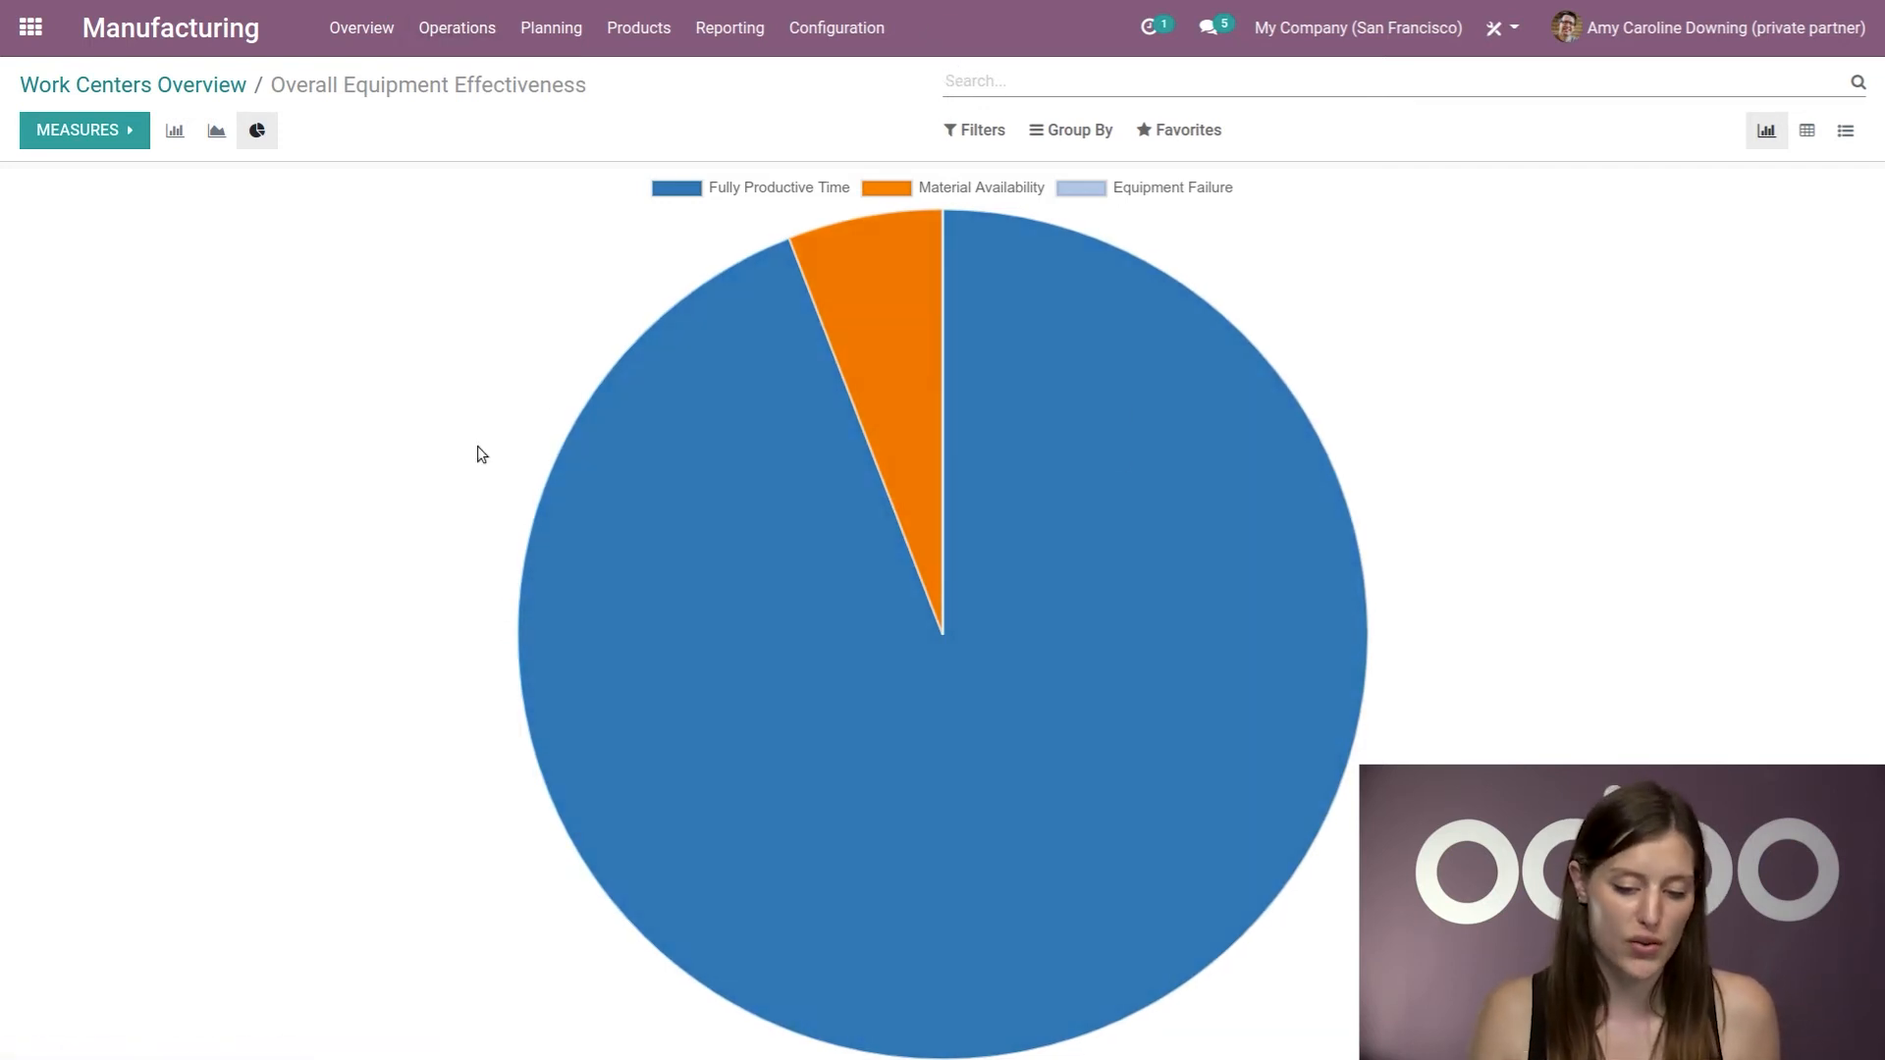
pyautogui.moveTo(128, 418)
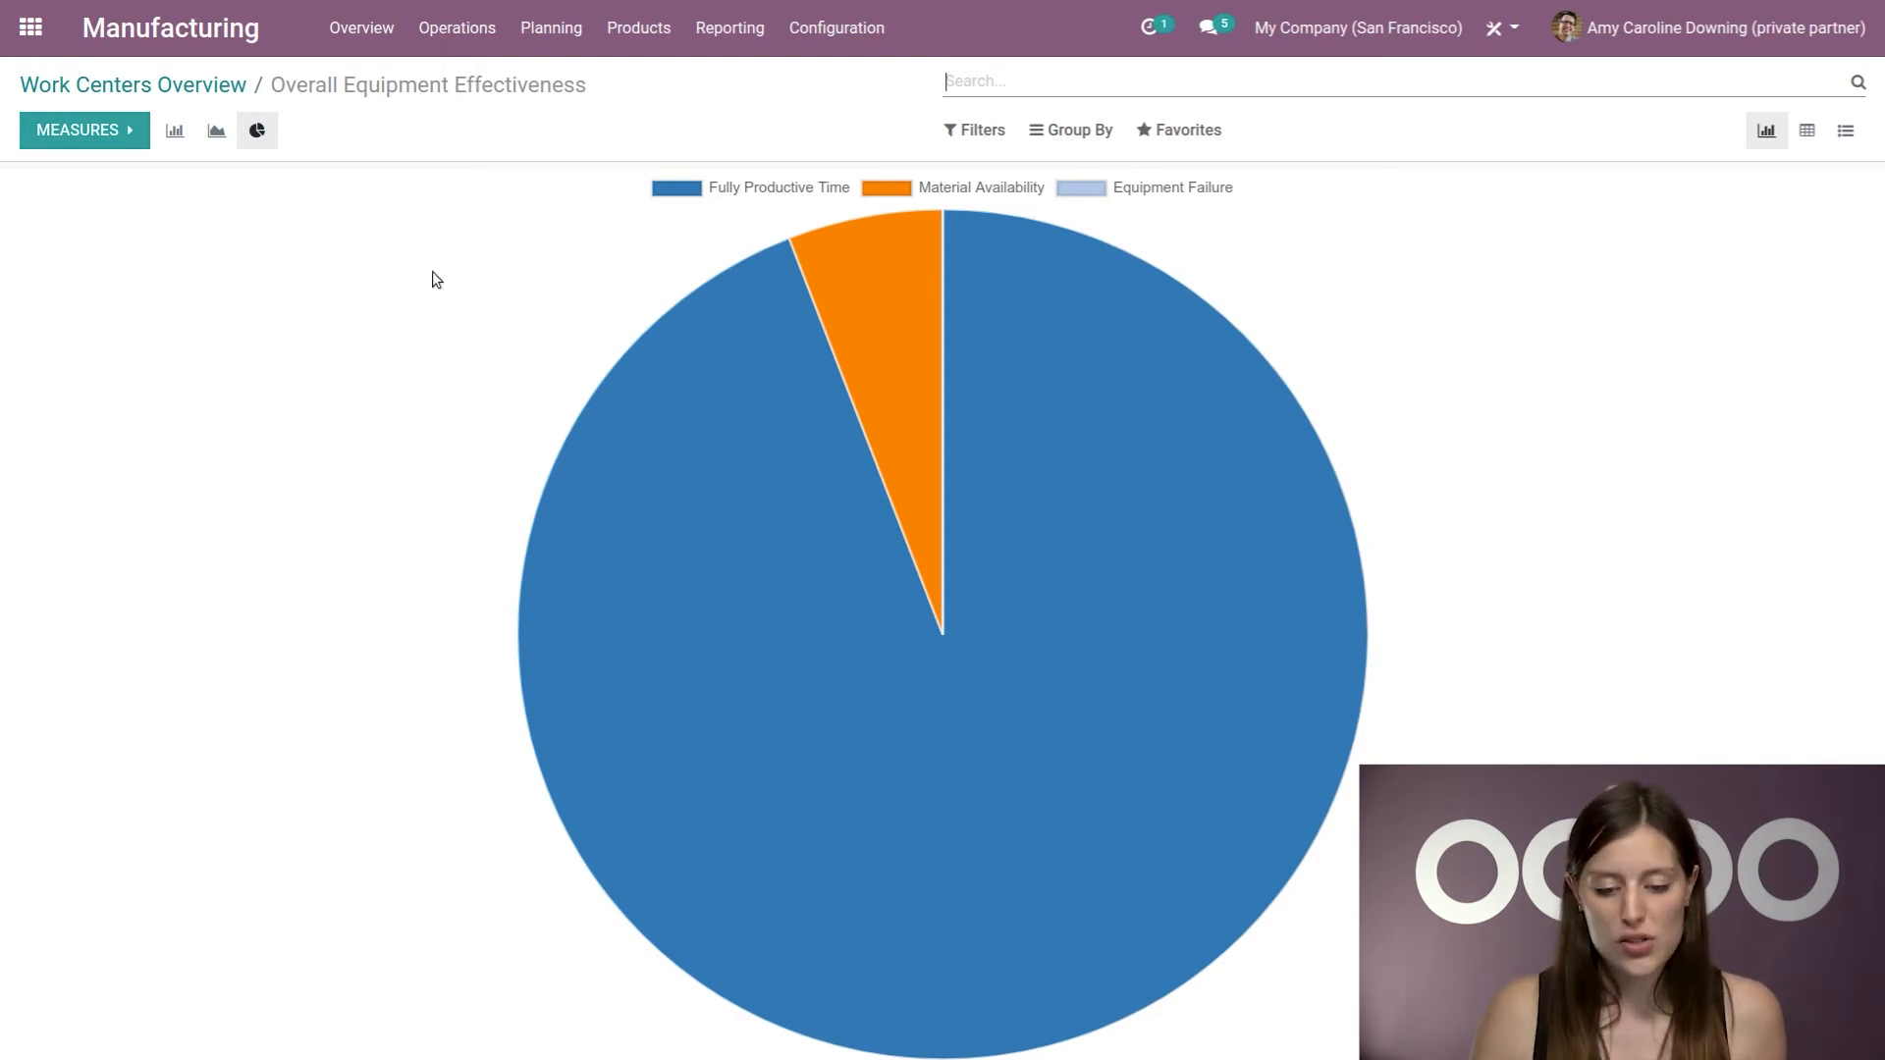
# Step: View the OEE report as a loss-reason pie chart, hiding two Assembly Line 1 categories
pyautogui.click(729, 28)
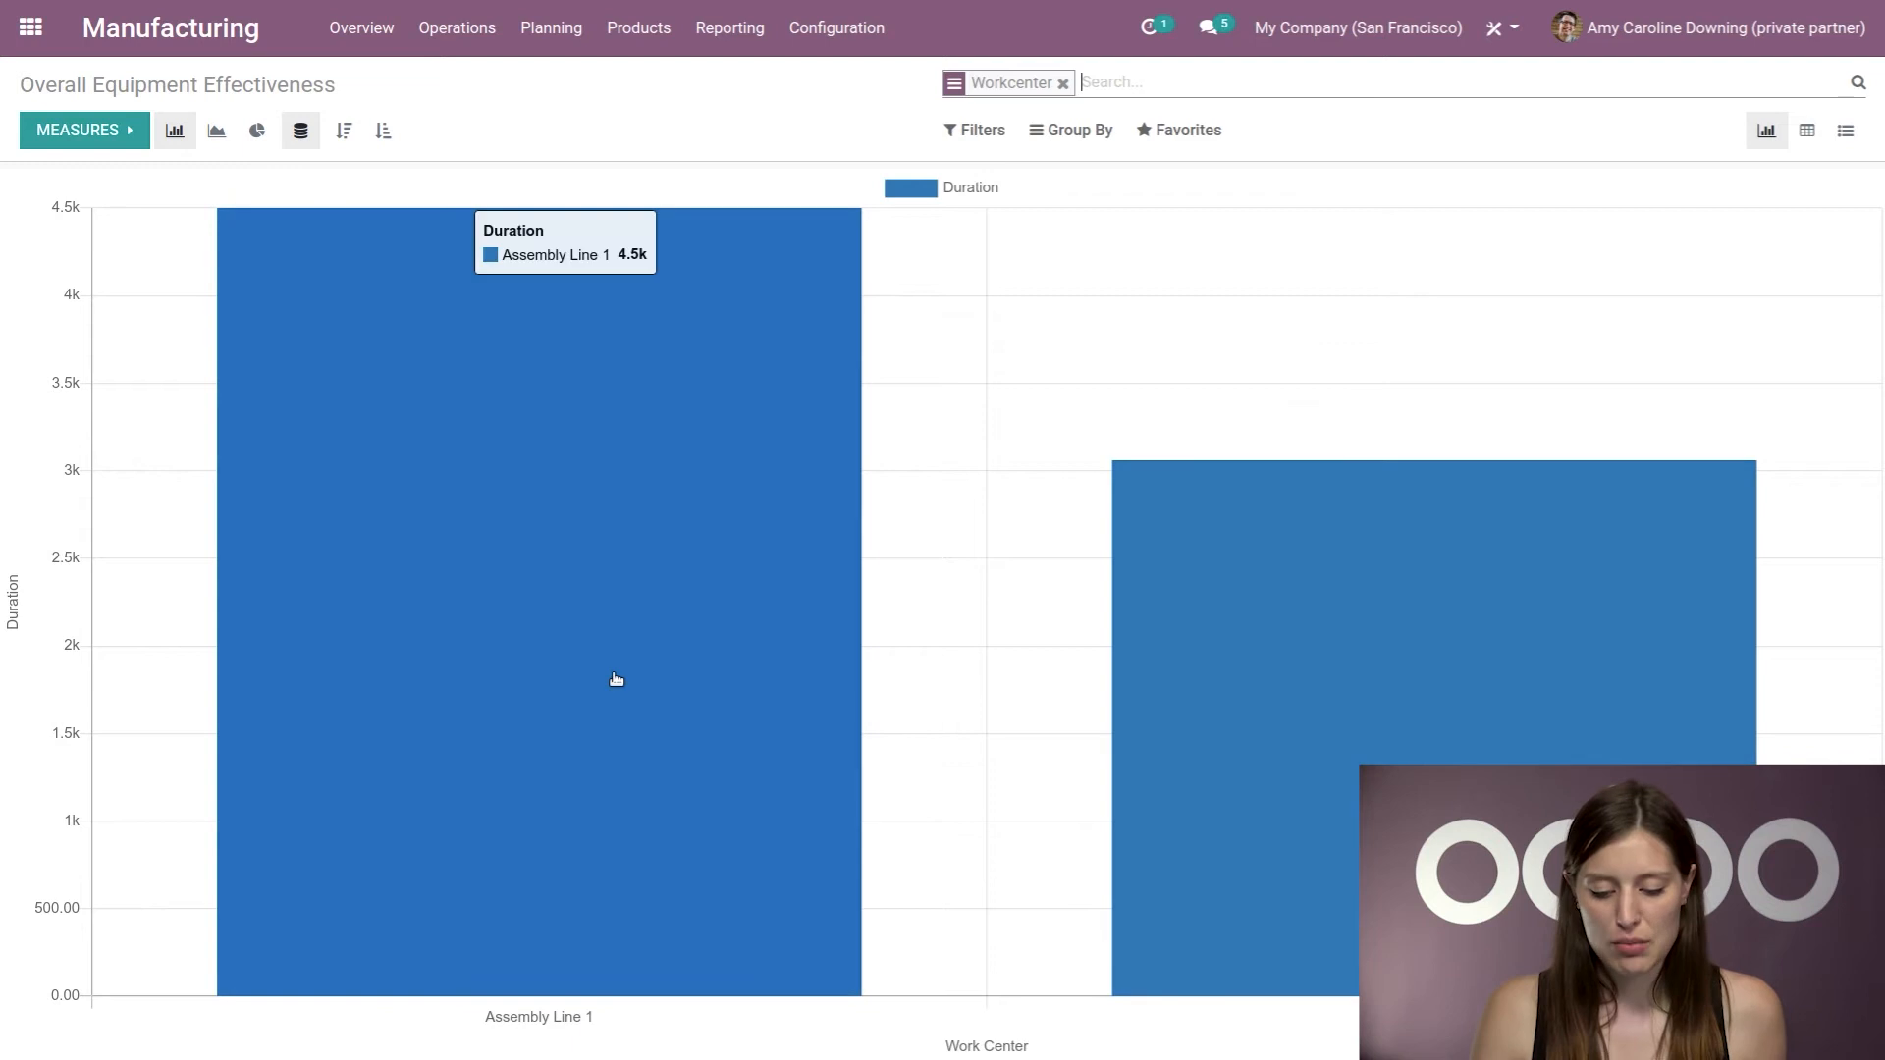
pyautogui.click(1099, 230)
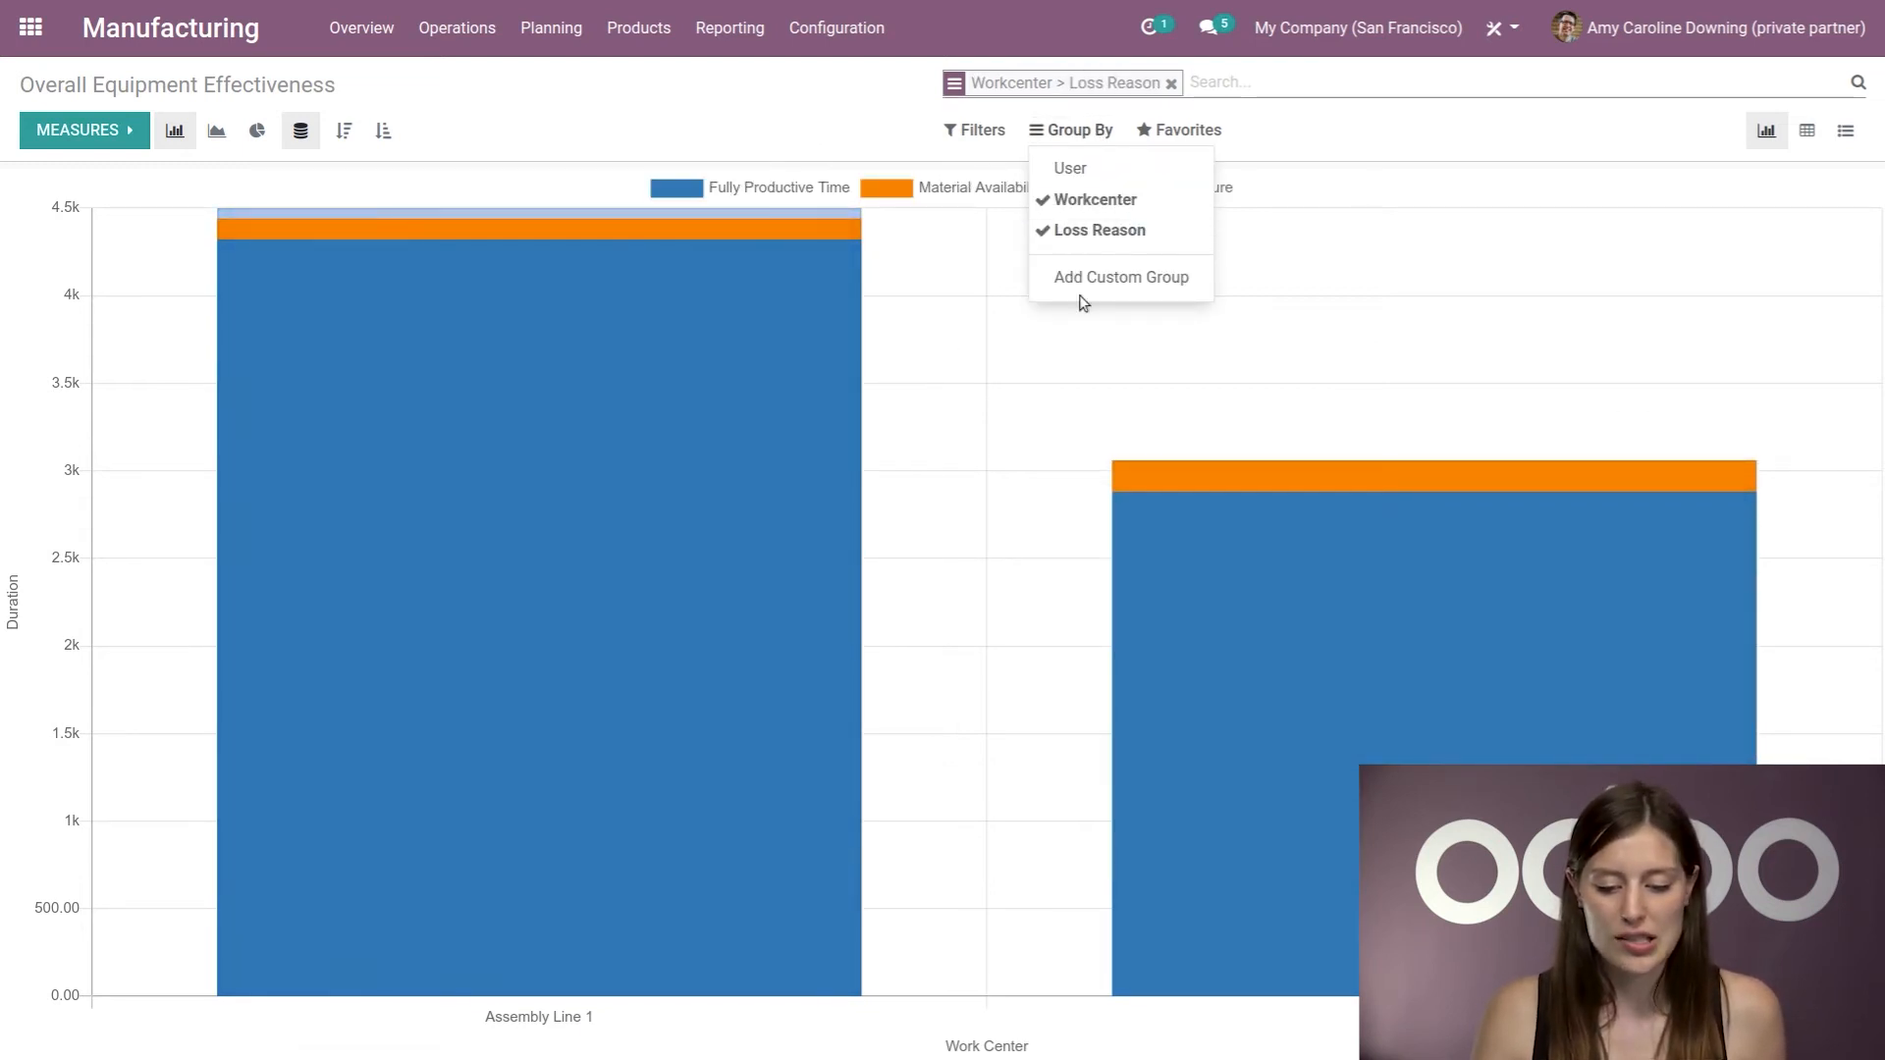
pyautogui.click(256, 130)
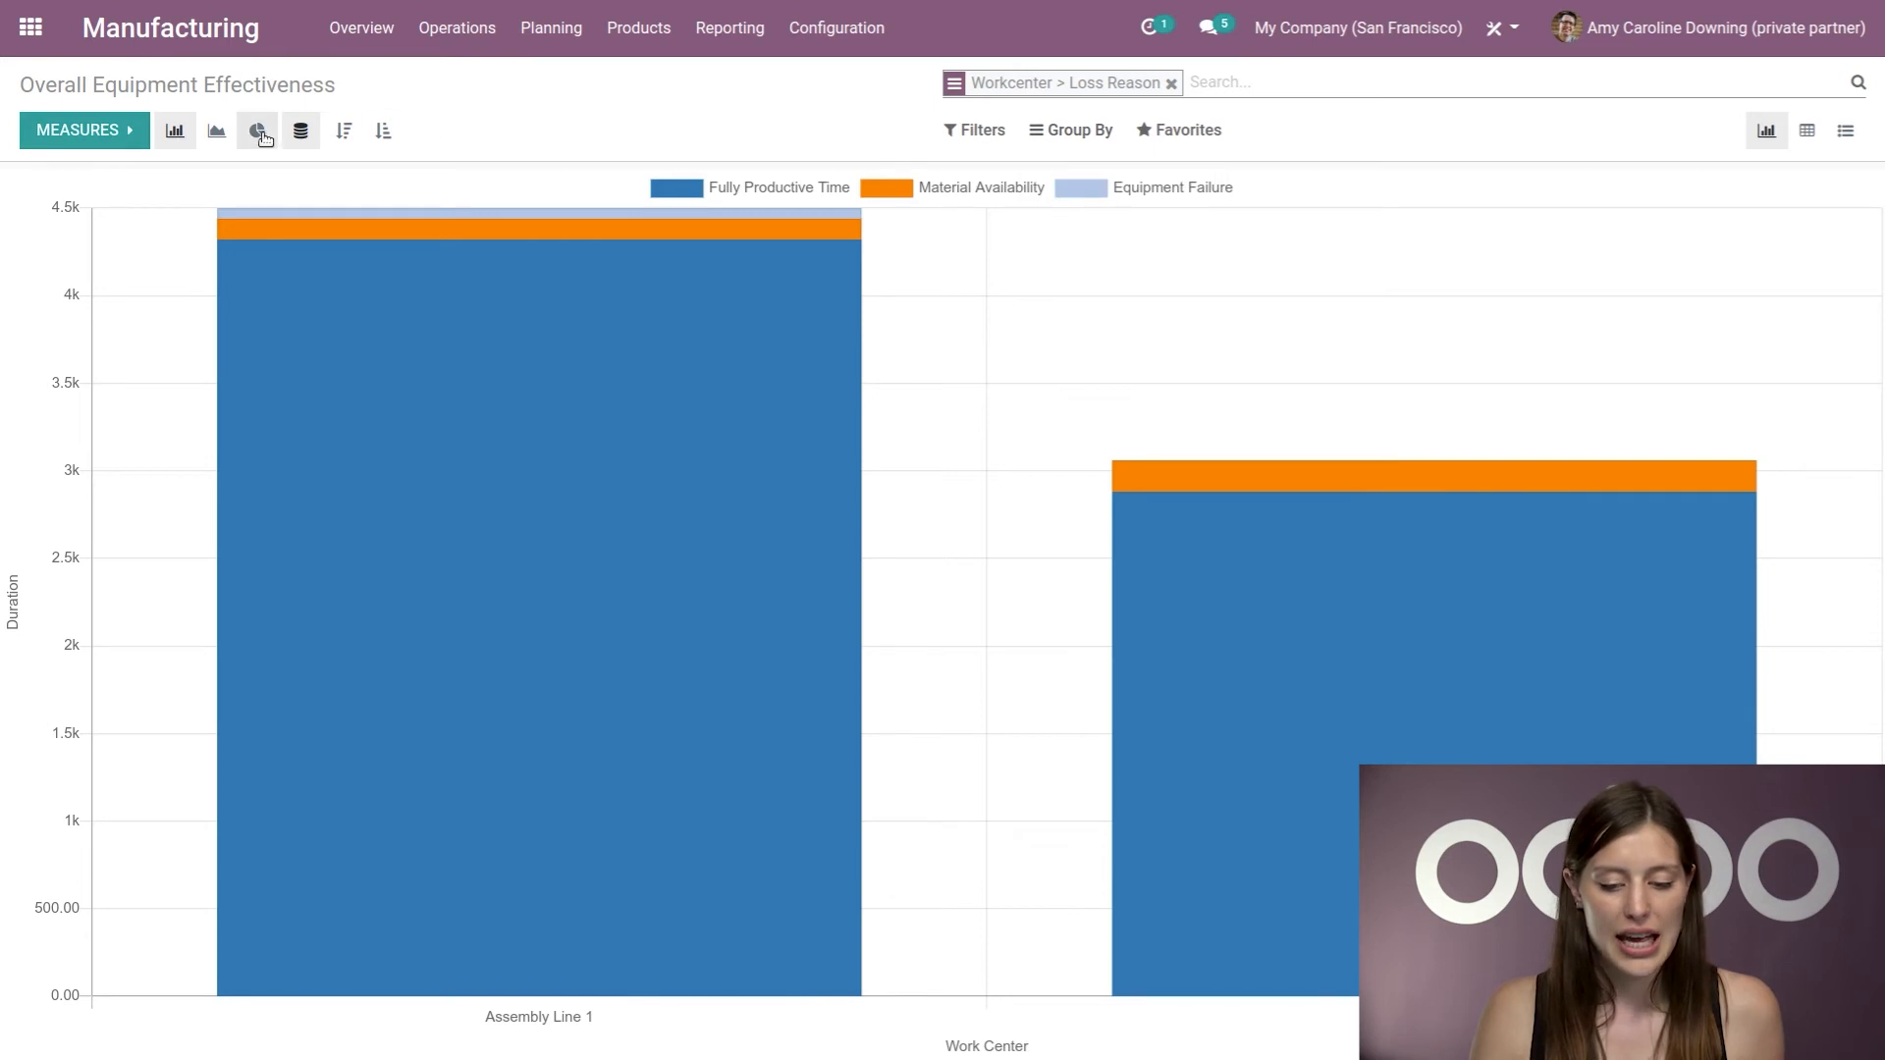
pyautogui.click(256, 129)
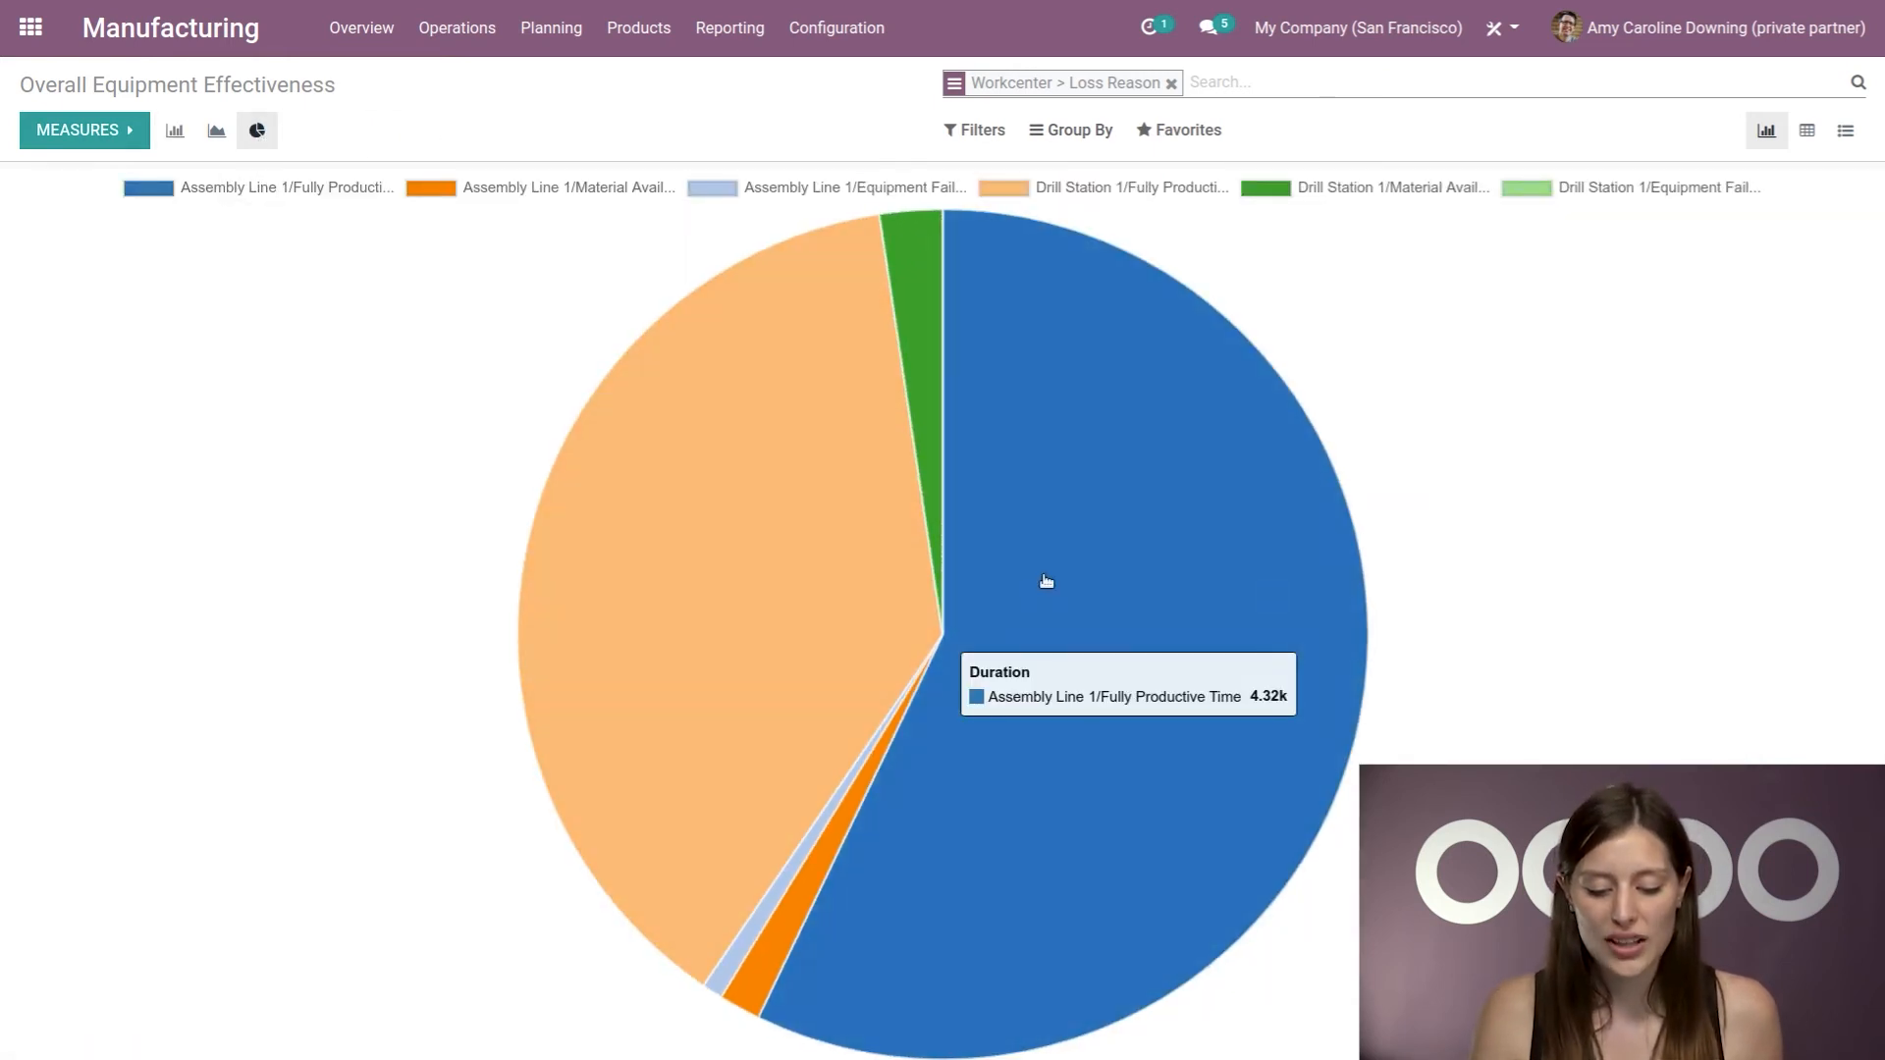
pyautogui.moveTo(1056, 626)
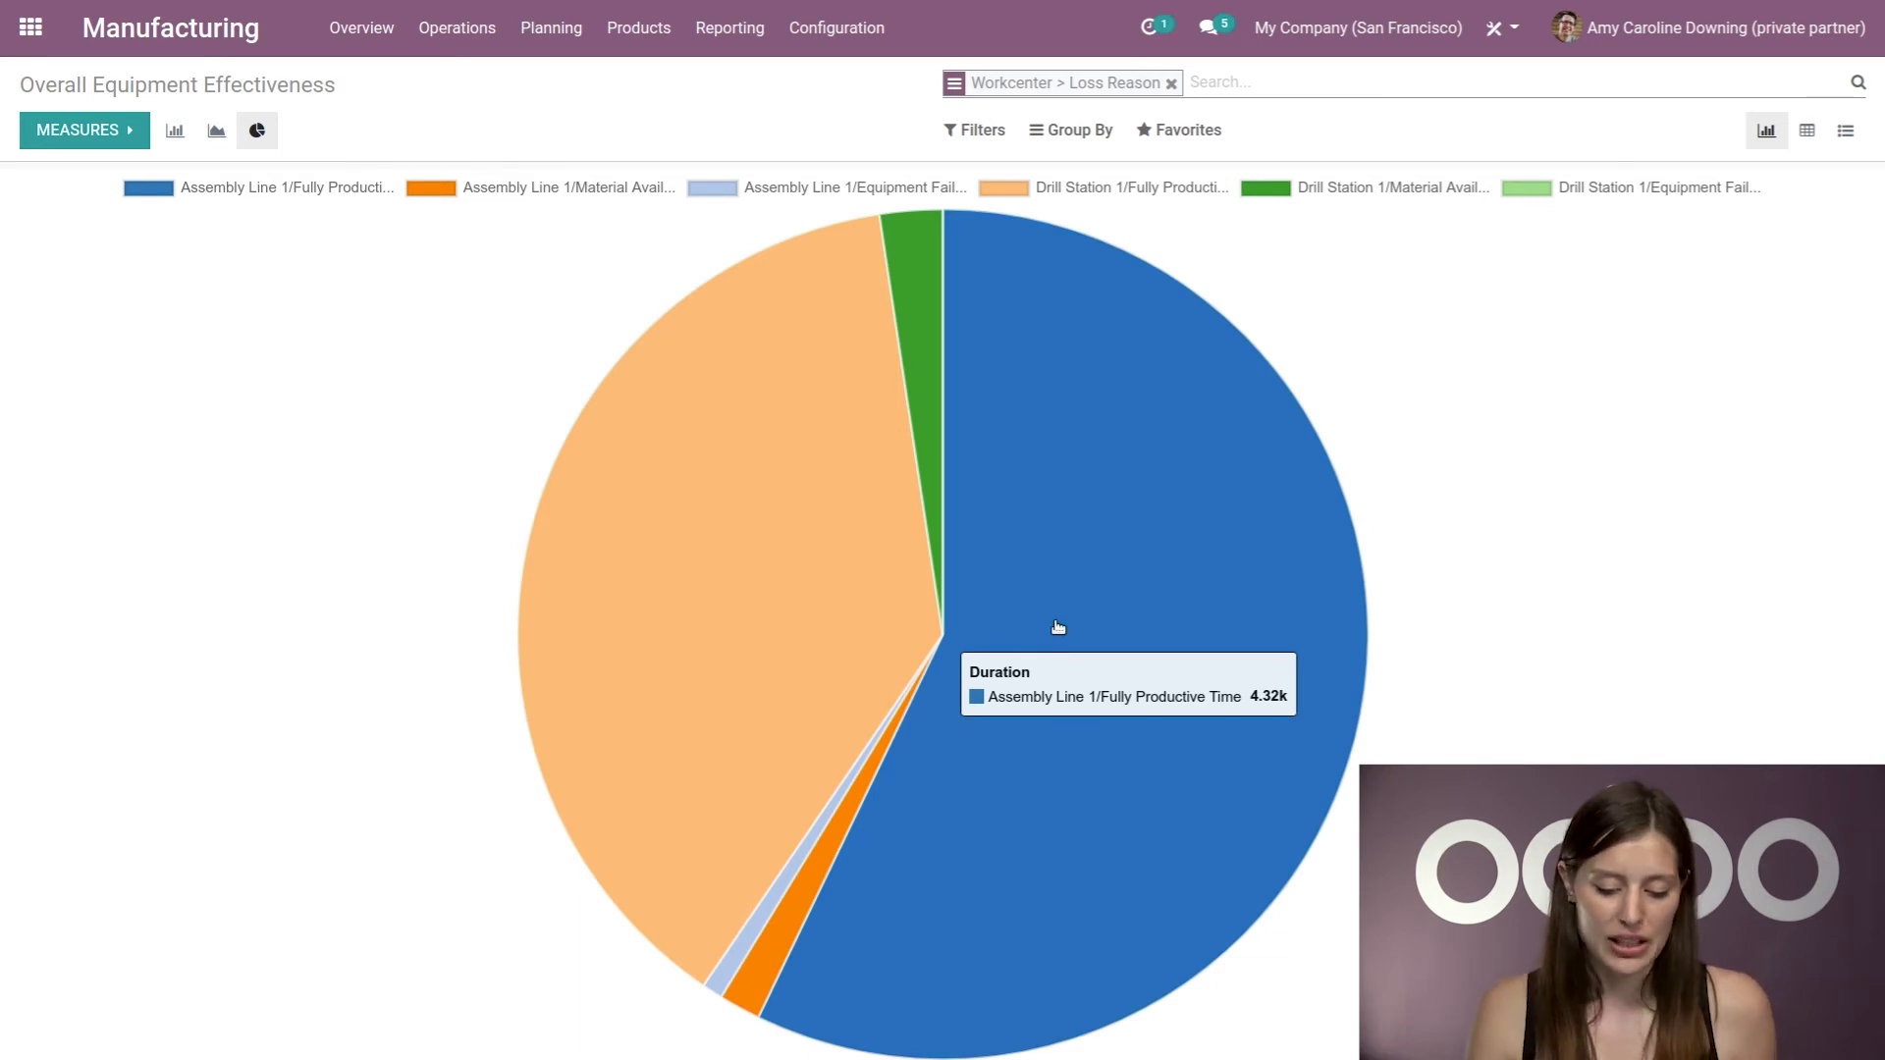
pyautogui.moveTo(775, 583)
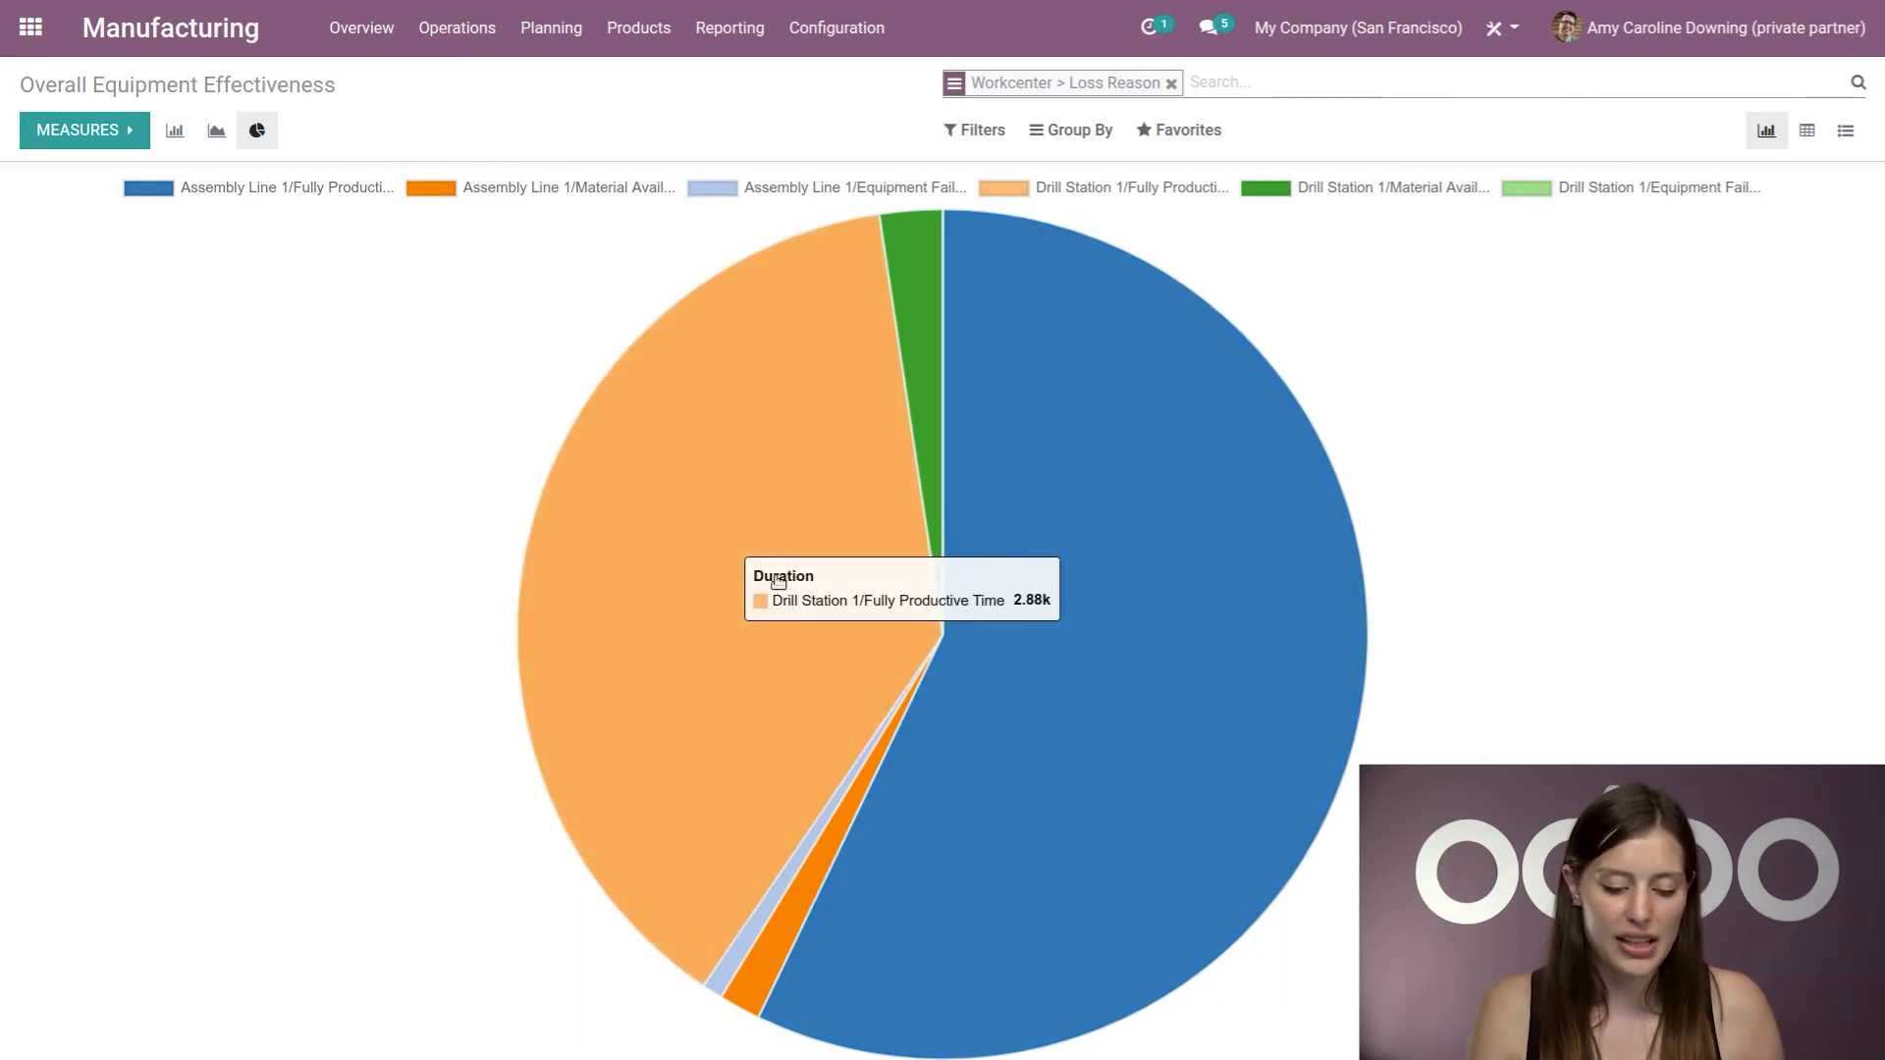
pyautogui.moveTo(812, 204)
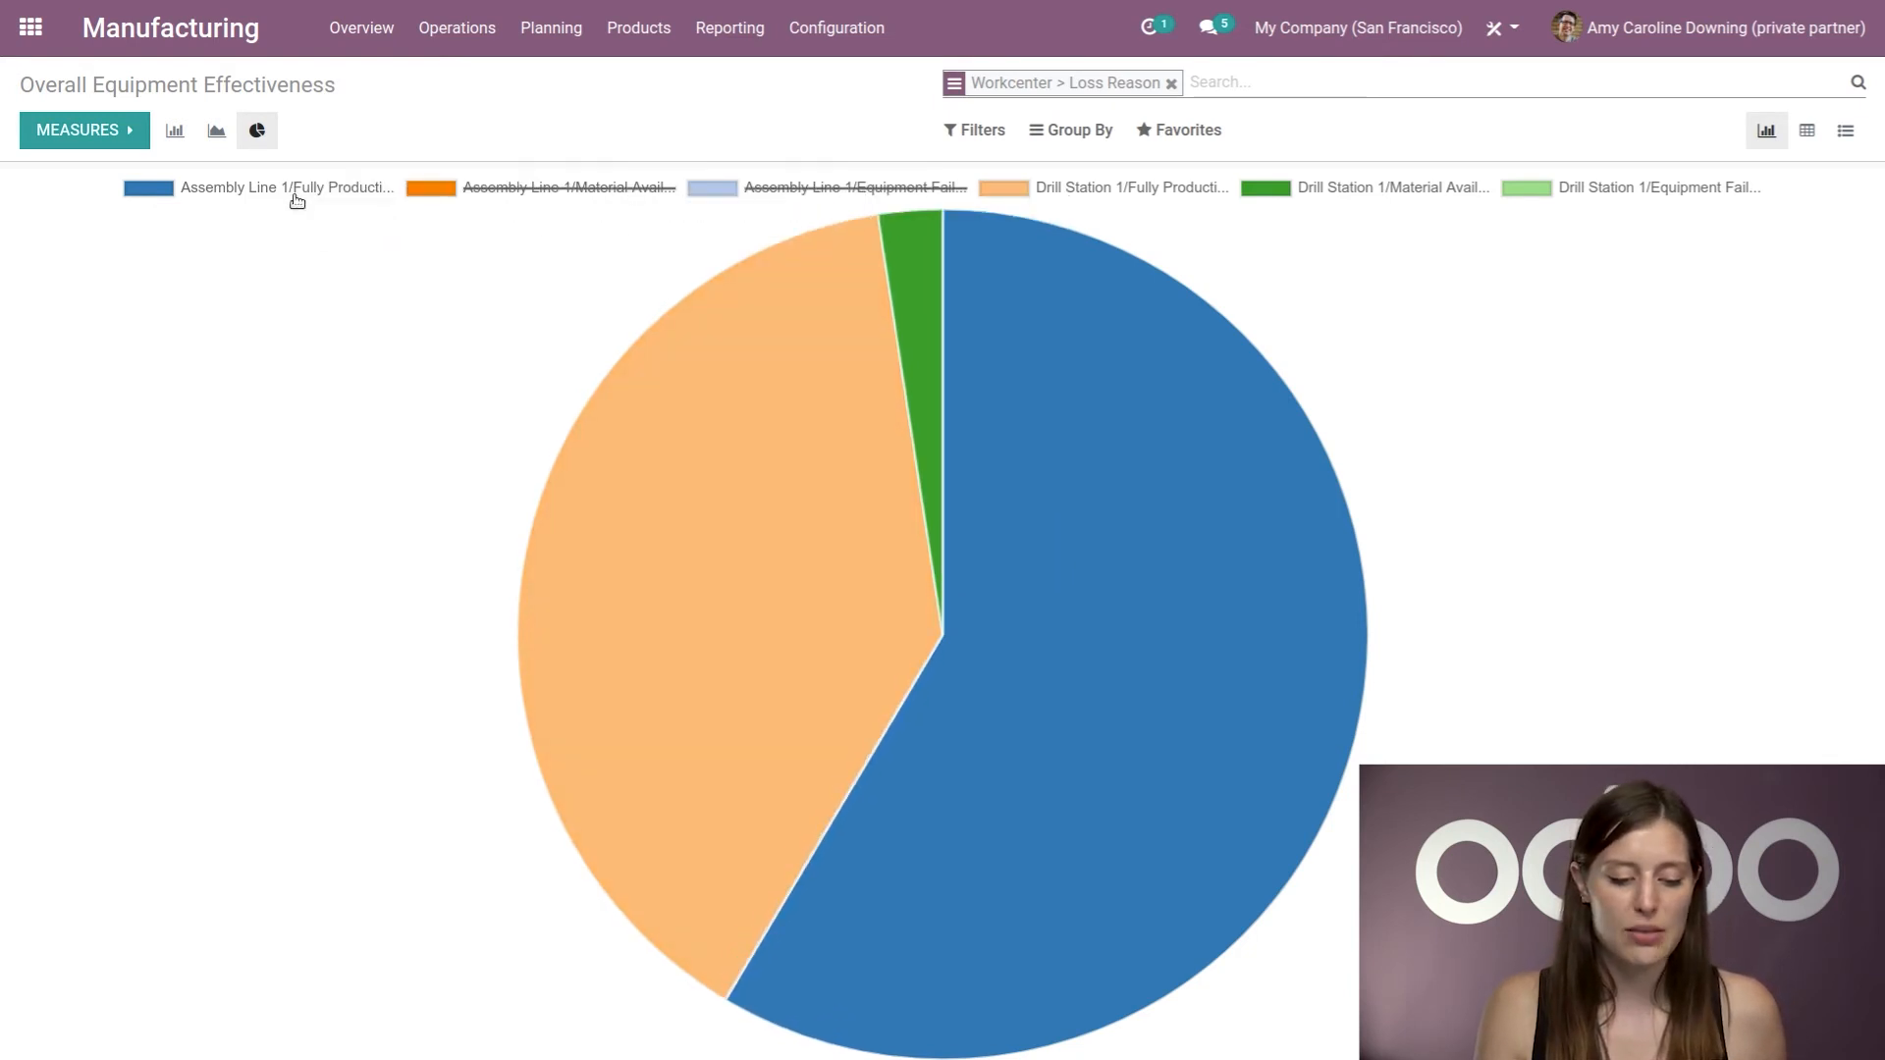
pyautogui.click(285, 188)
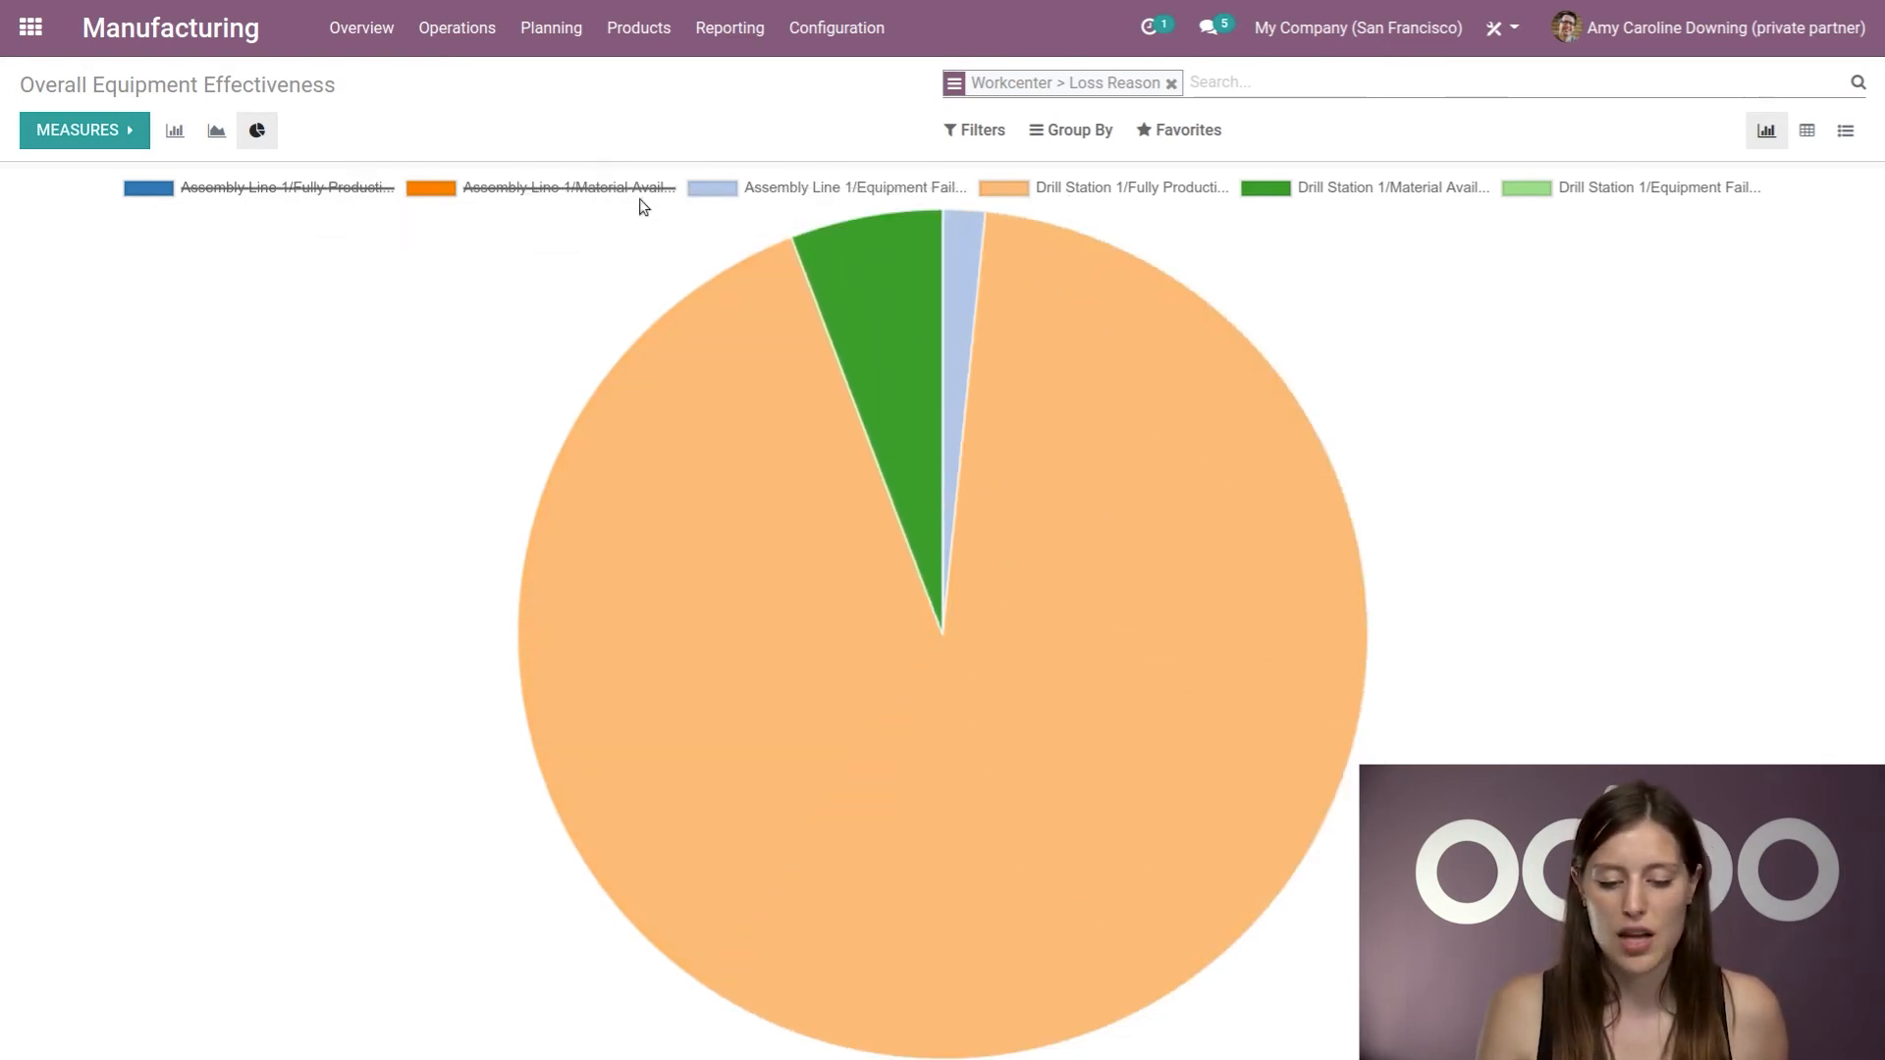
pyautogui.click(285, 187)
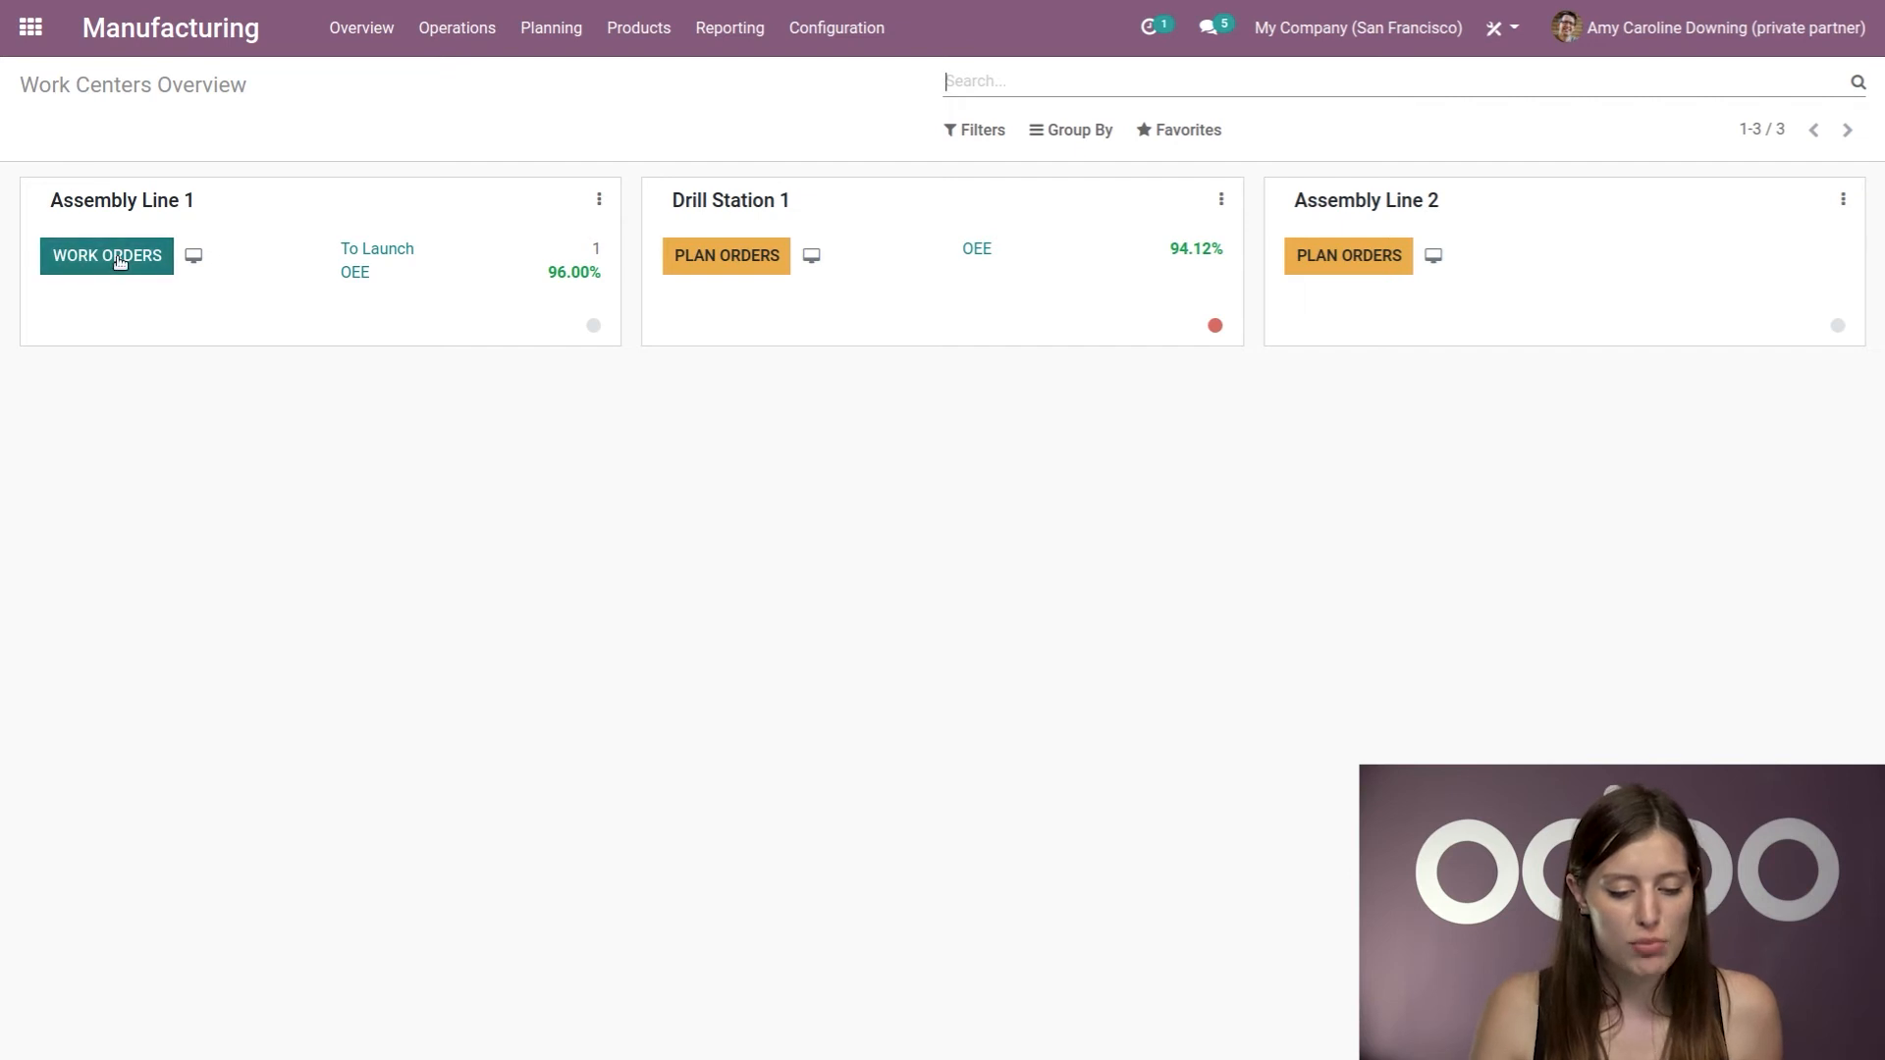
# Step: Give the WH/MO/00002 Assembly work order on Assembly Line 1 an expected duration of 01:00
pyautogui.click(106, 256)
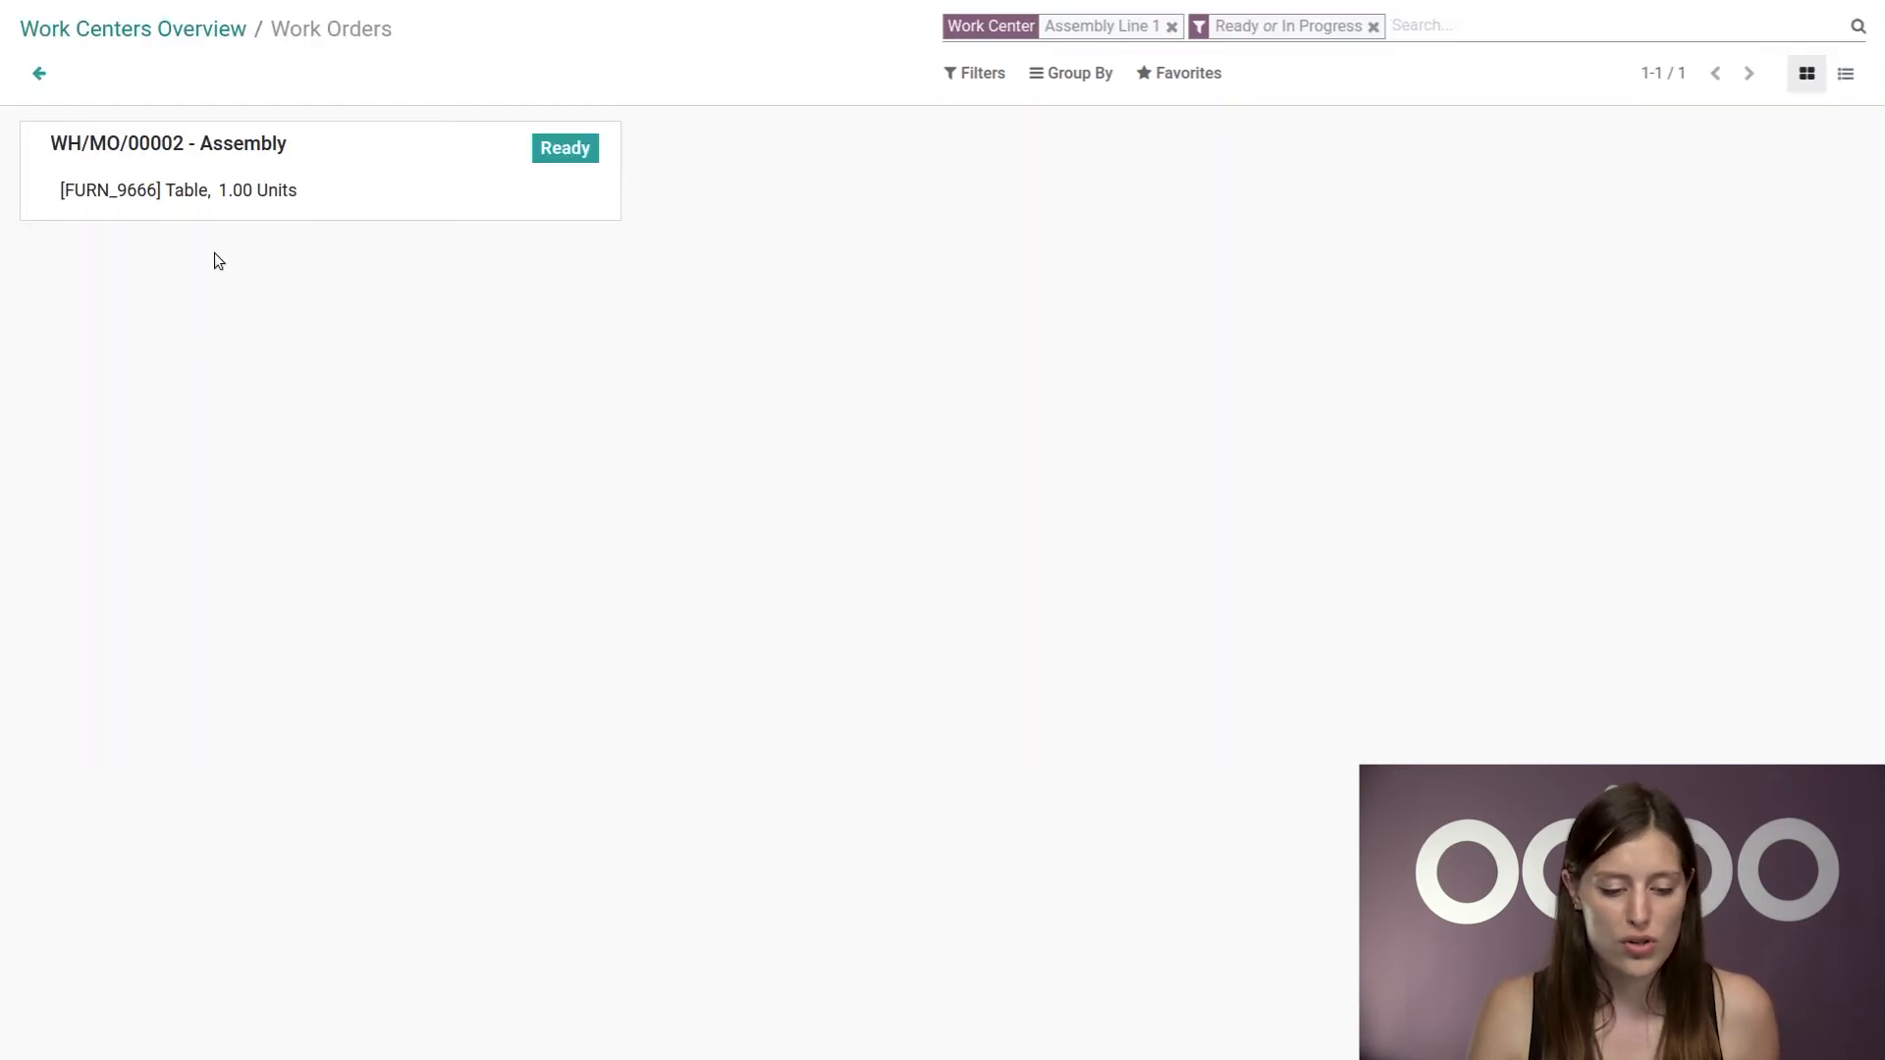
pyautogui.click(38, 74)
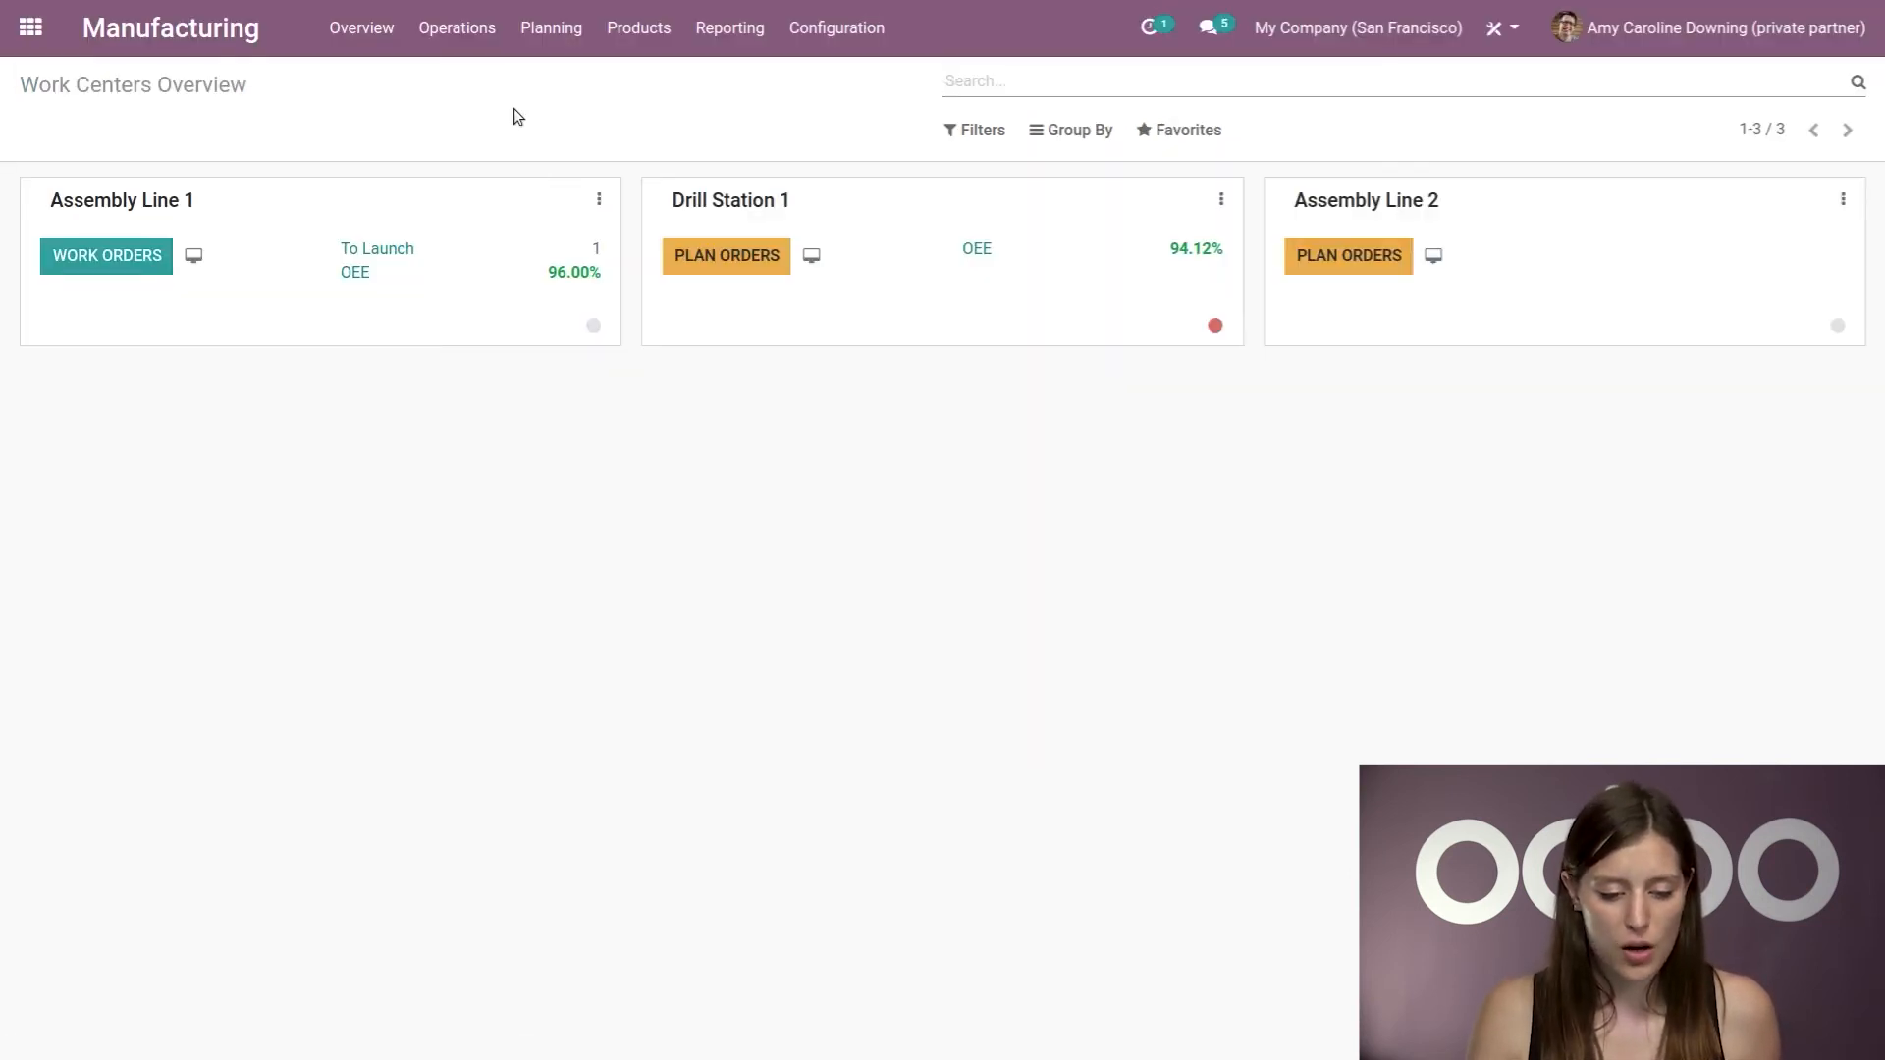
pyautogui.click(106, 256)
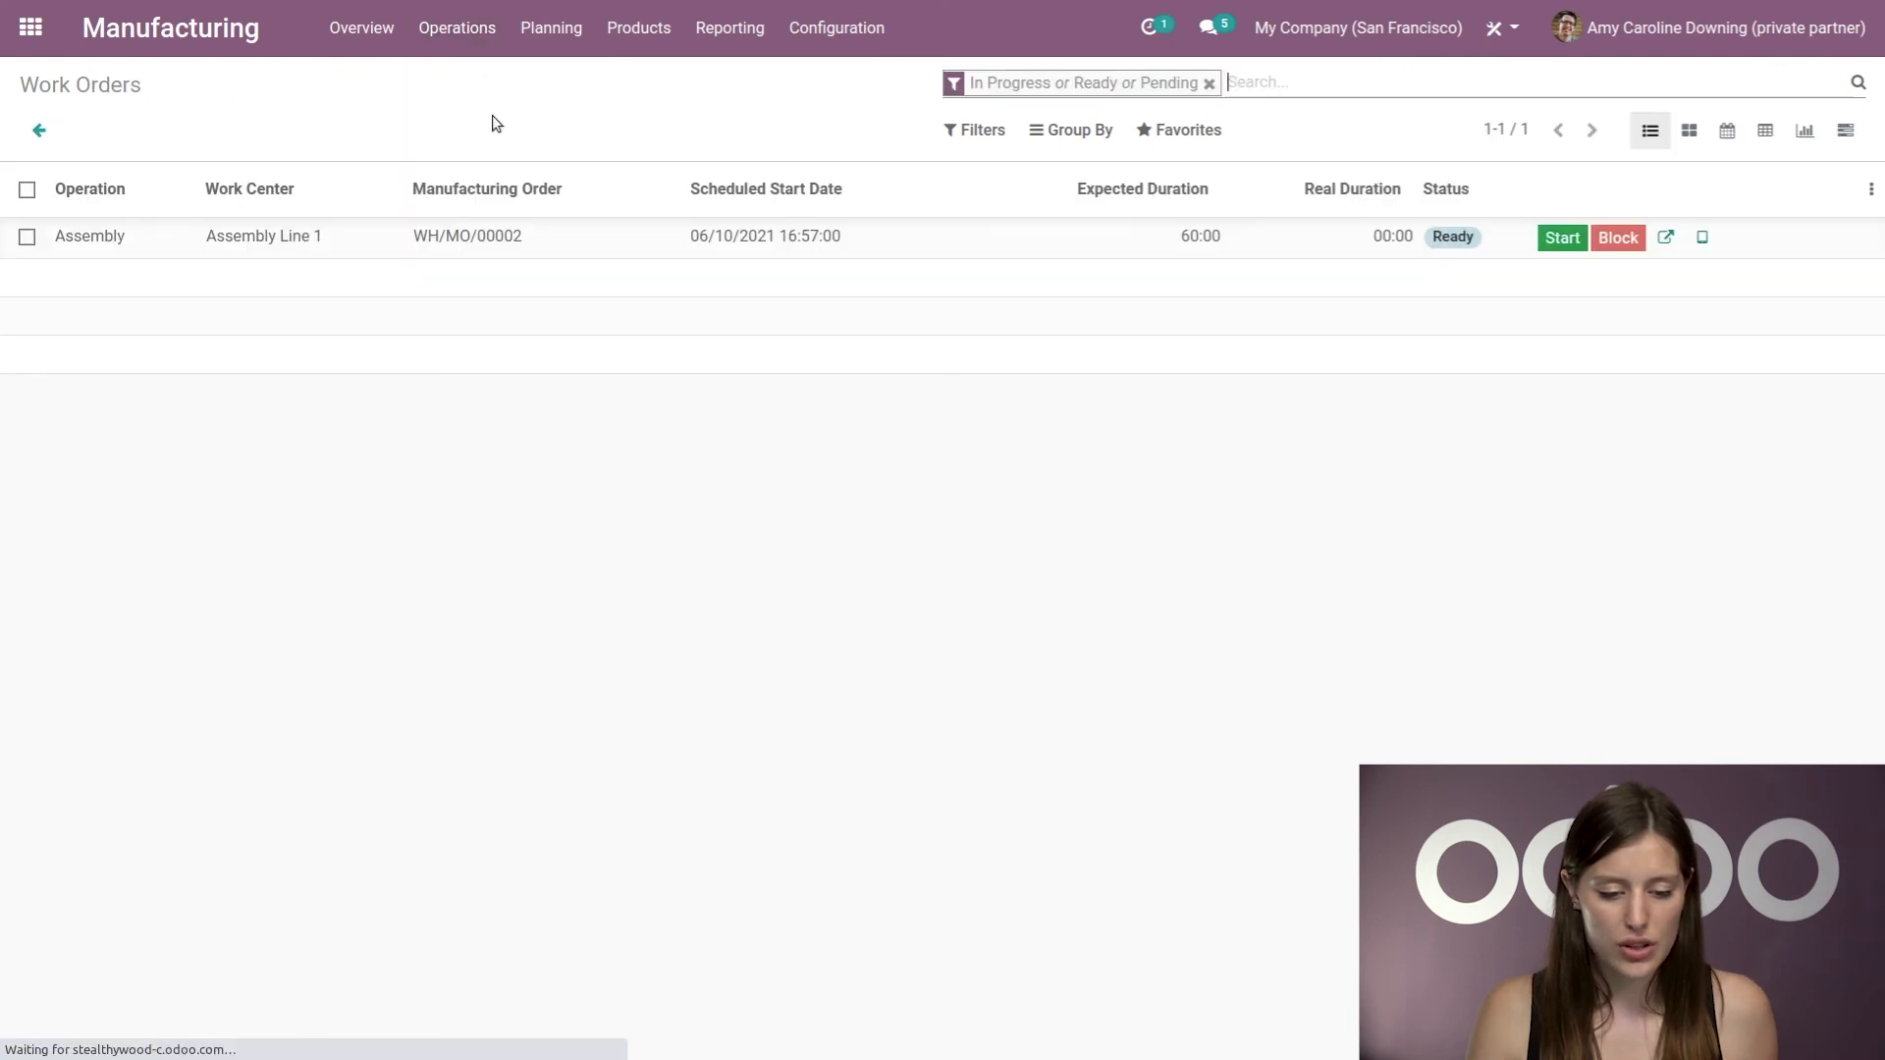
pyautogui.click(1199, 236)
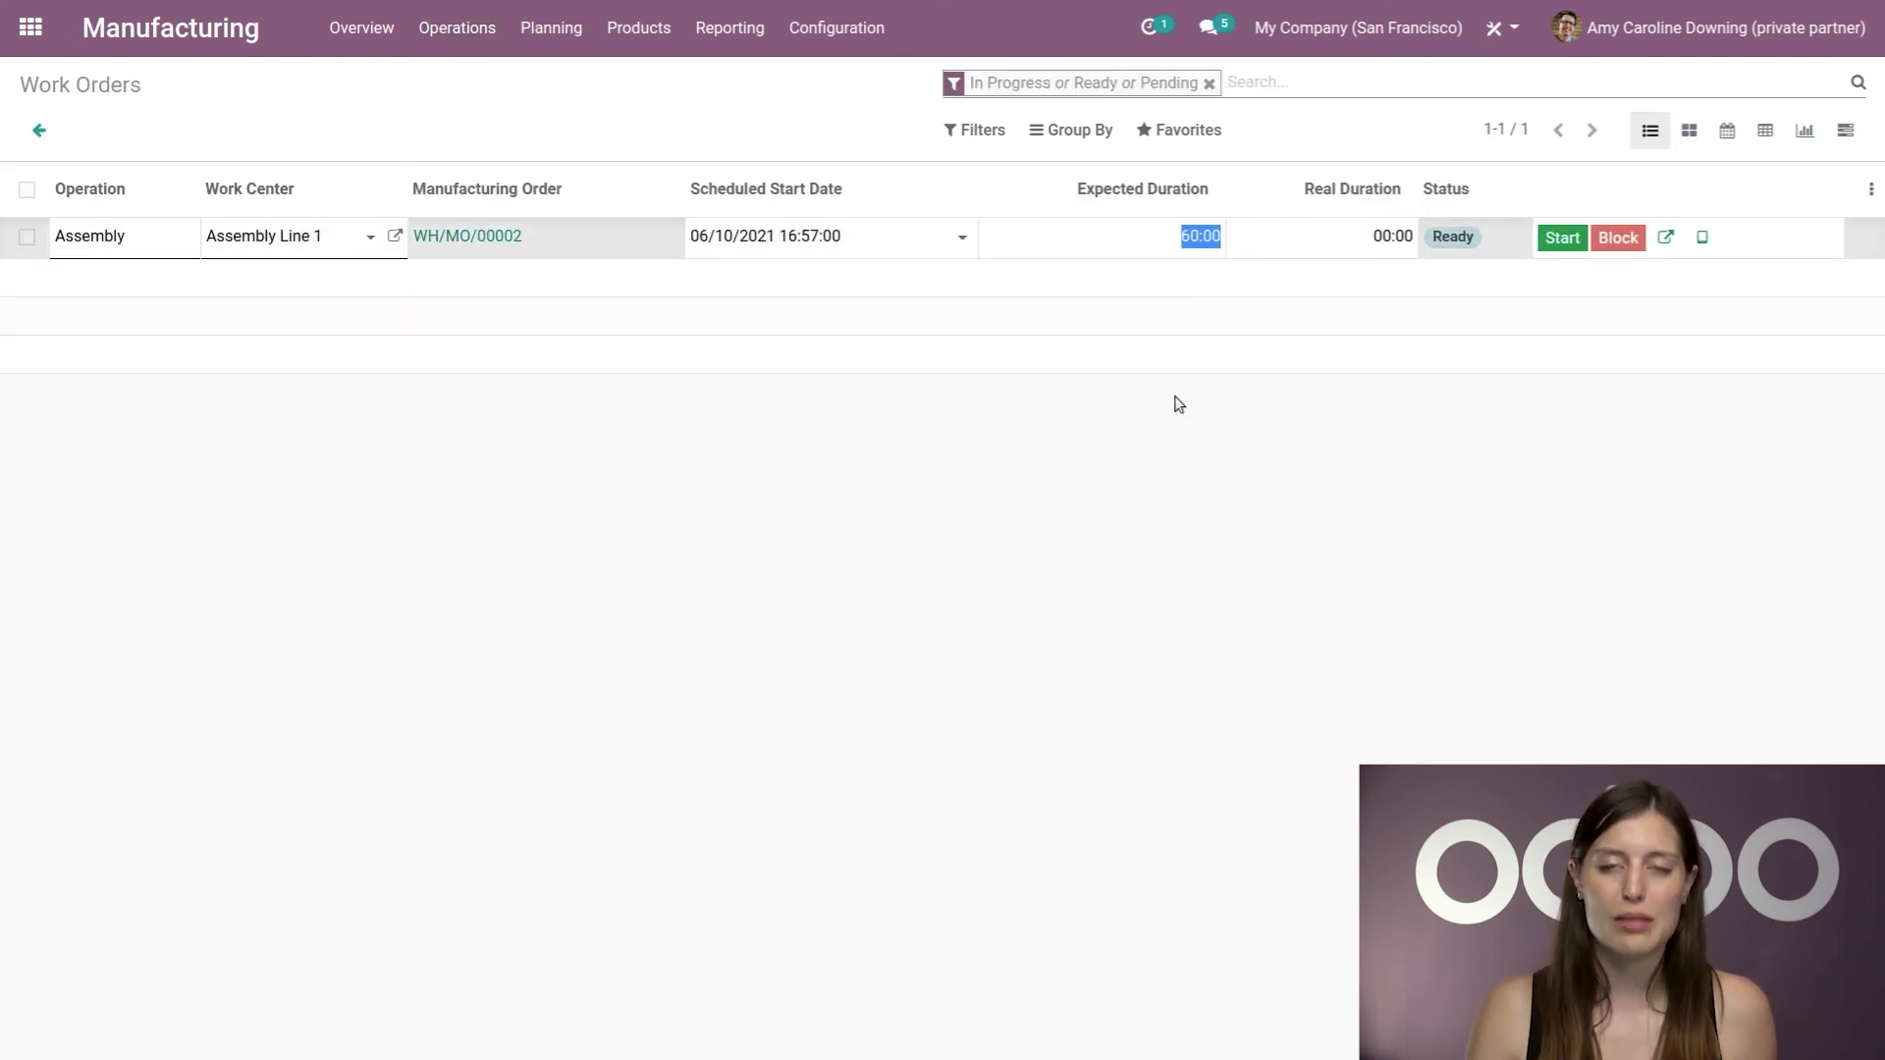
pyautogui.write('1')
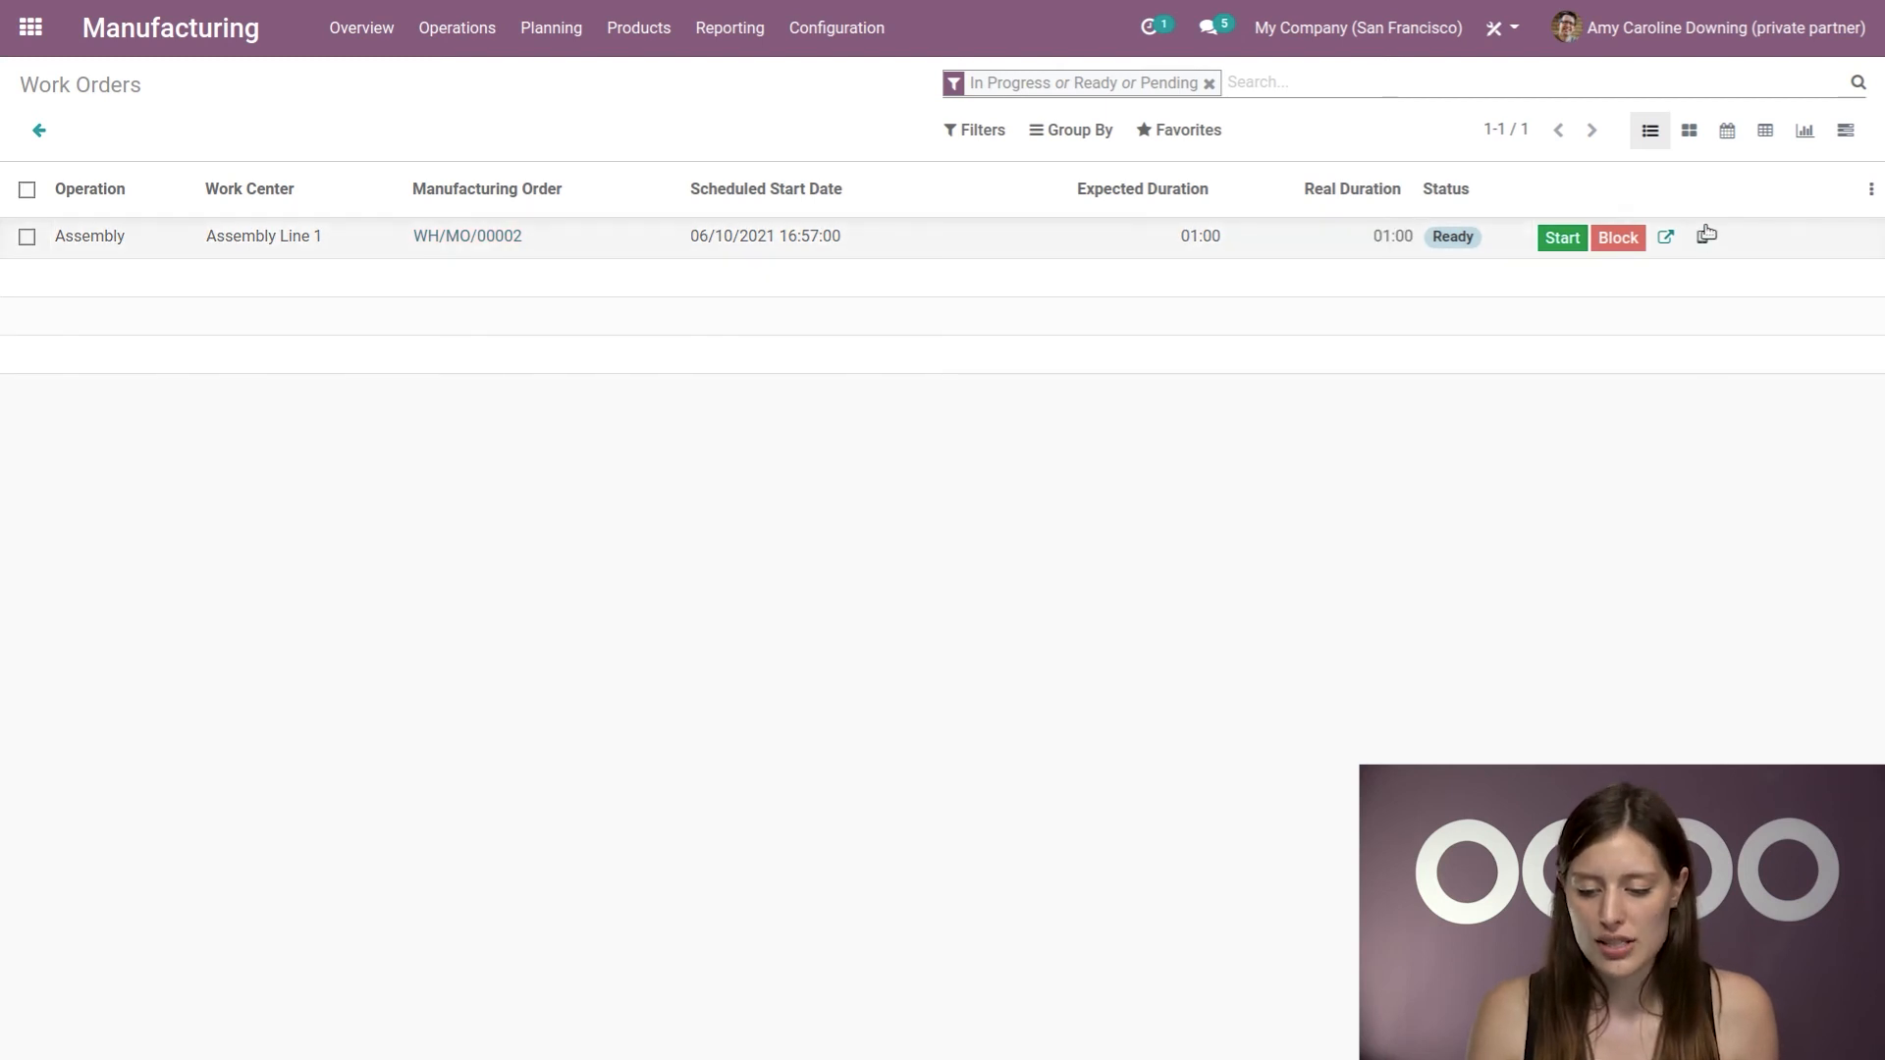
# Step: Start the assembly work order and pick lot numbers 001 and 004 for the Table Top
pyautogui.click(1562, 236)
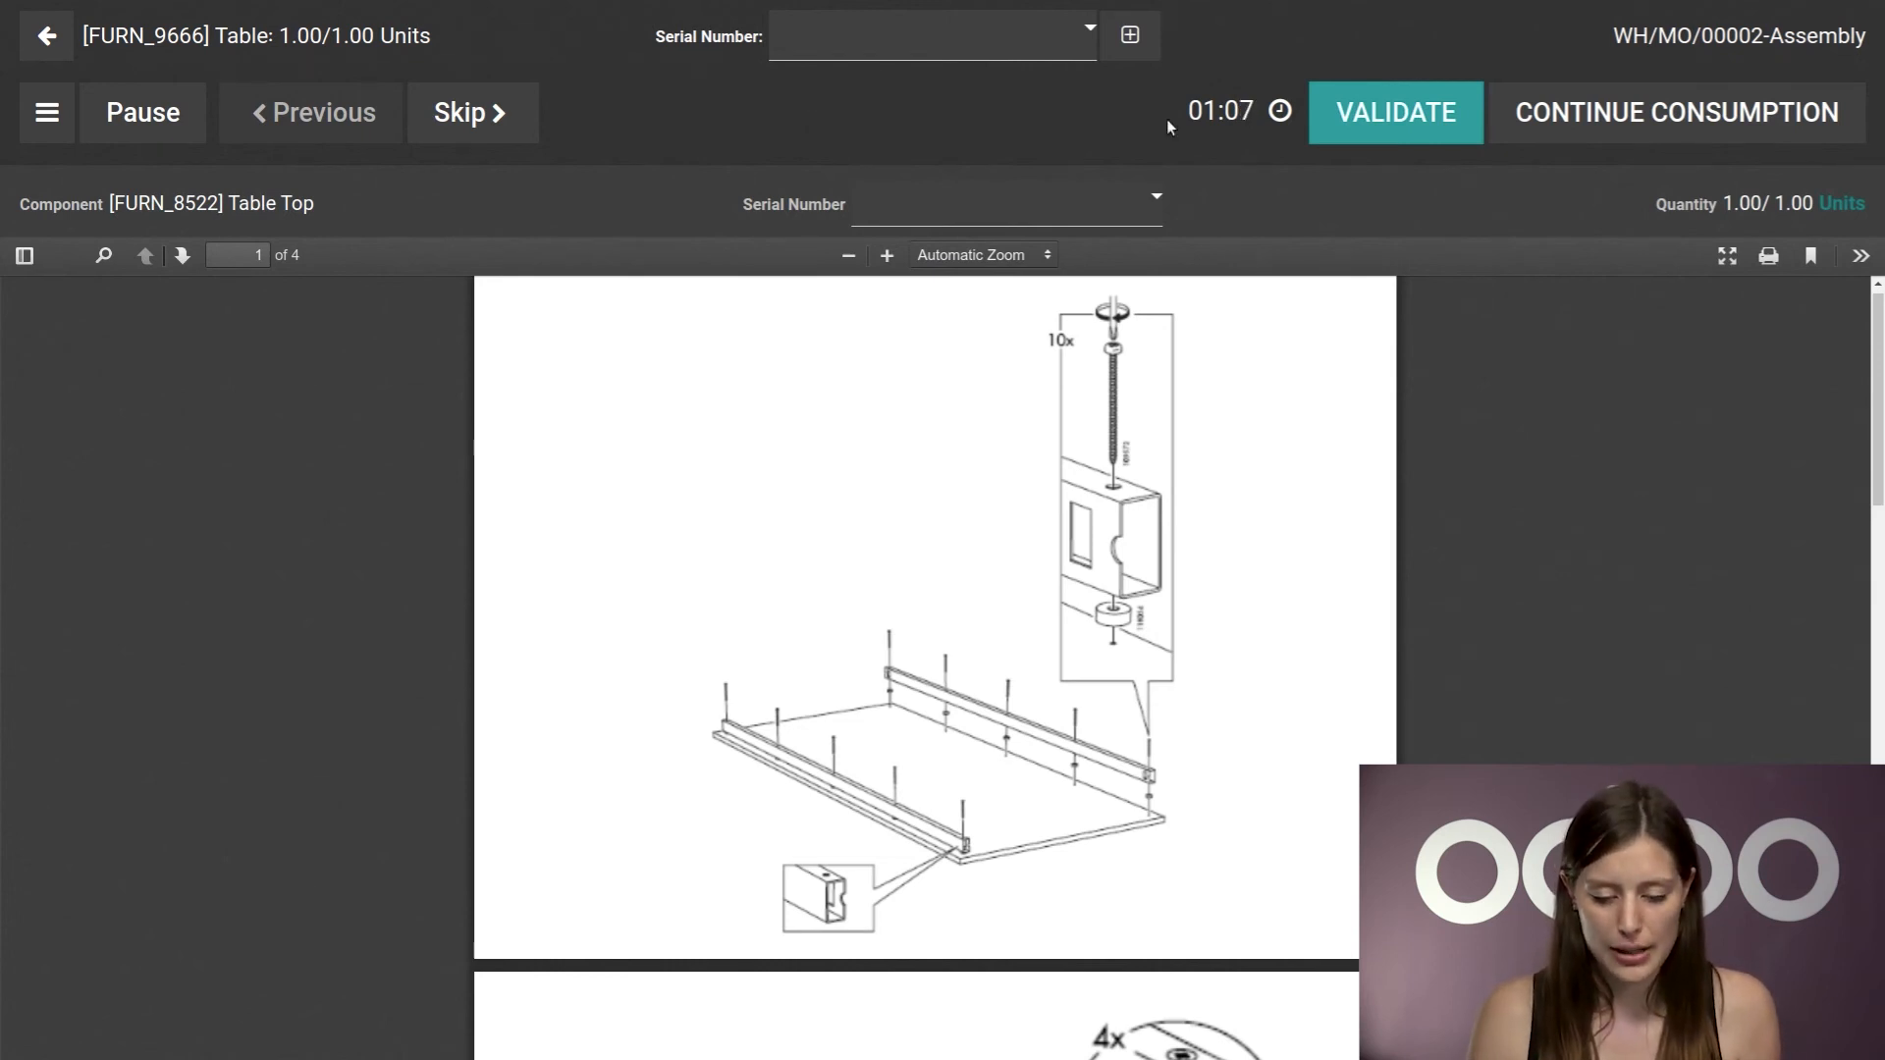
pyautogui.click(1006, 204)
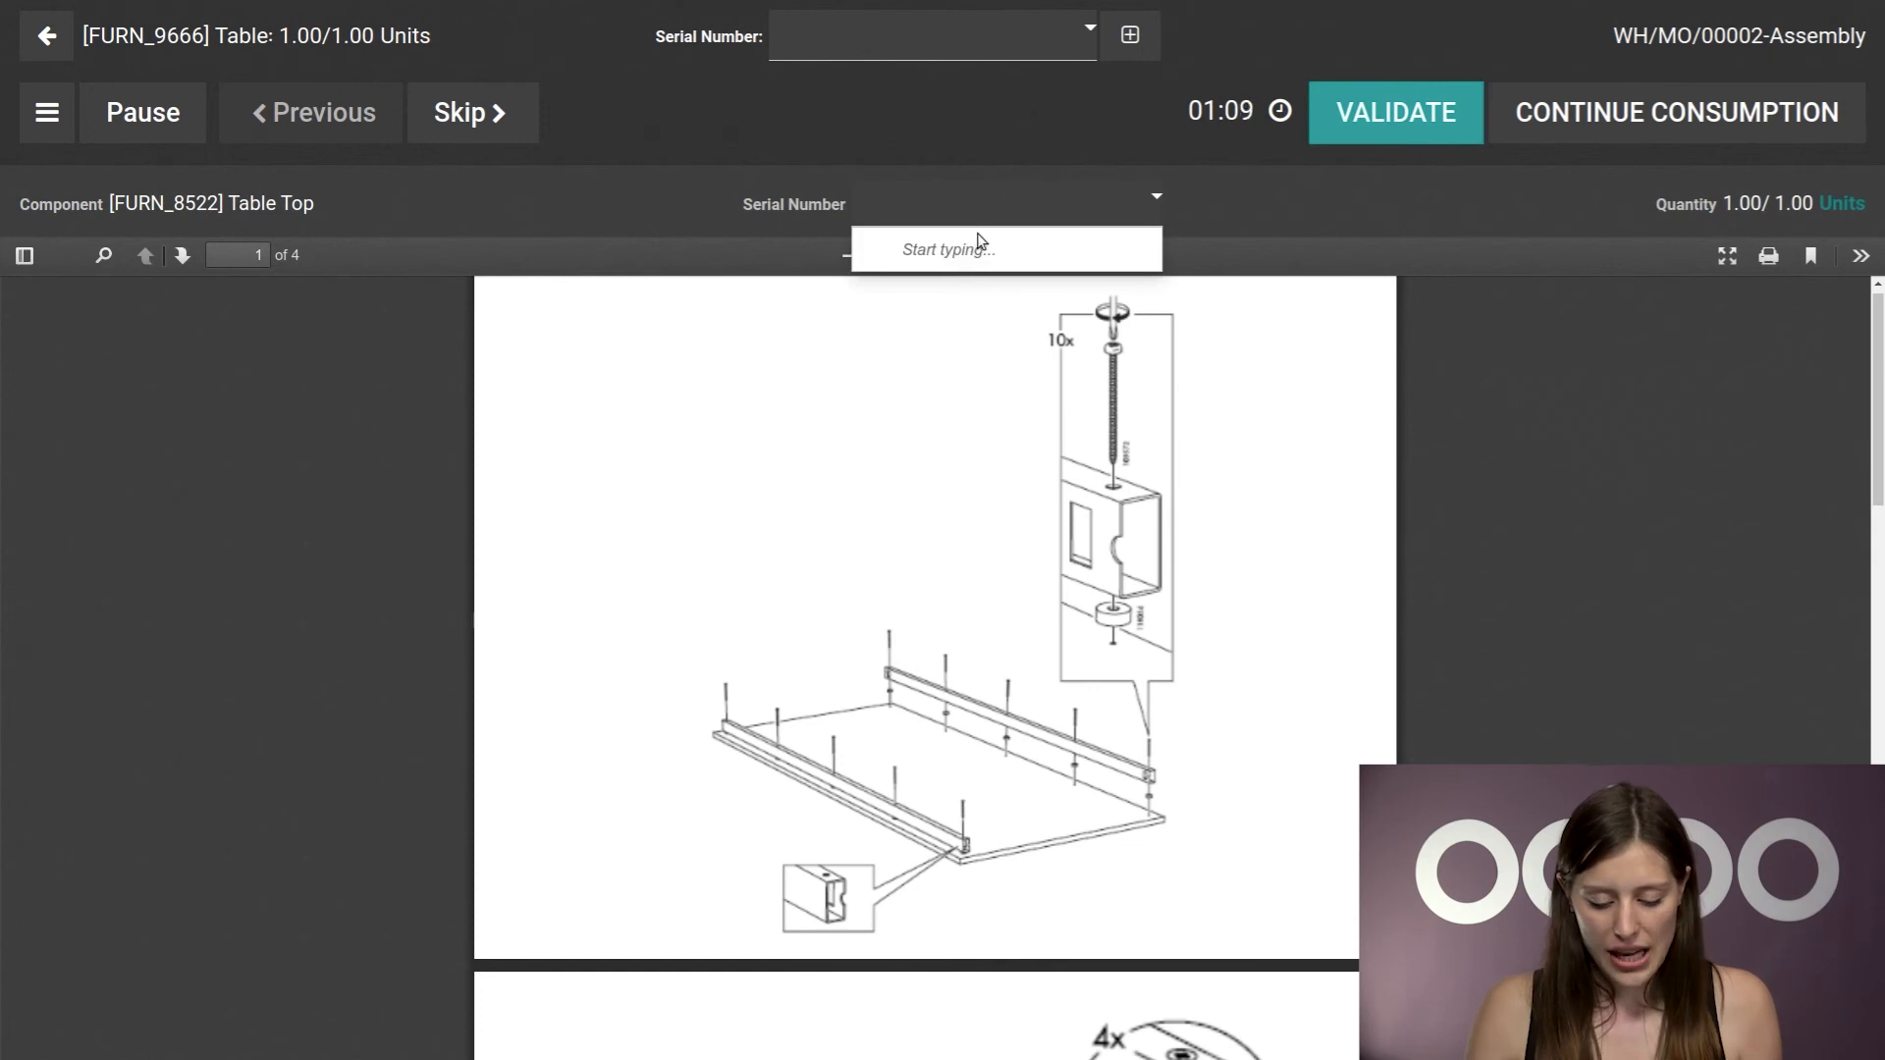
pyautogui.write('001')
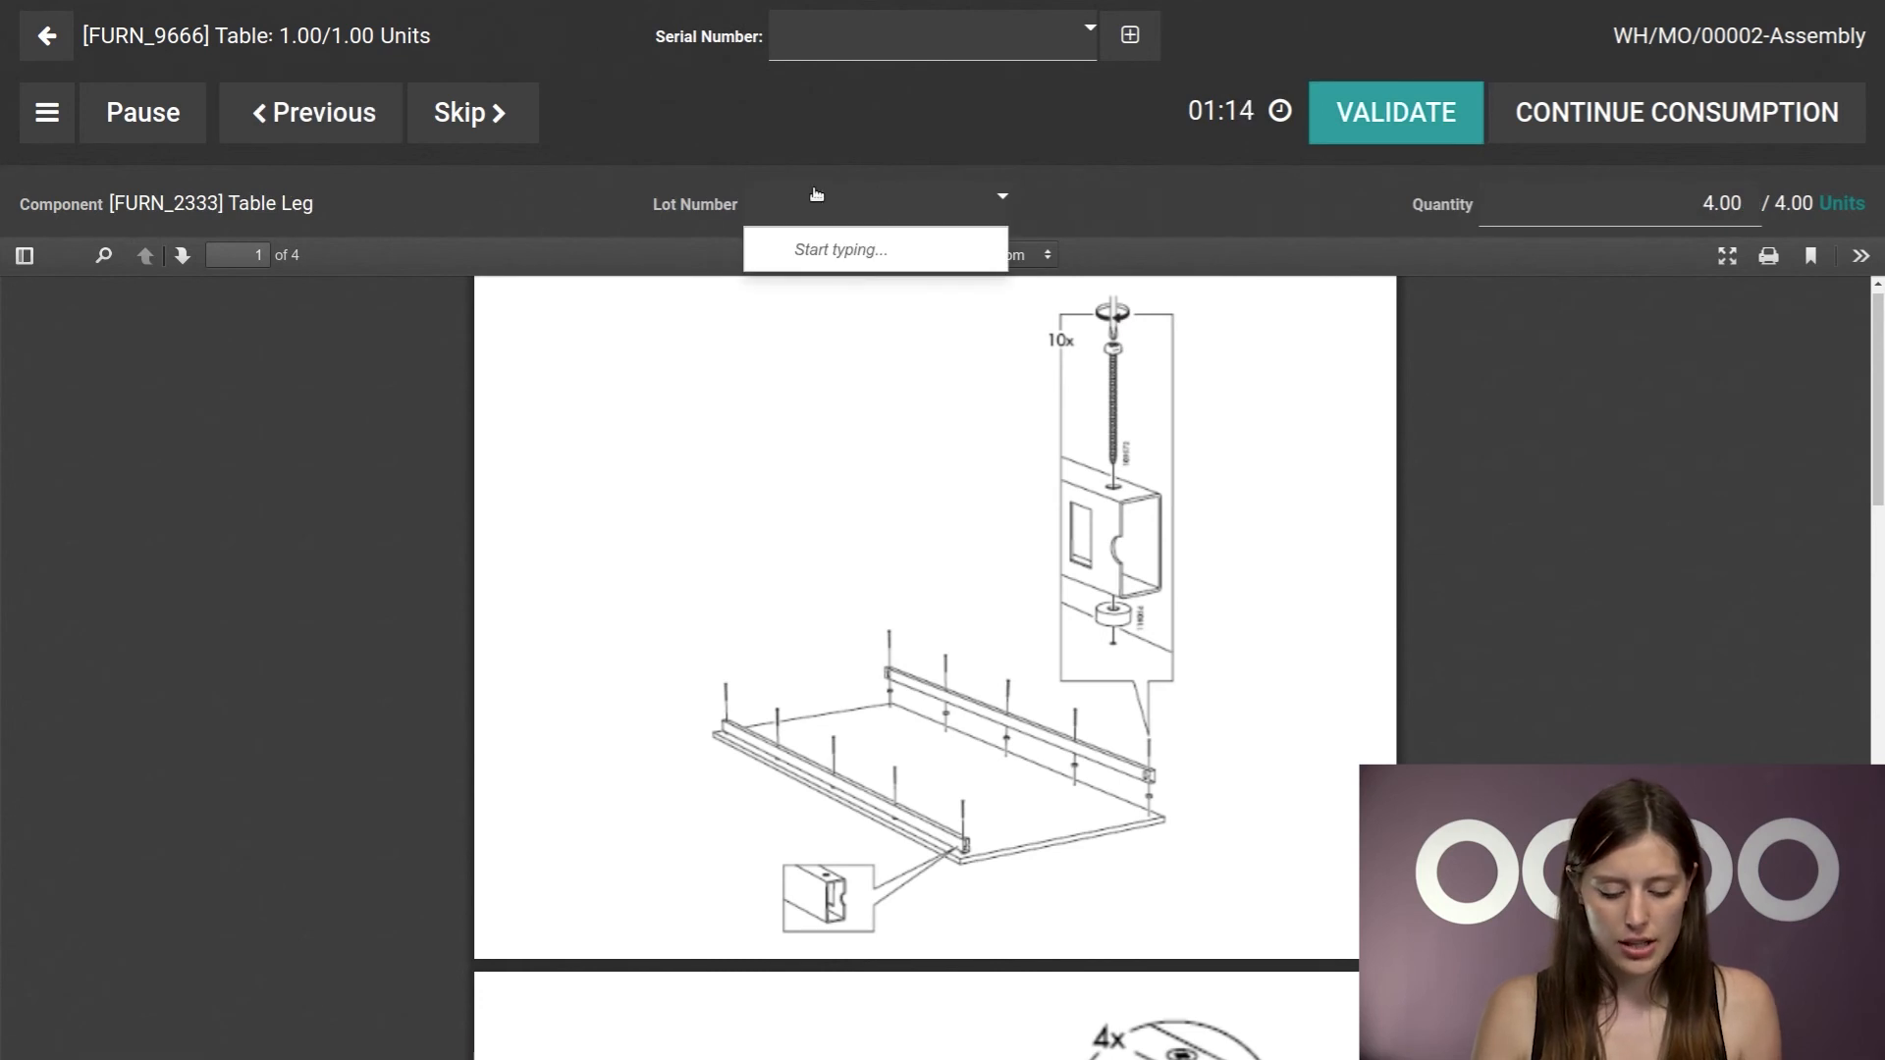
pyautogui.write('004')
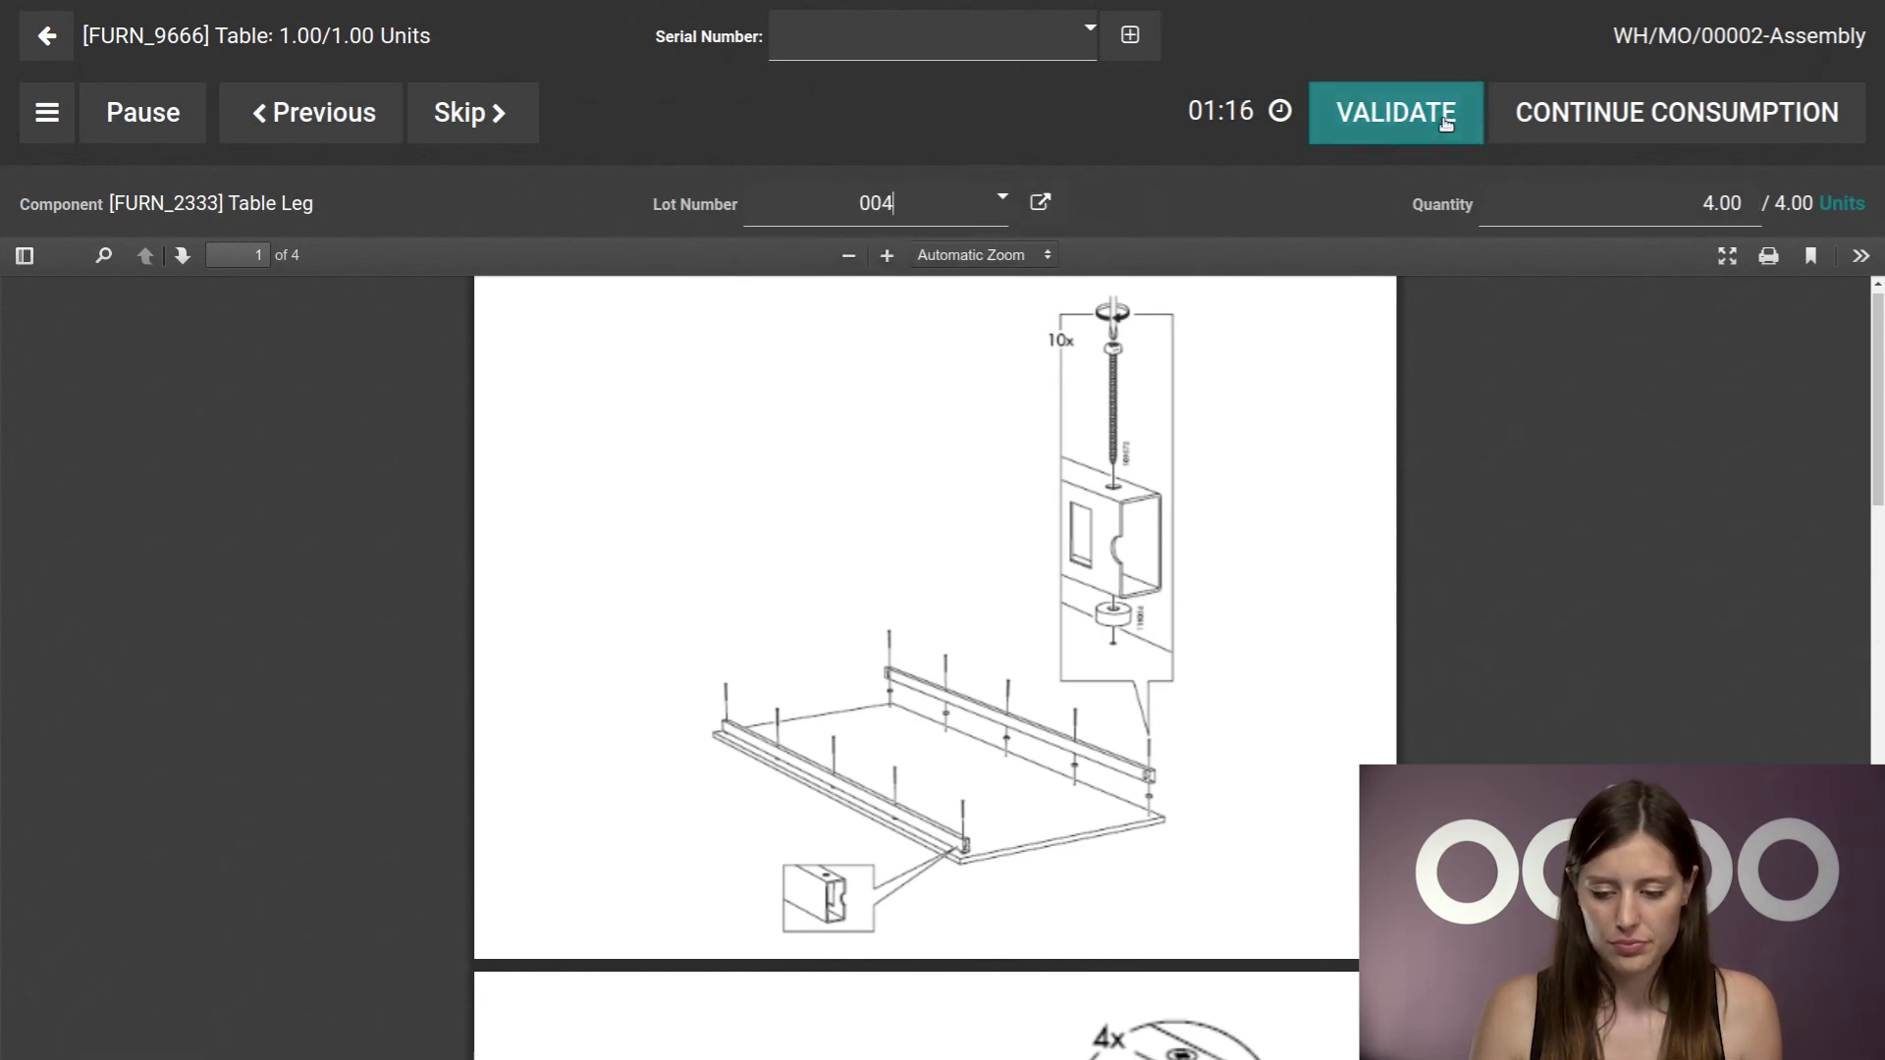
# Step: Confirm legs, bolts and screws consumption, enter serial 0011, and close the manufacturing order
pyautogui.click(1394, 112)
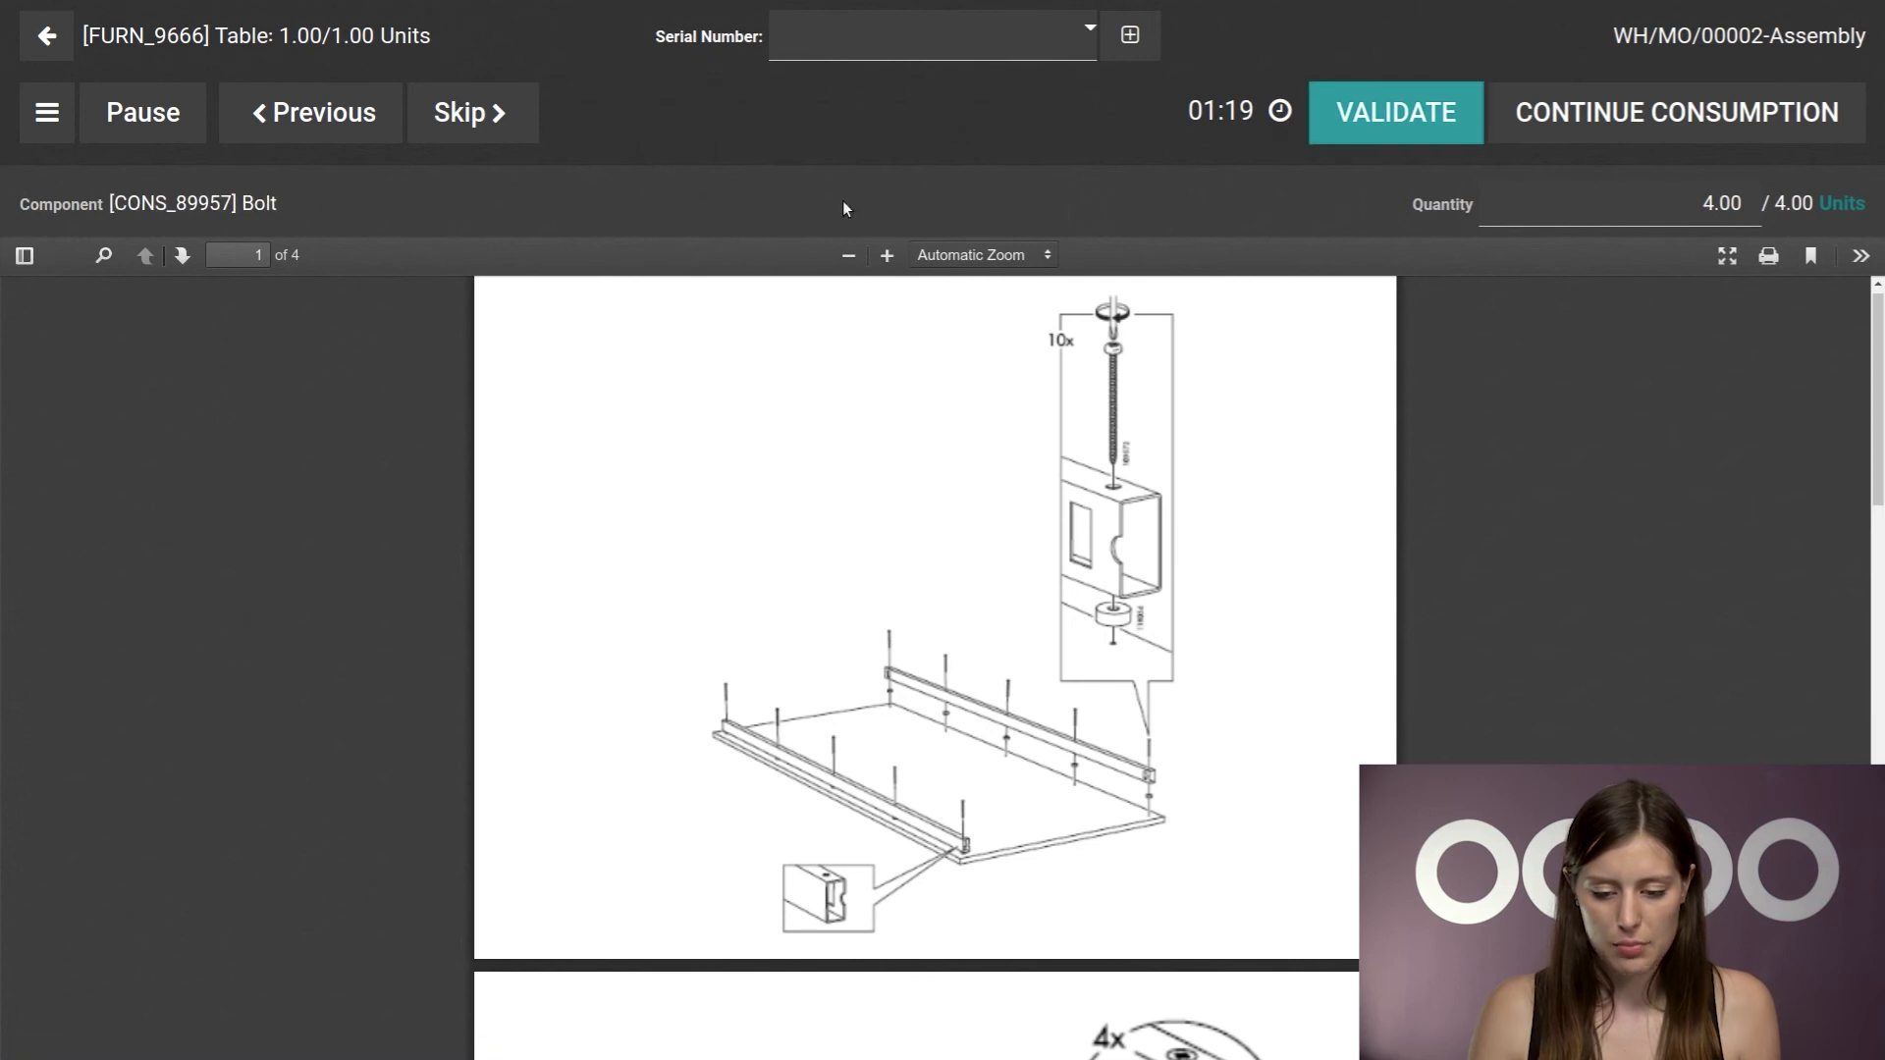
pyautogui.click(1394, 112)
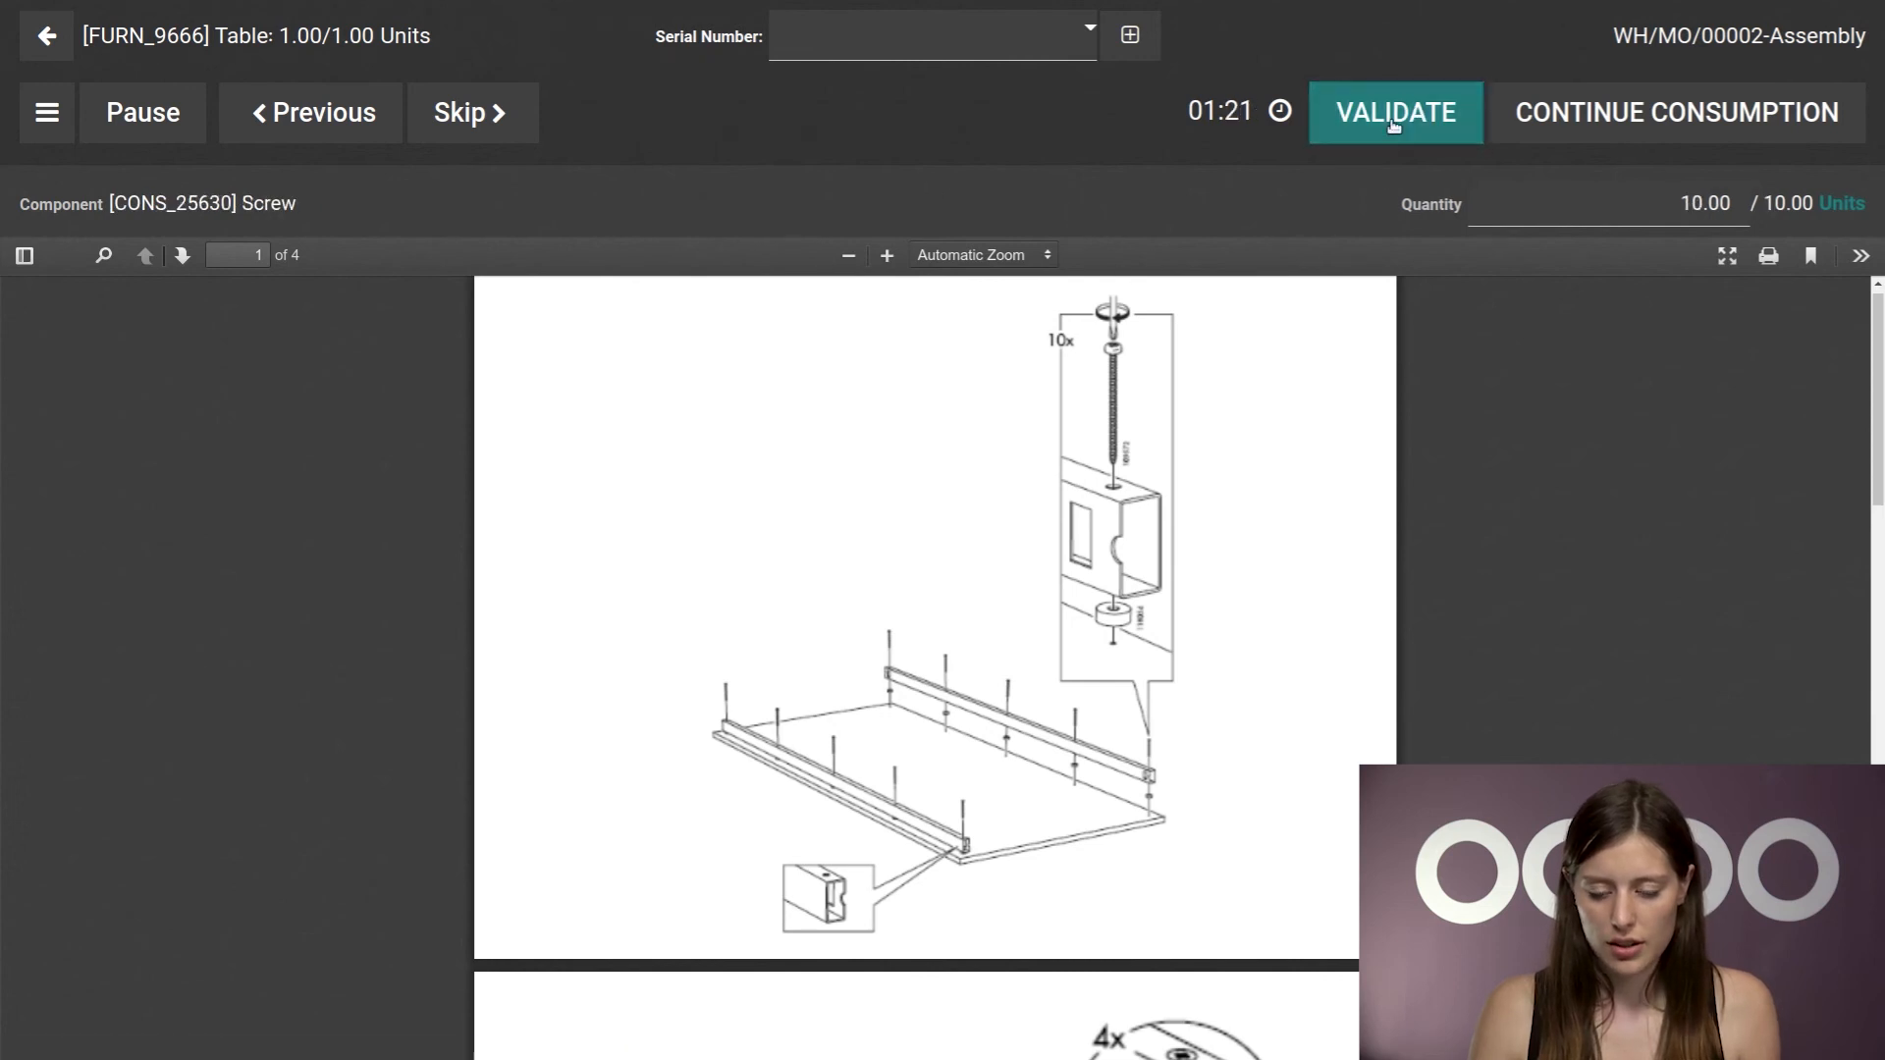
pyautogui.click(1393, 111)
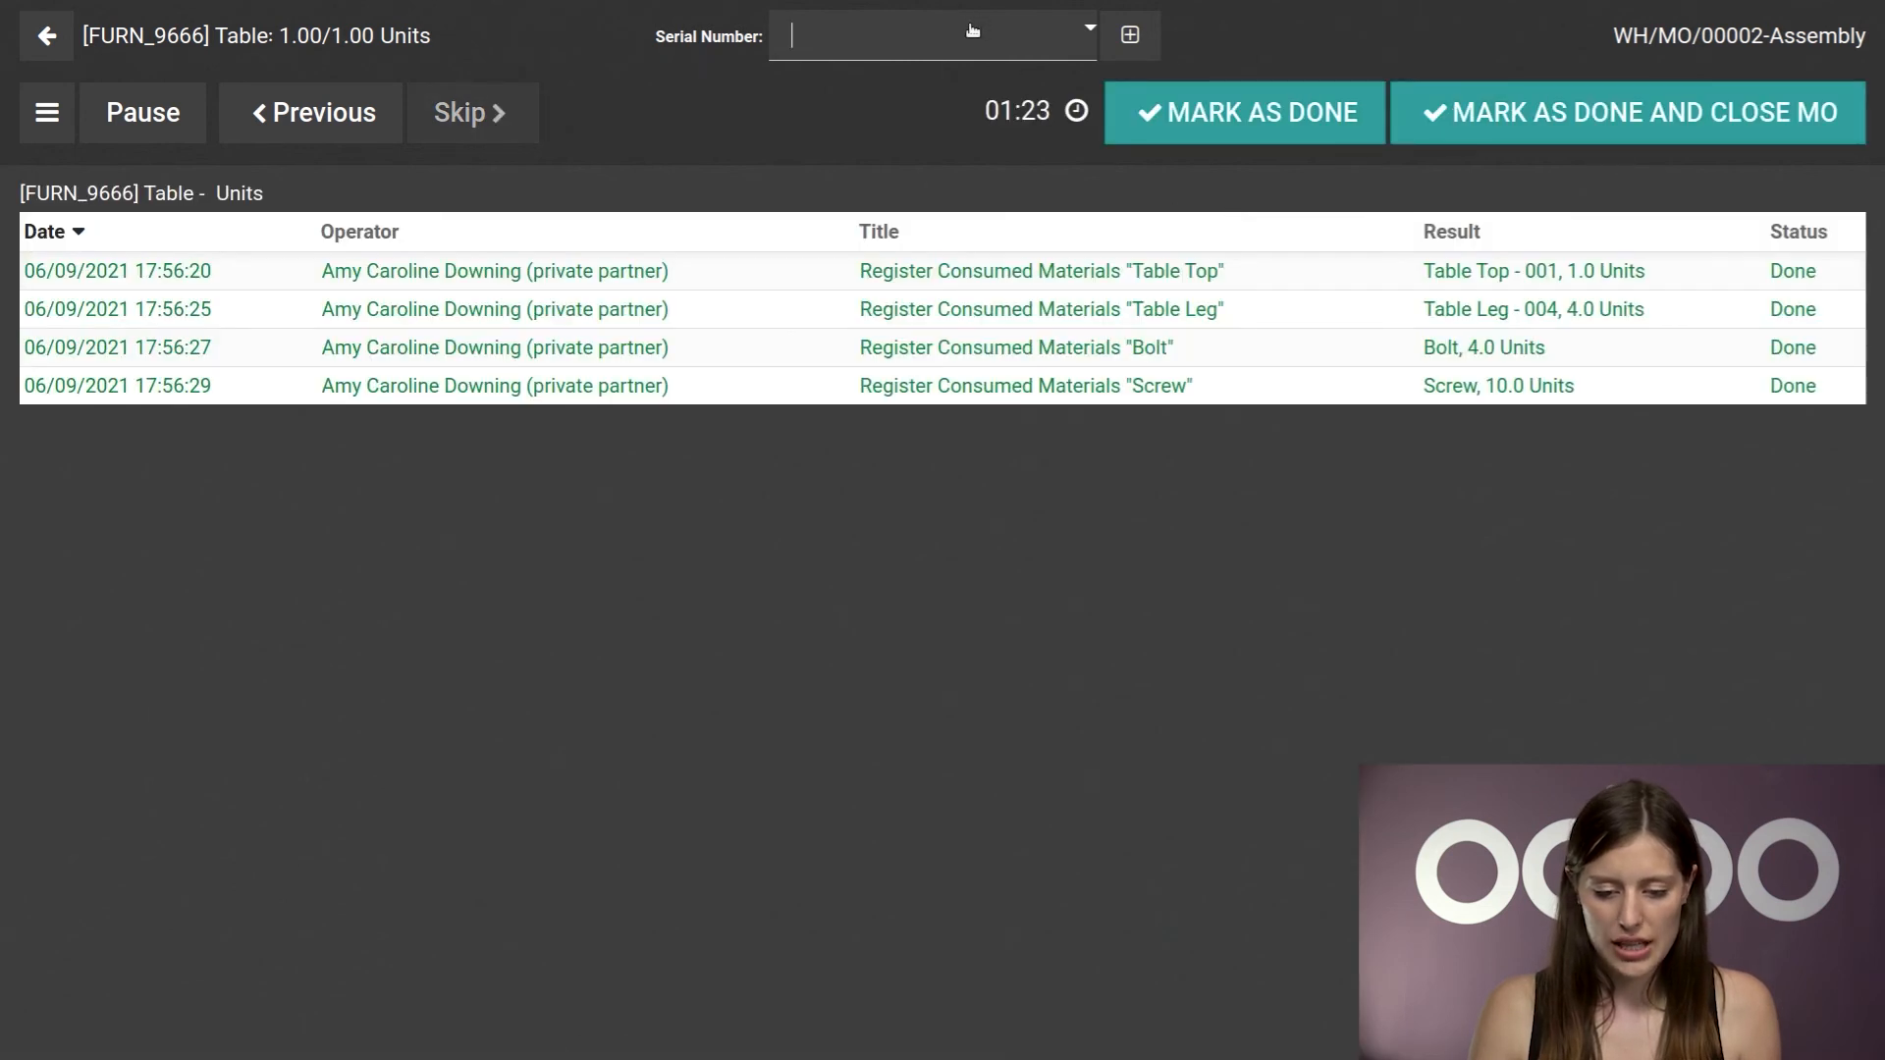
pyautogui.write('0011')
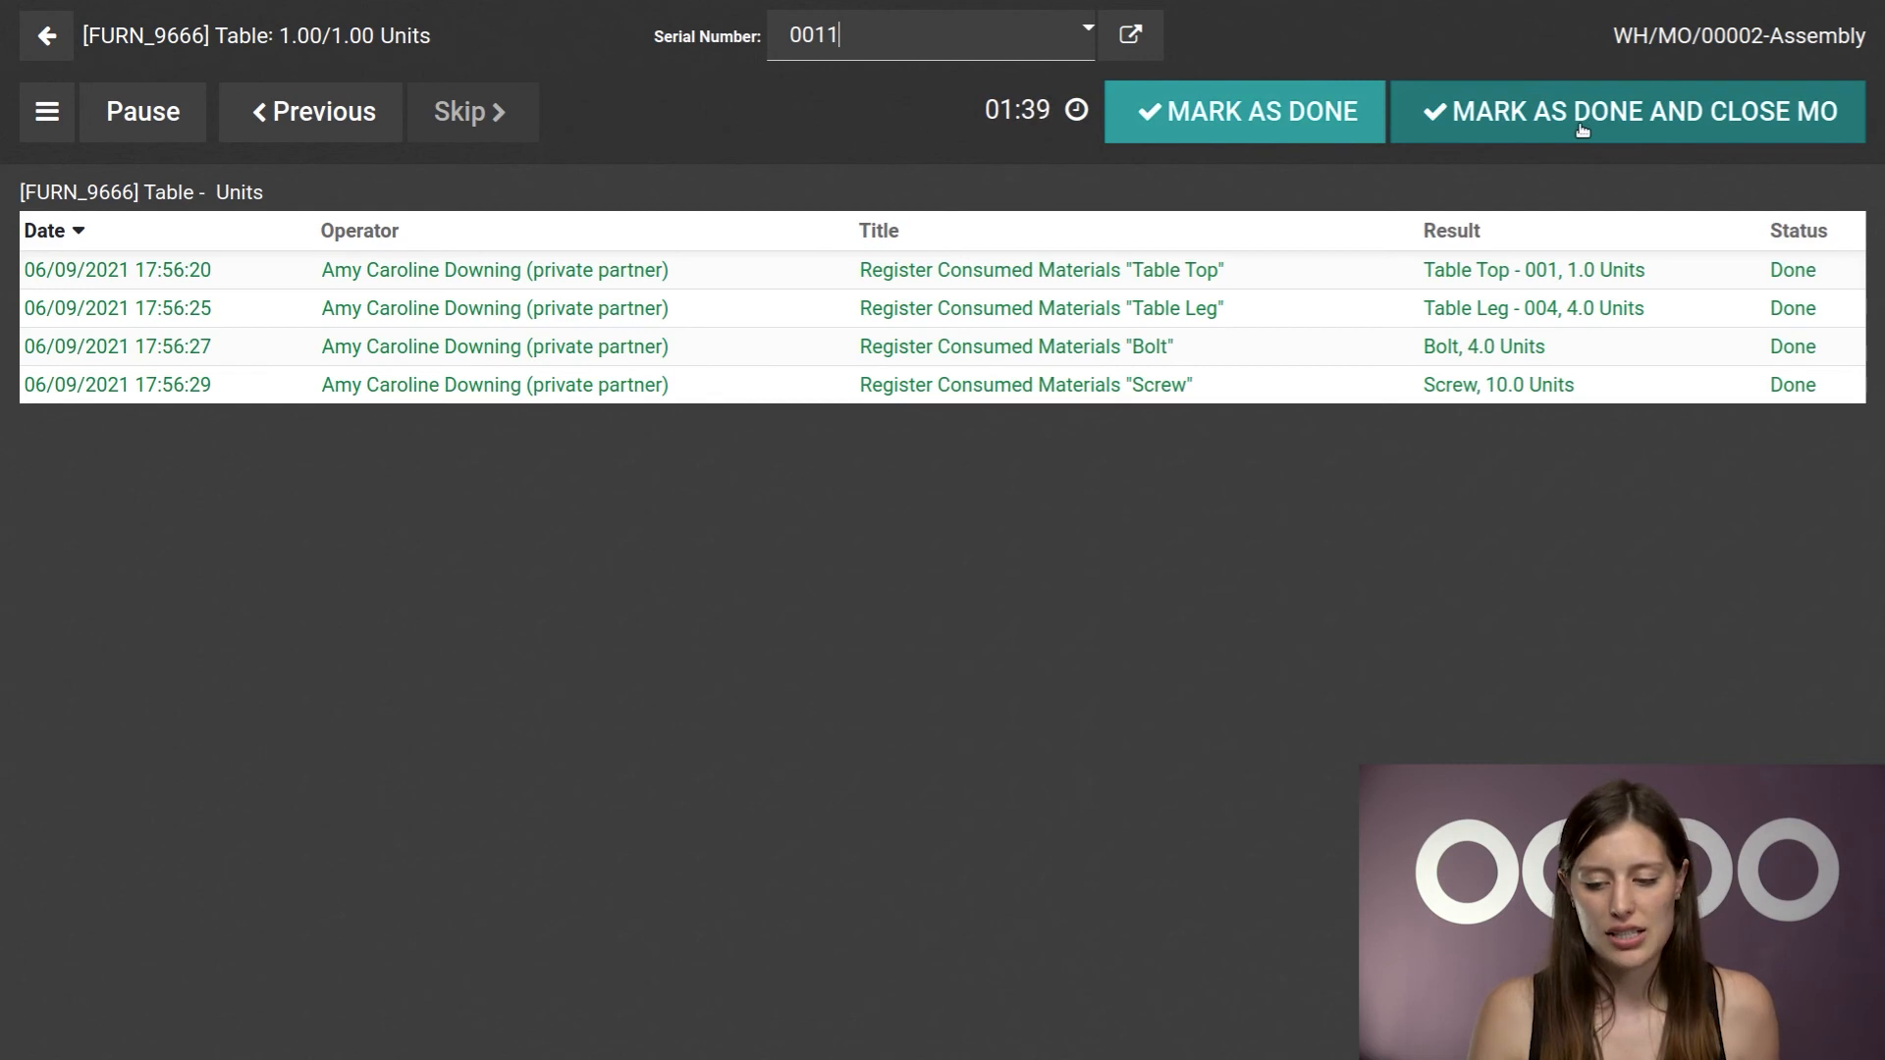
pyautogui.click(1626, 111)
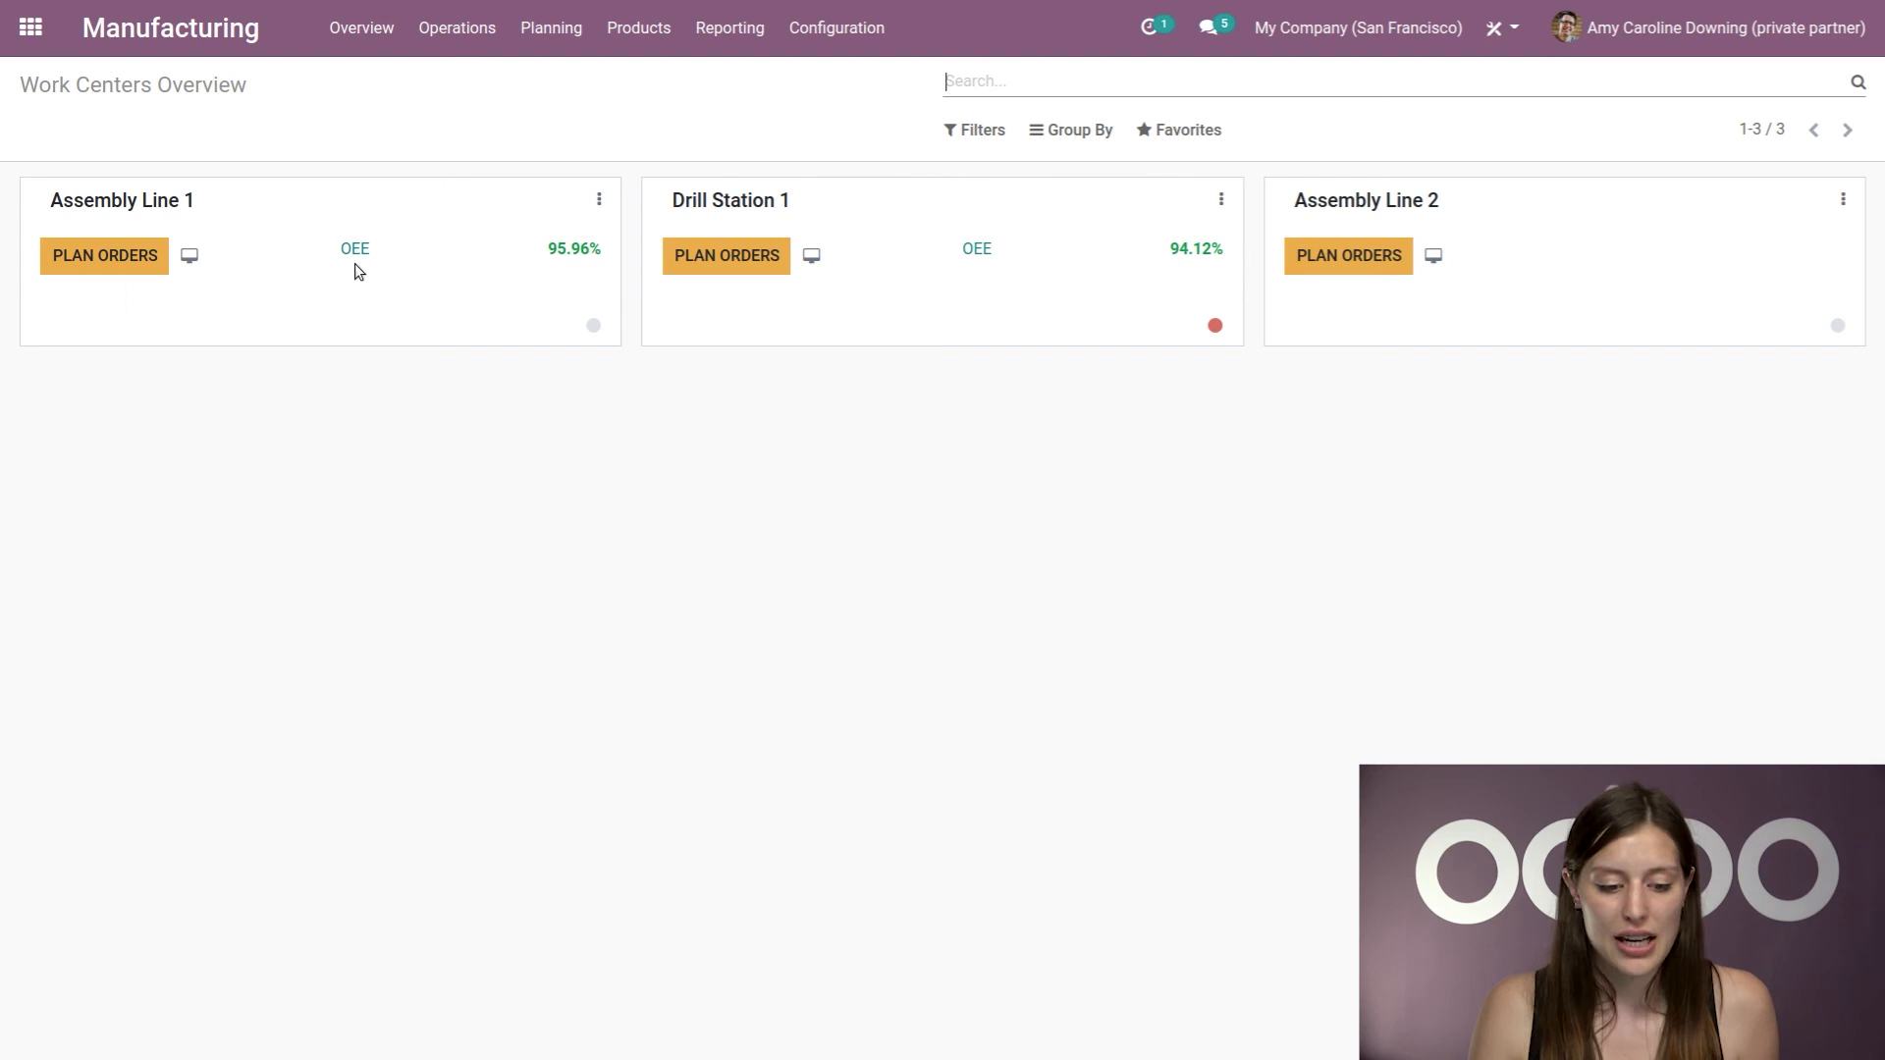
# Step: Open the OEE report from the Assembly Line 1 card
pyautogui.click(354, 249)
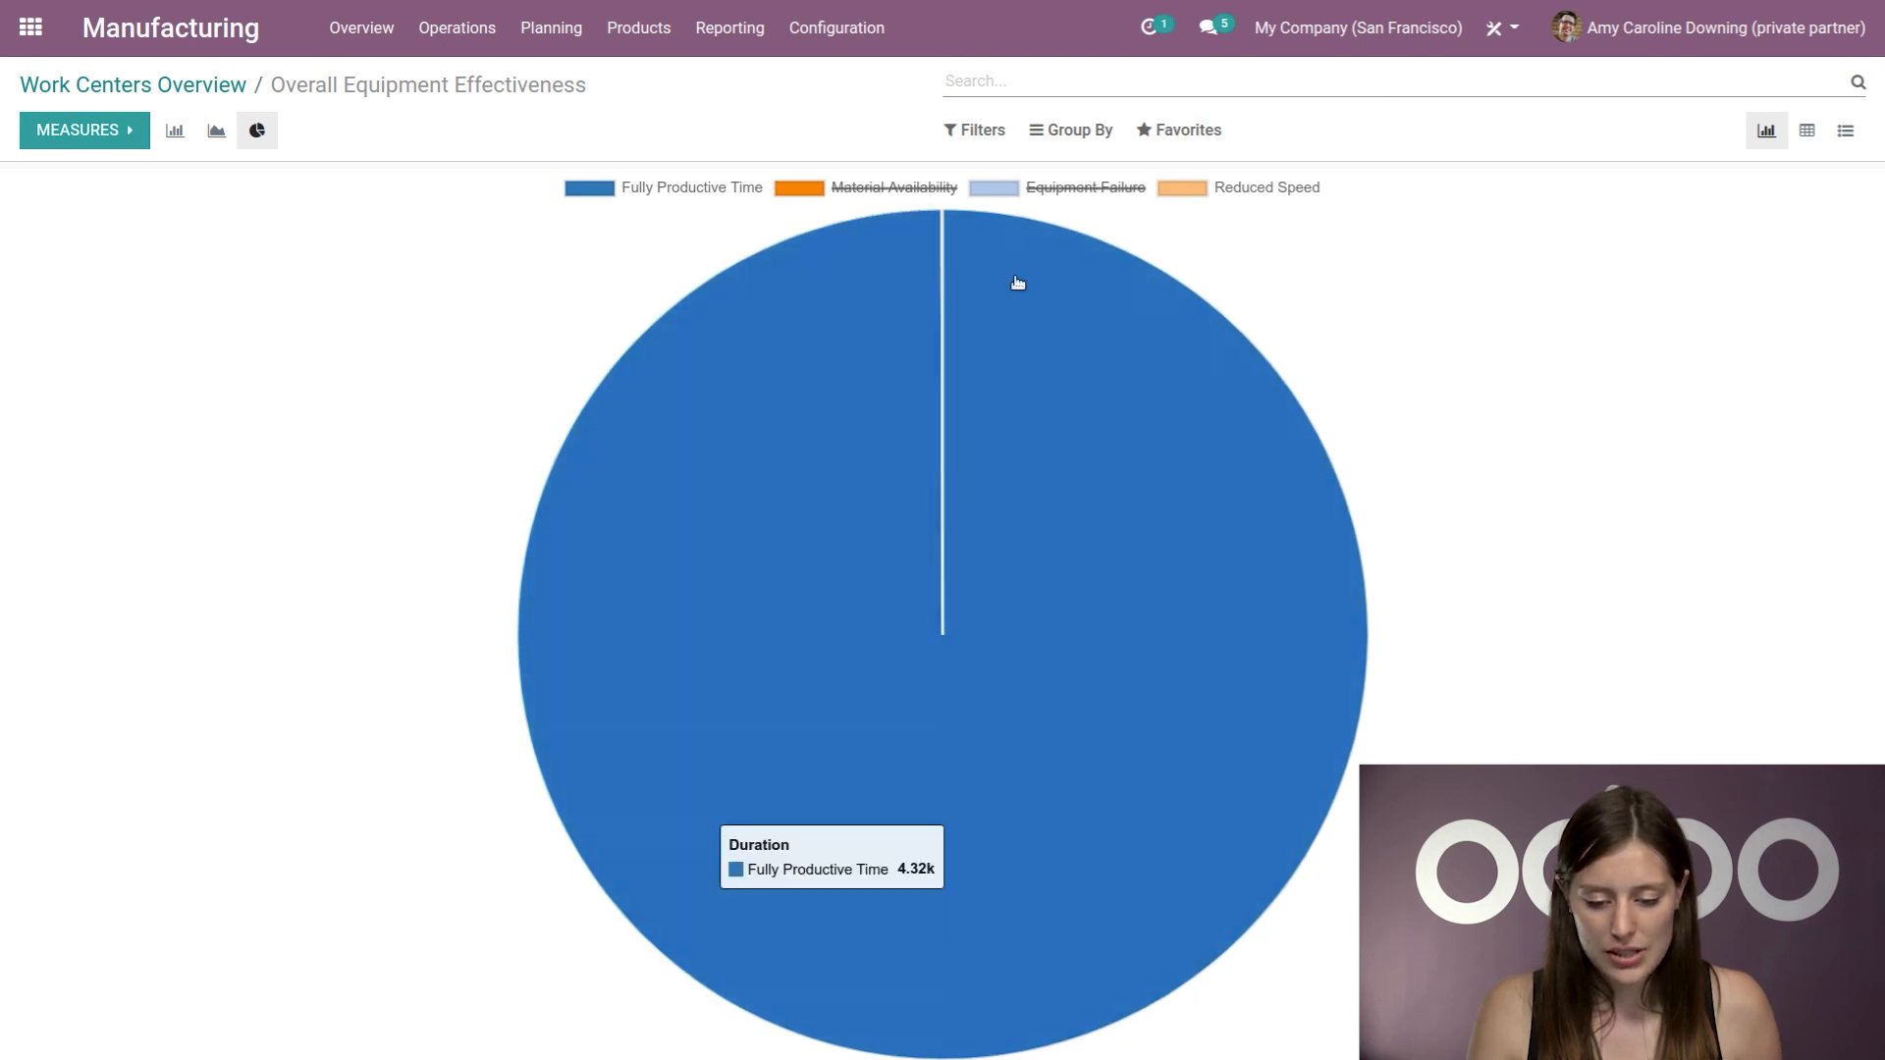
pyautogui.moveTo(944, 244)
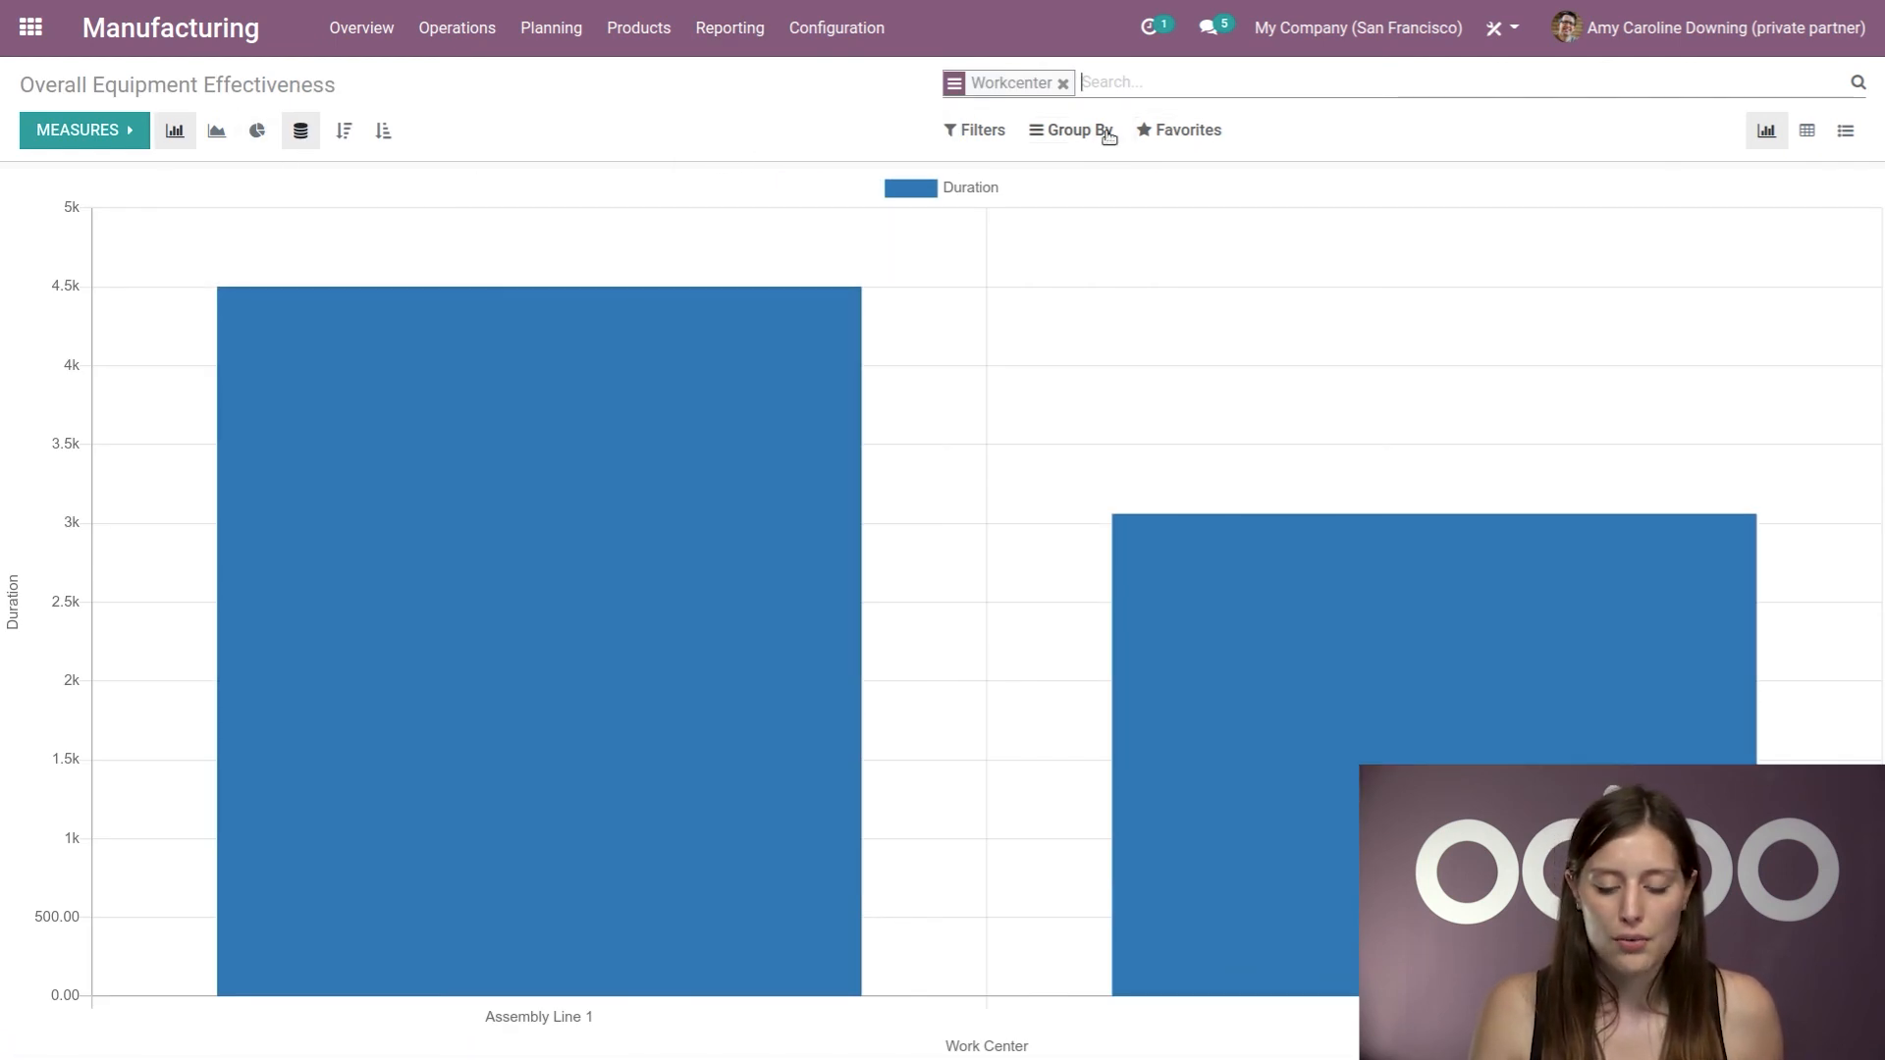
# Step: Group the OEE report additionally by Loss Reason, then go back to the Work Centers Overview
pyautogui.click(1096, 230)
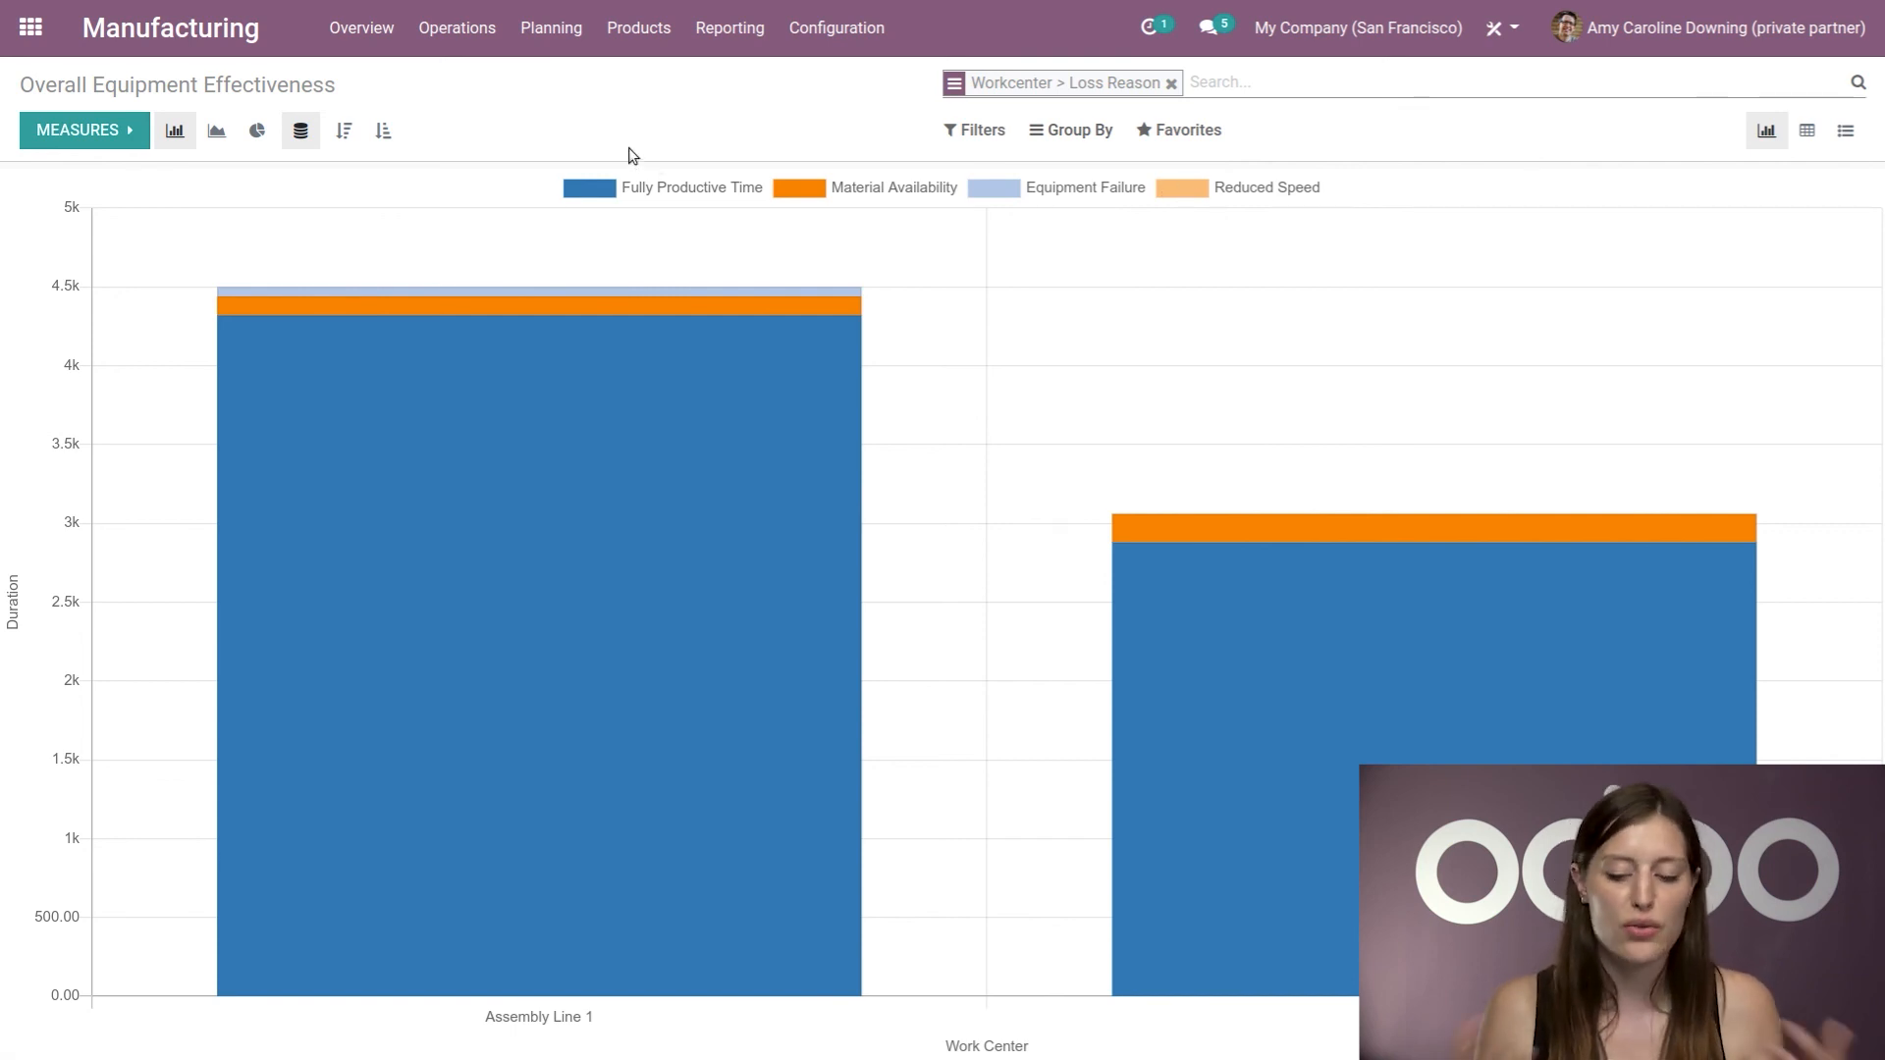
pyautogui.moveTo(472, 257)
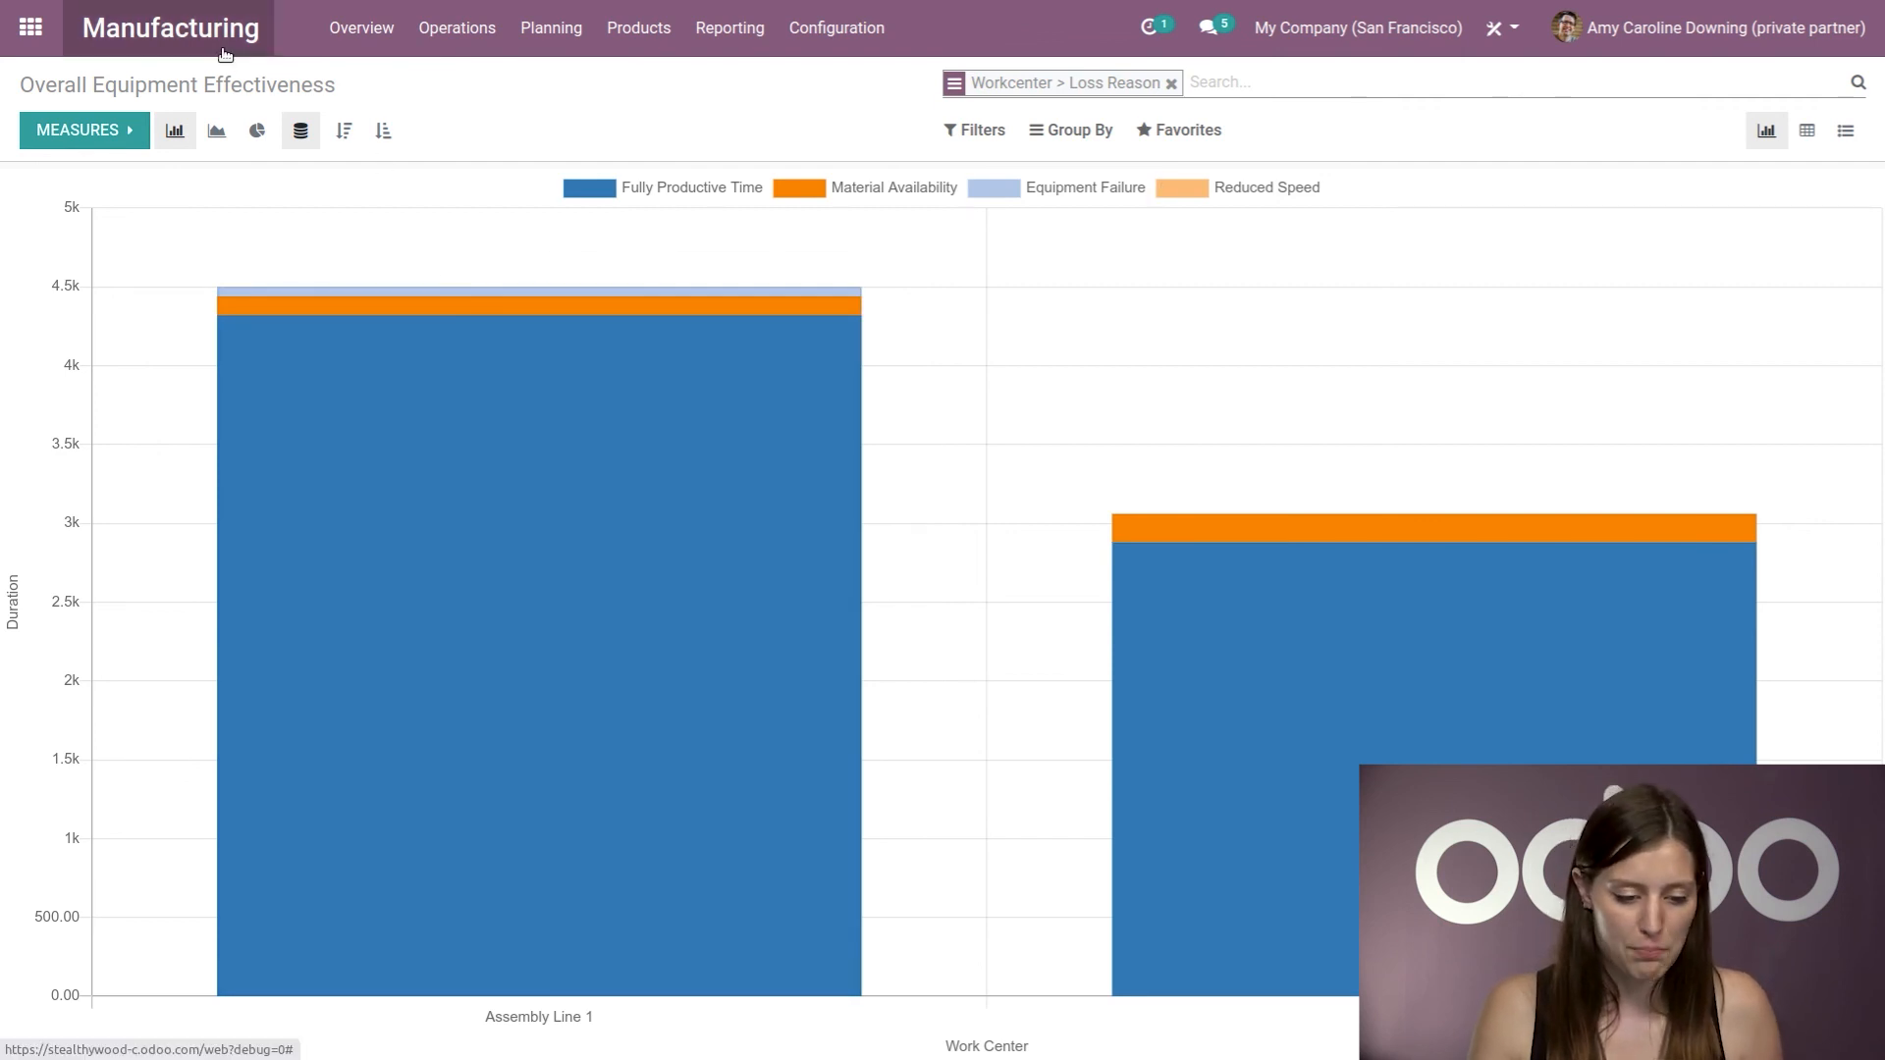
pyautogui.click(360, 28)
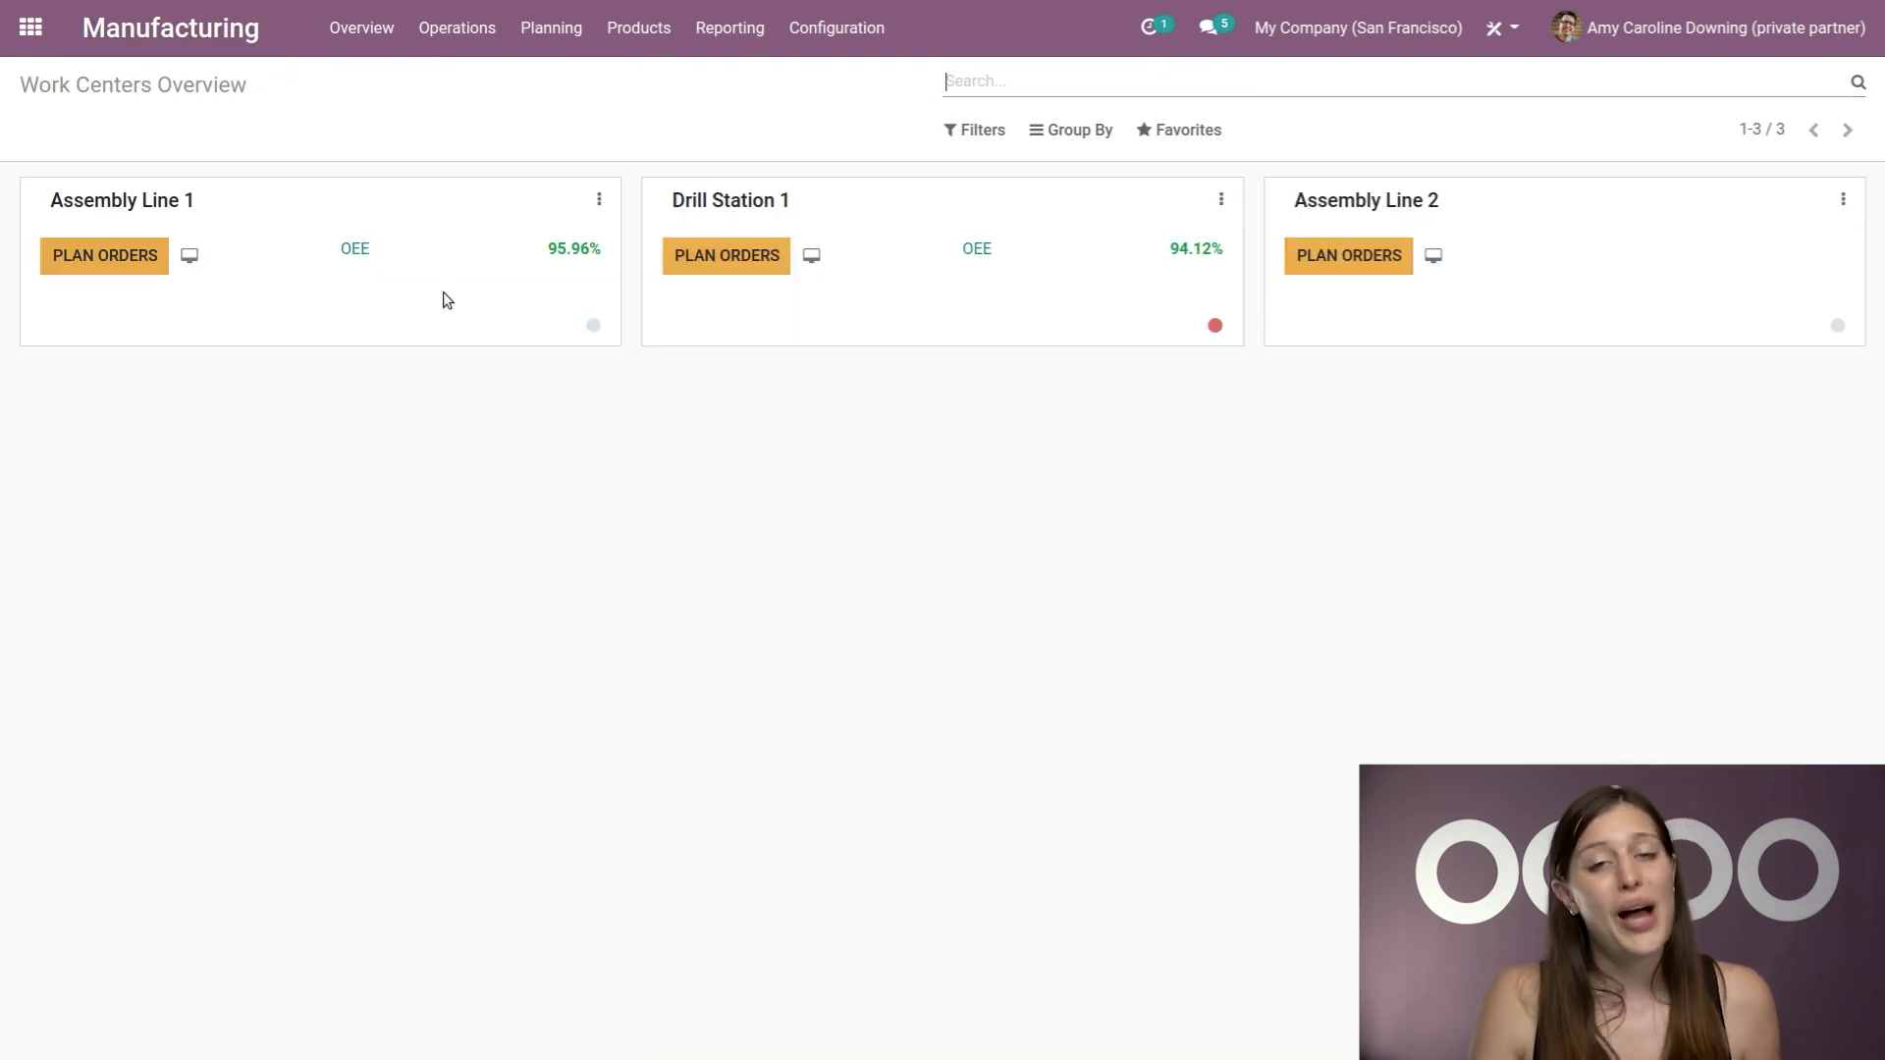
pyautogui.moveTo(470, 325)
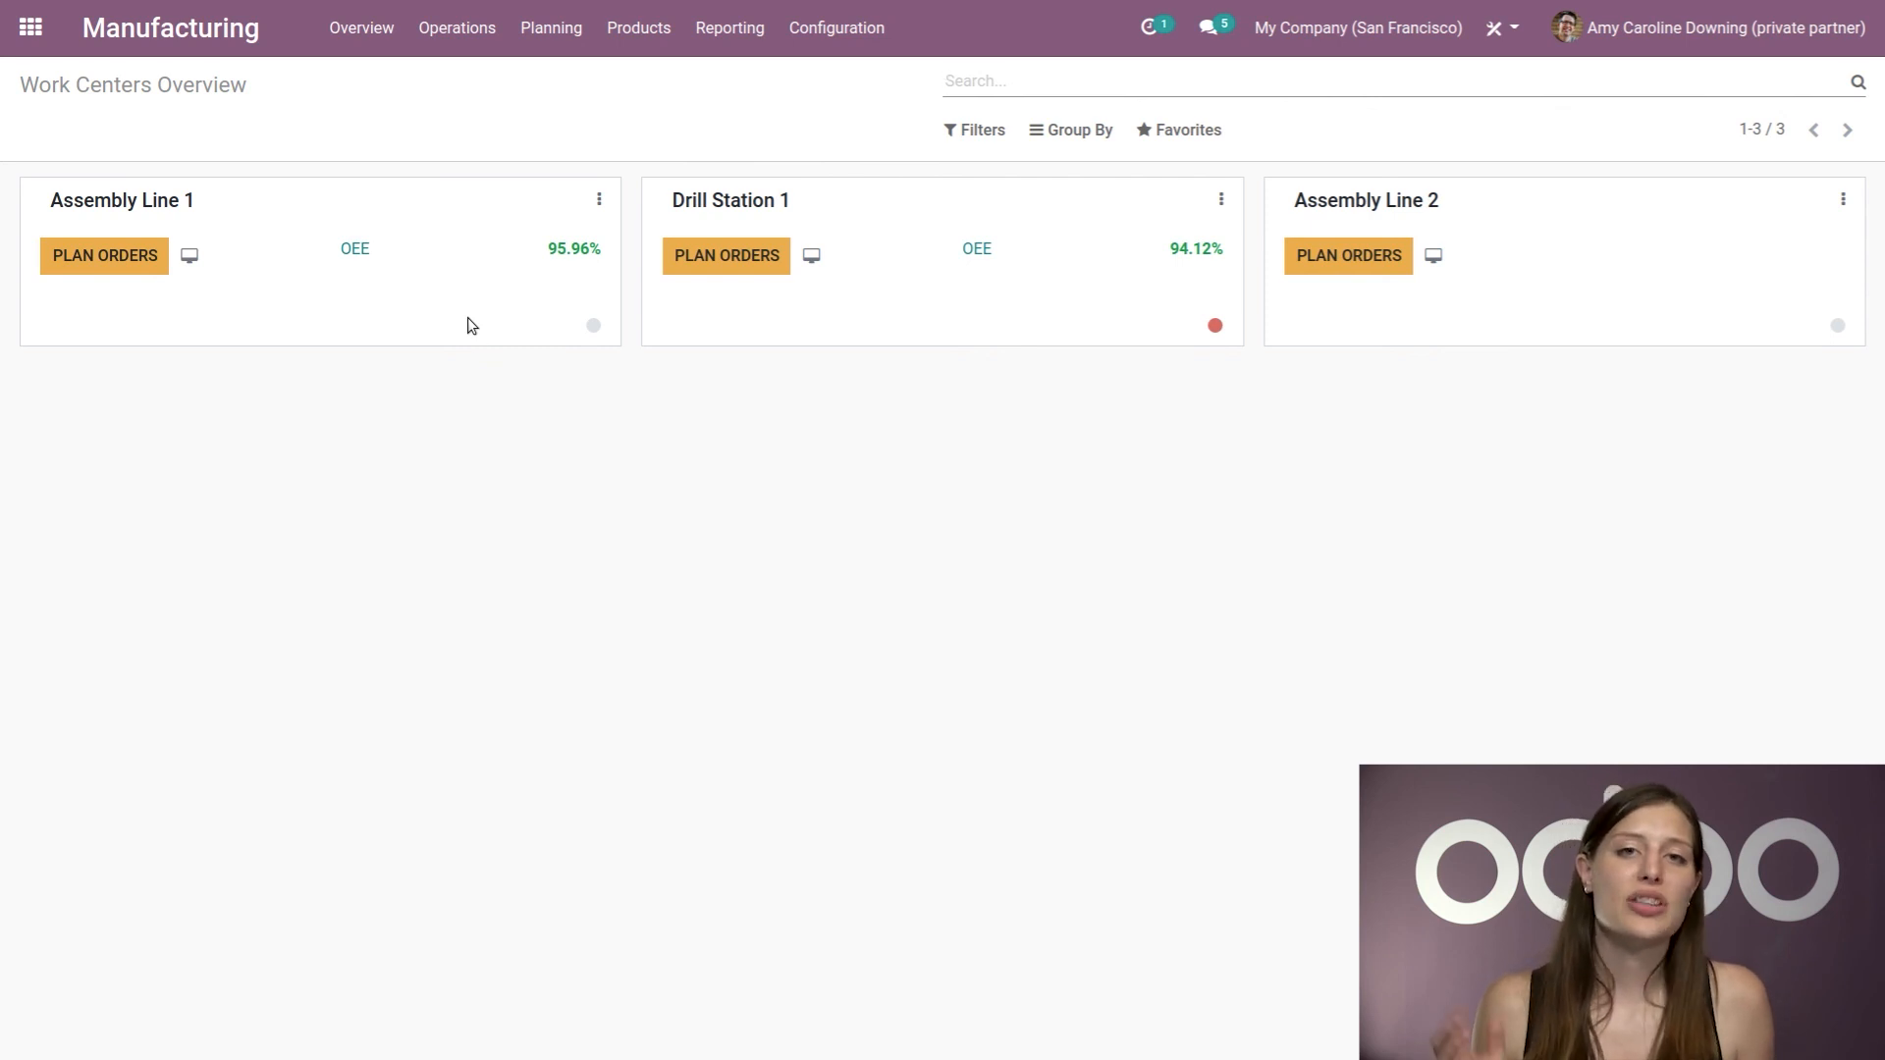